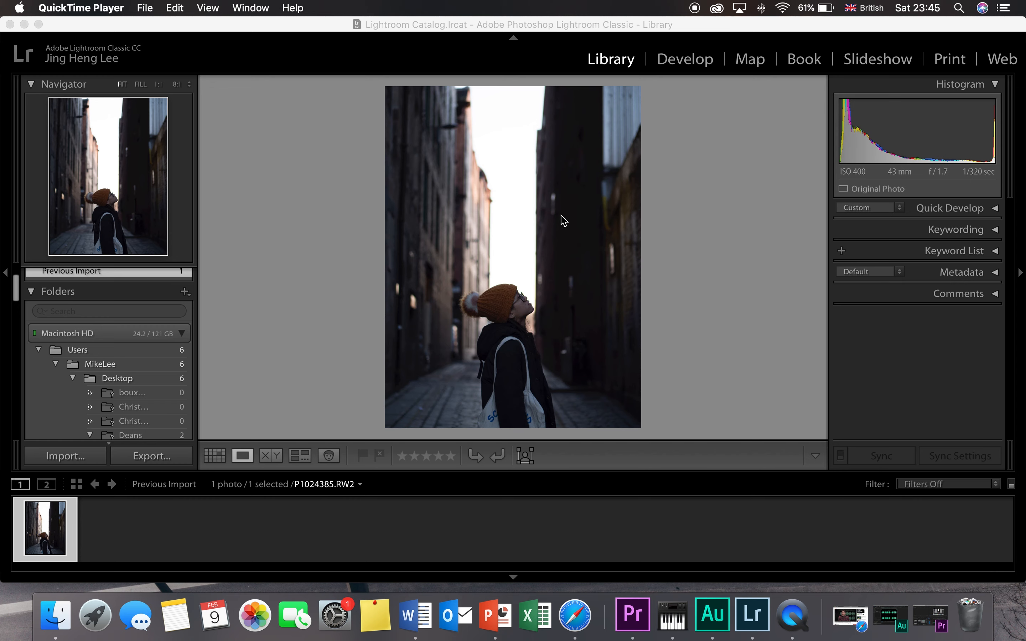
Switch the alley portrait into the Develop module for editing.
click(685, 60)
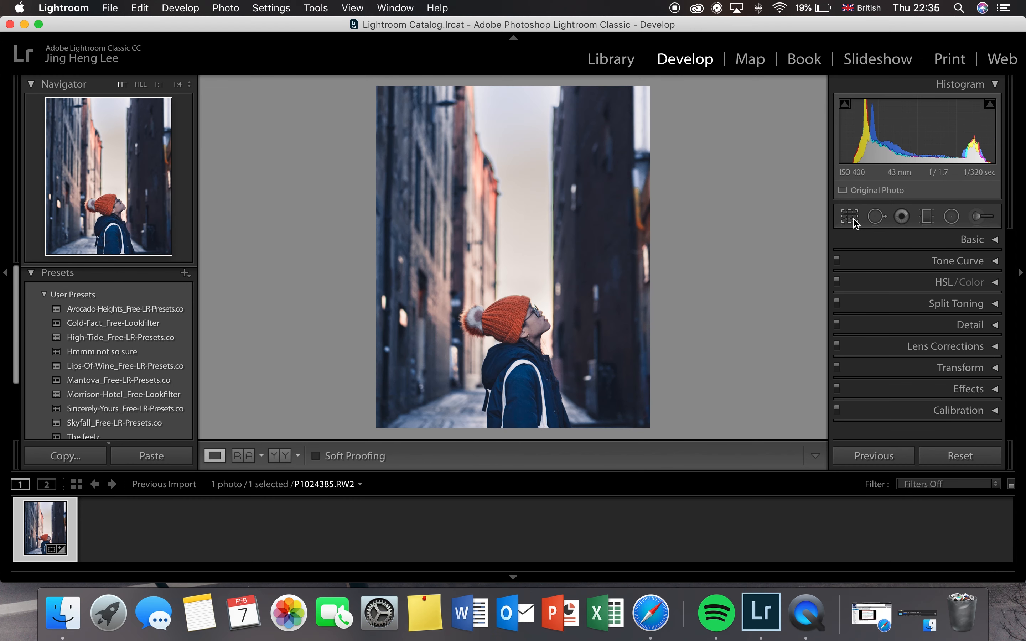
mouse_move(674, 7)
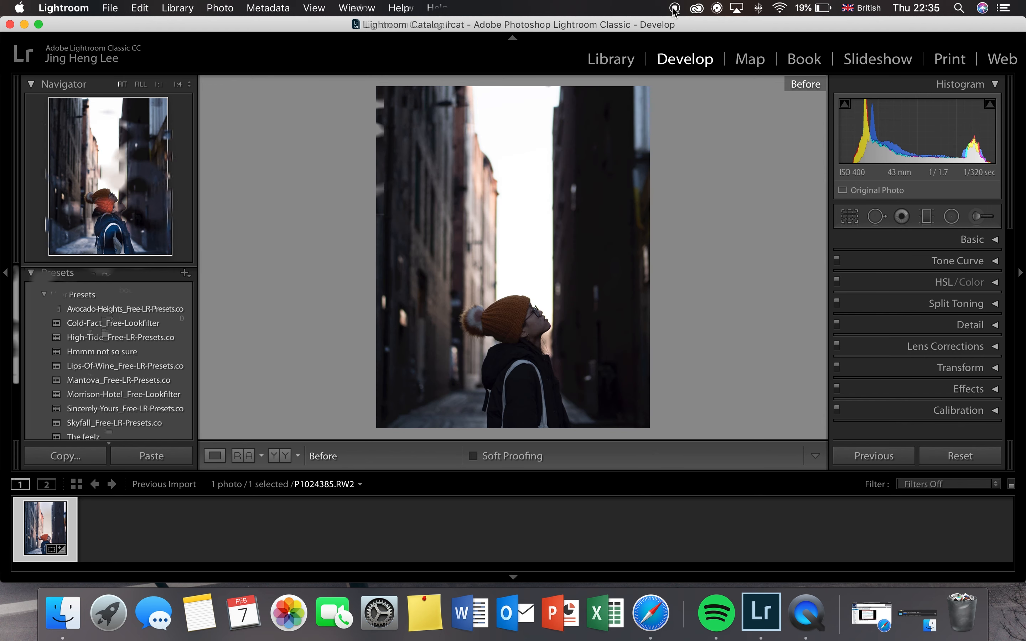
click(610, 58)
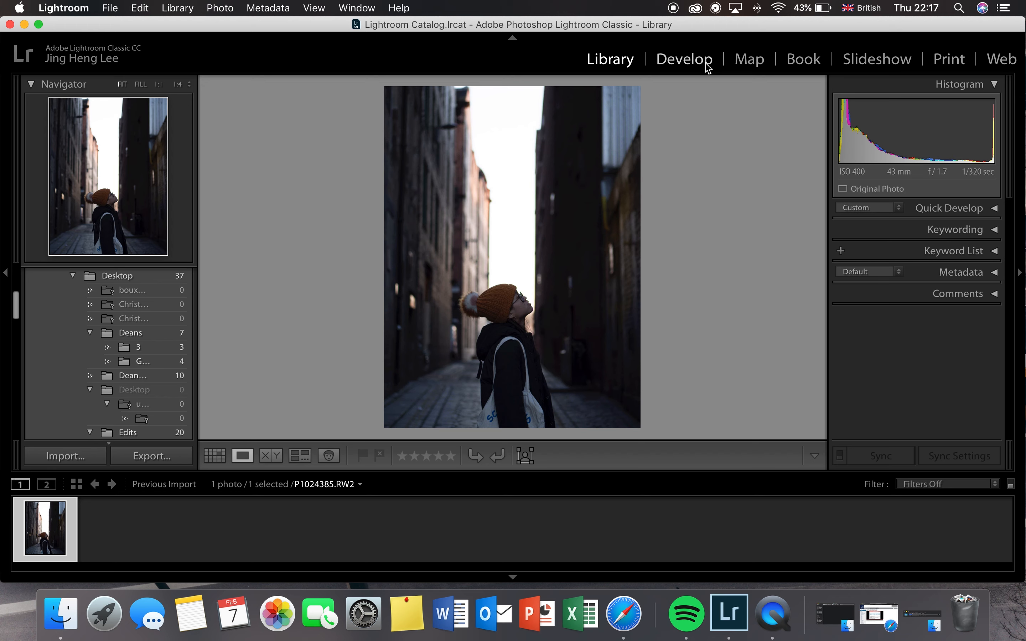
click(684, 59)
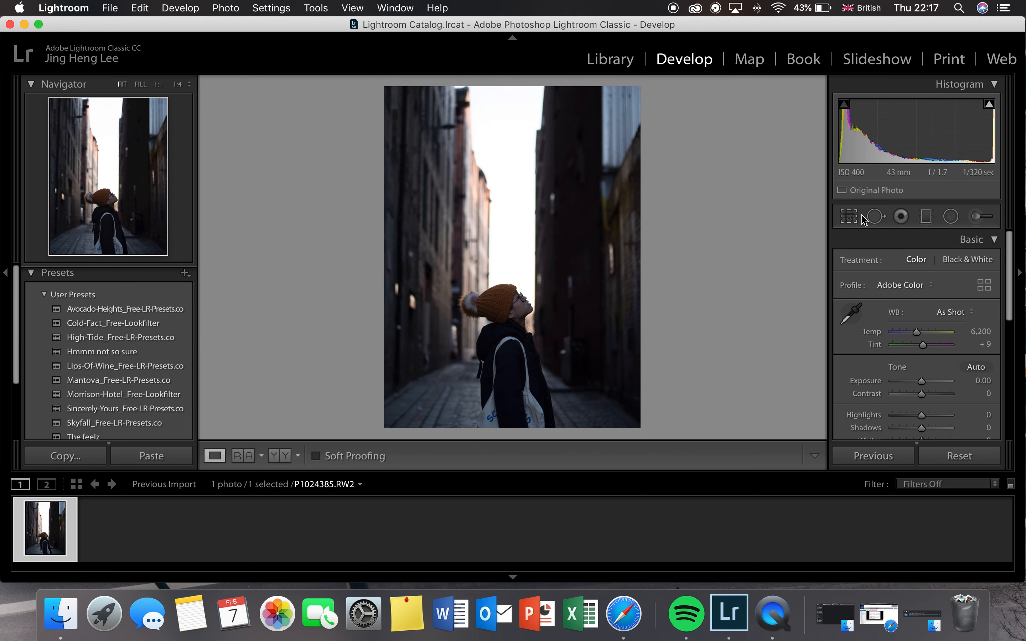
Crop the portrait to a 4x5 / 8x10 ratio and reposition the frame around the person.
click(848, 217)
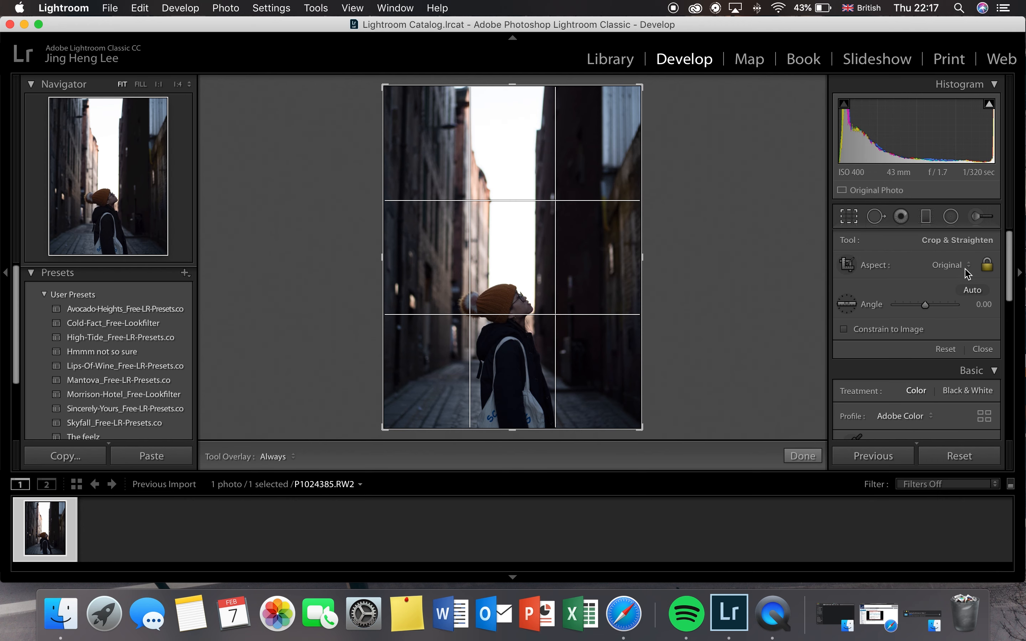
mouse_move(966, 278)
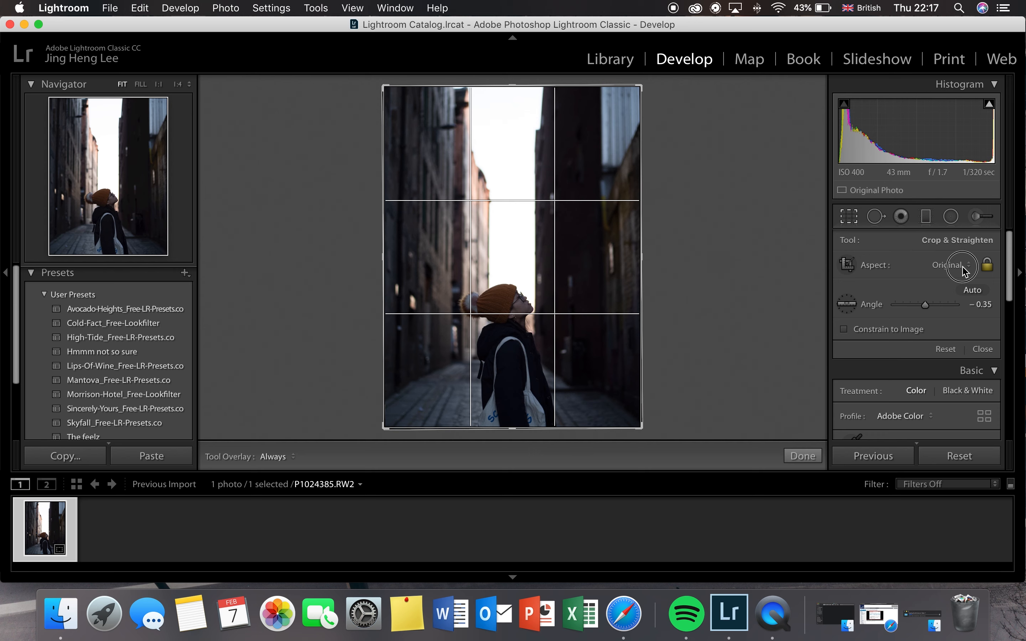
click(962, 265)
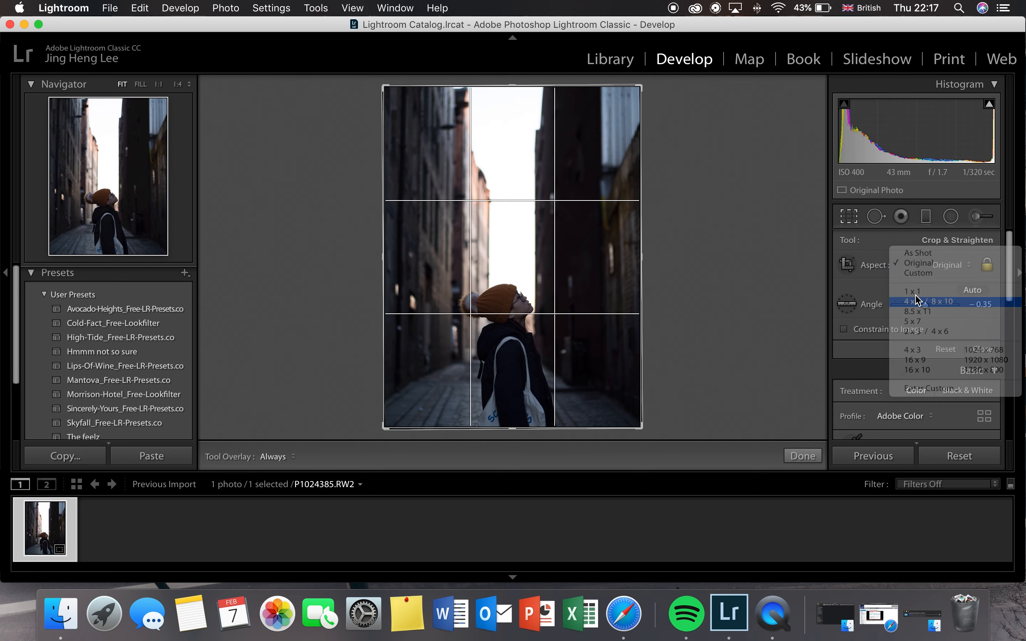
click(923, 302)
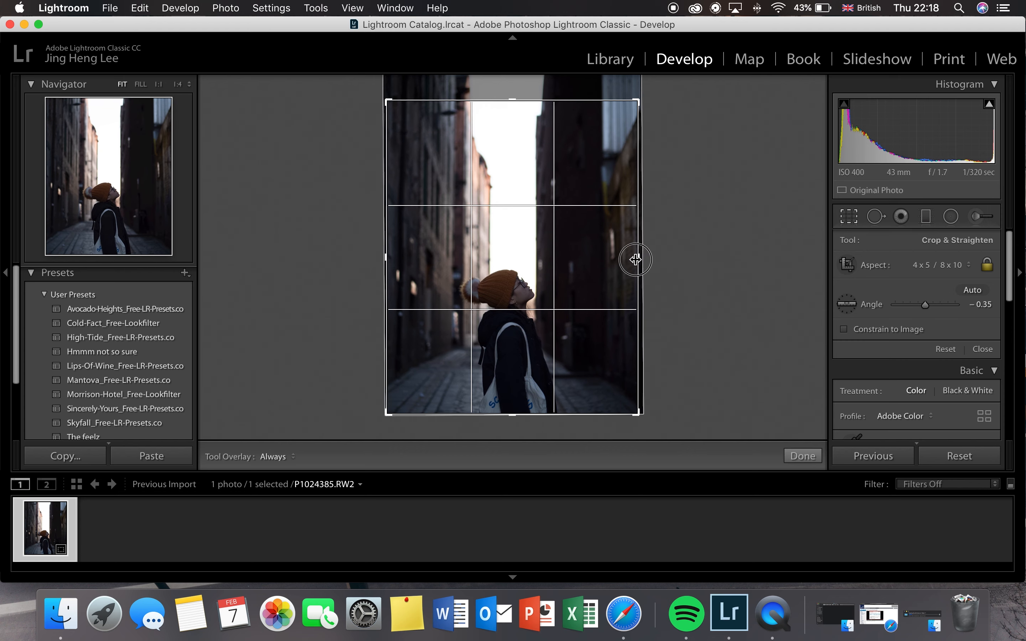
drag(635, 259, 605, 244)
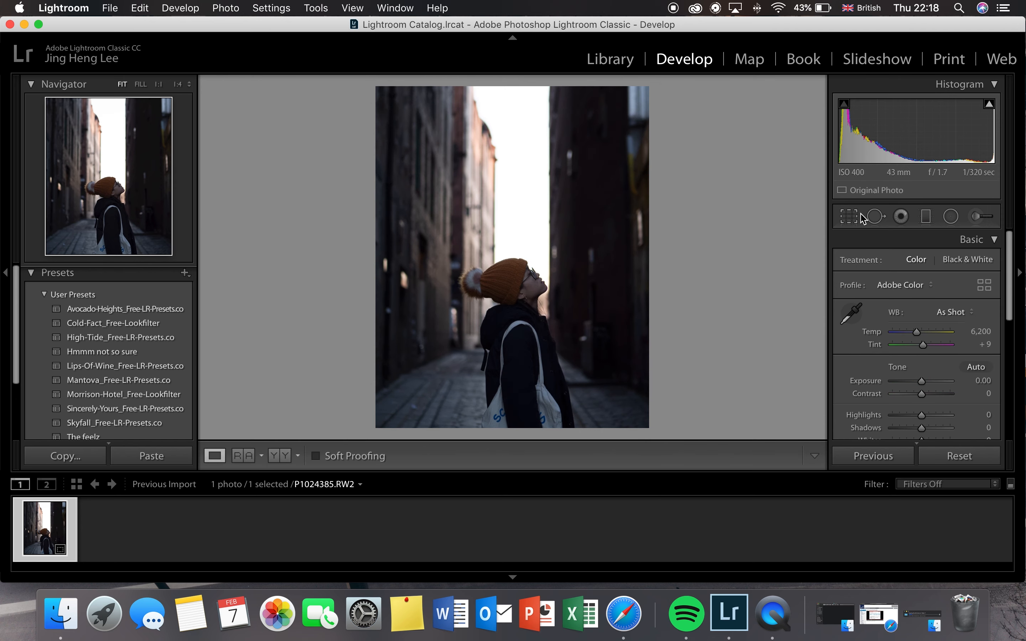
mouse_move(915, 378)
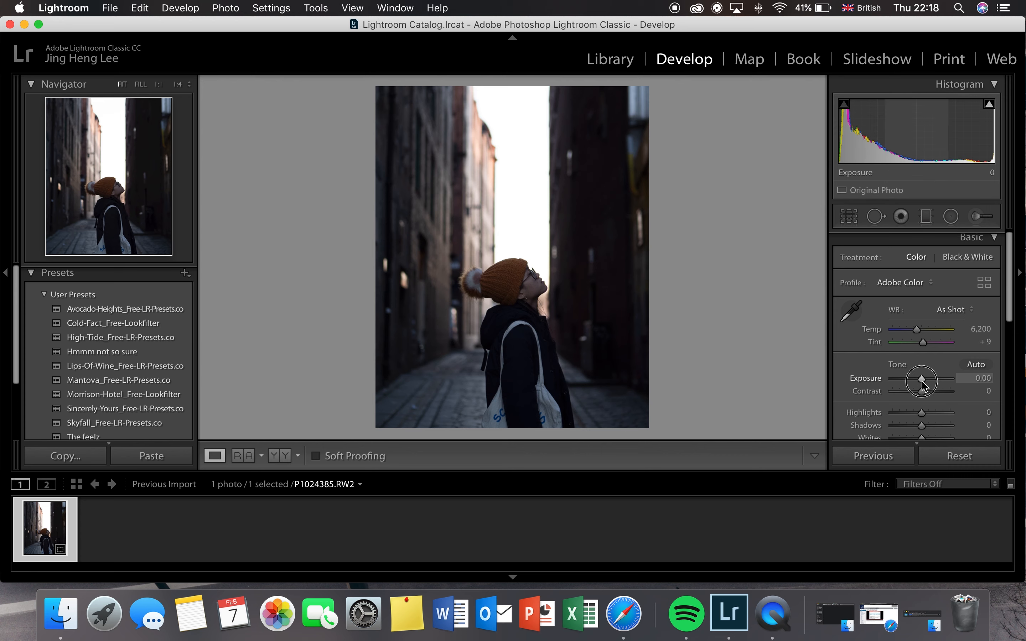
Raise Exposure to +0.75 and pull Highlights down to about -63.
drag(919, 381, 925, 381)
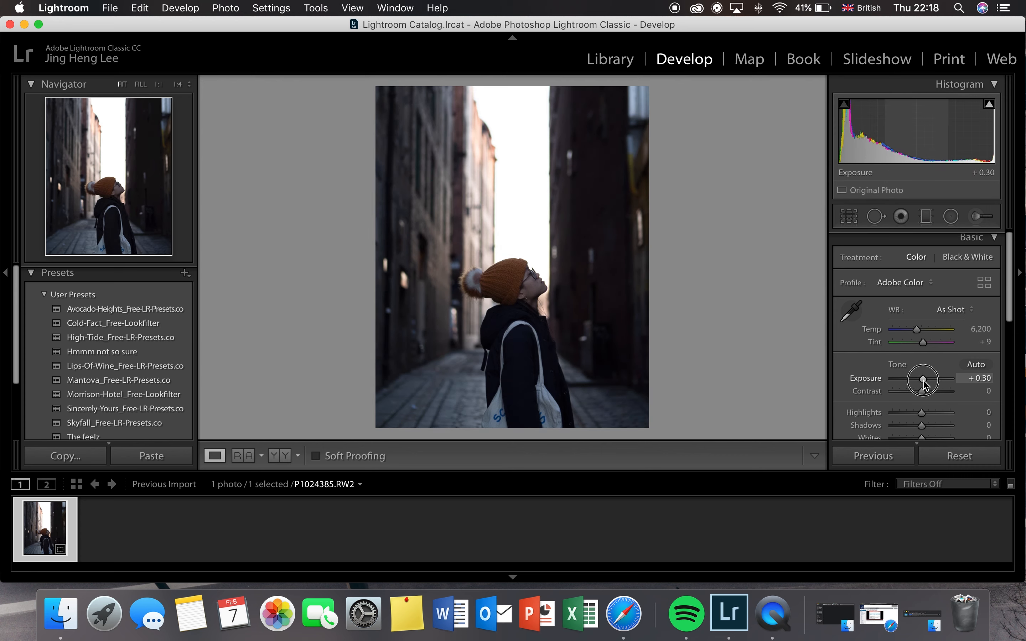
drag(923, 380, 933, 380)
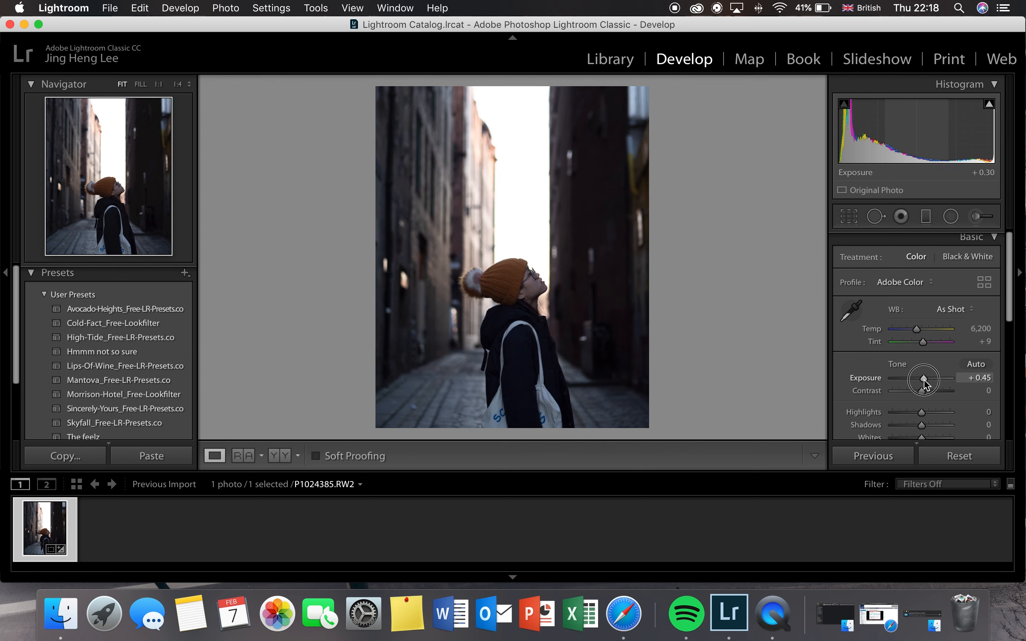
drag(924, 378, 931, 378)
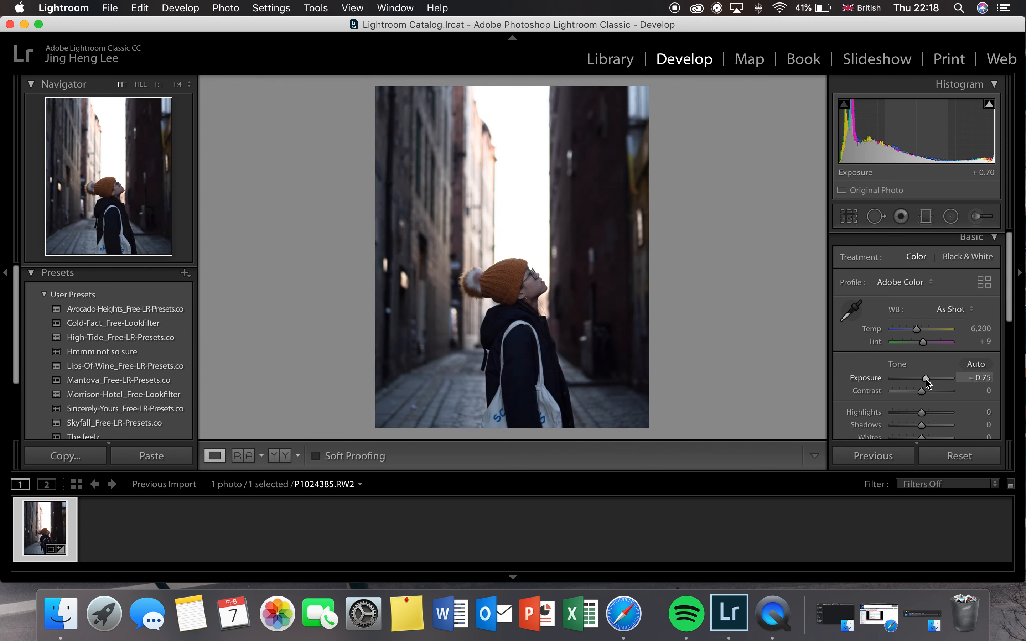
drag(923, 412, 915, 413)
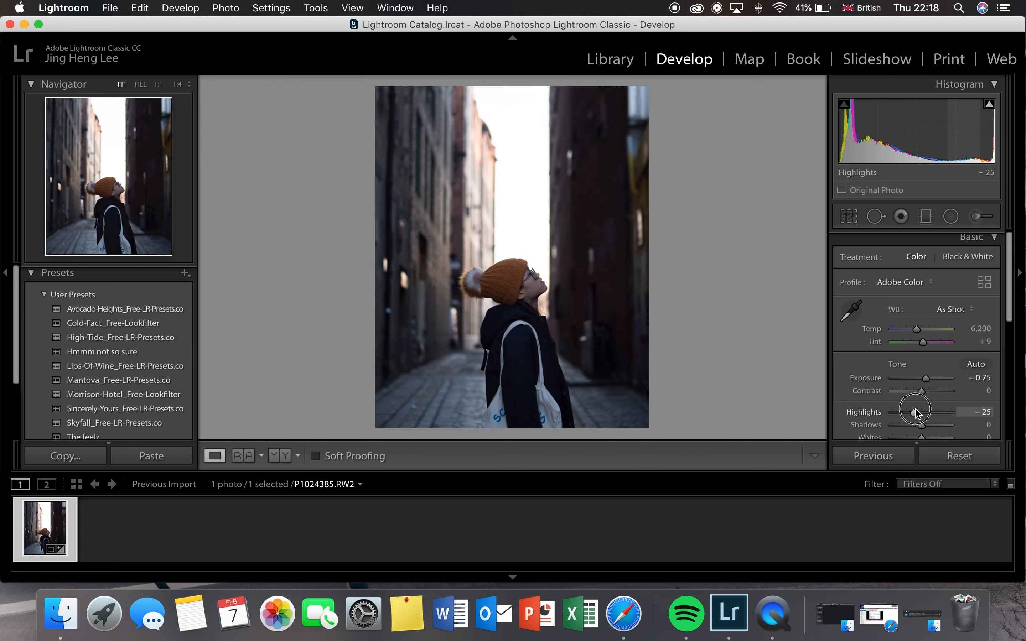
drag(917, 412, 890, 411)
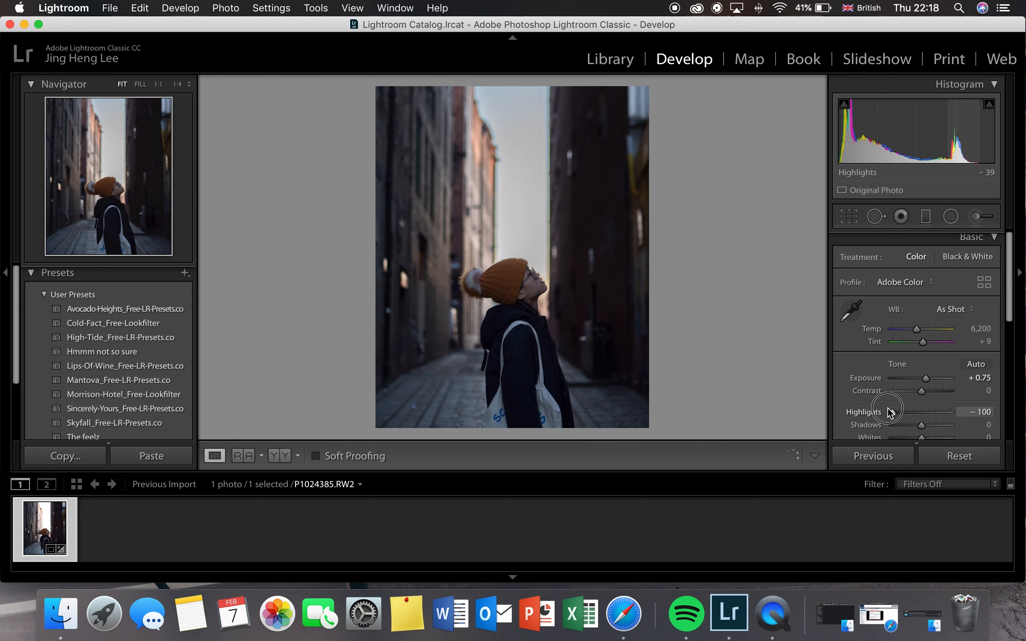
drag(892, 412, 906, 412)
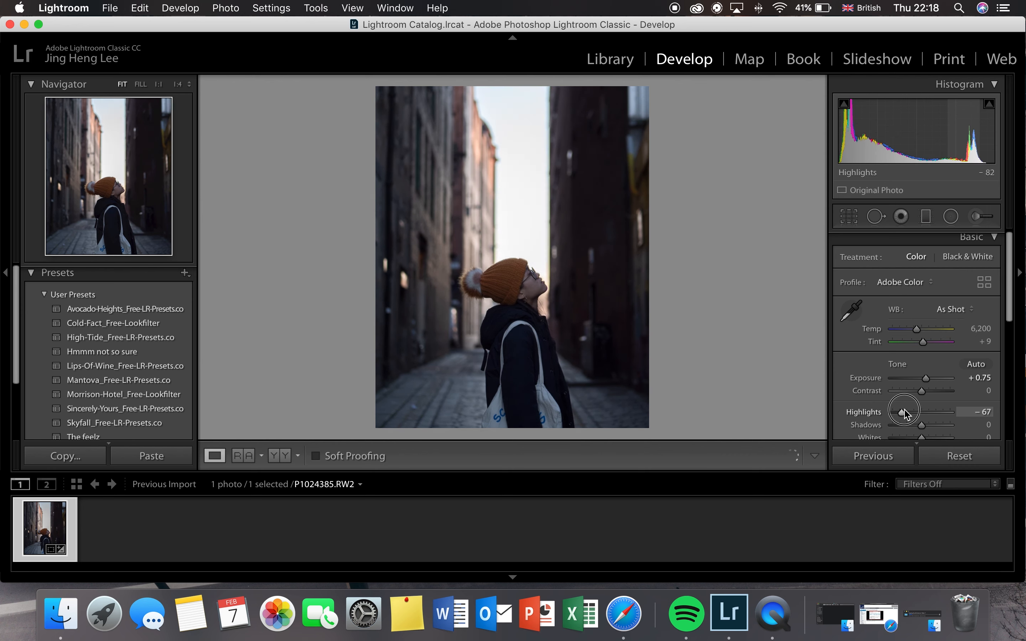
Lift Shadows to +39, add Contrast to about +16 and raise the Whites.
drag(942, 425, 932, 425)
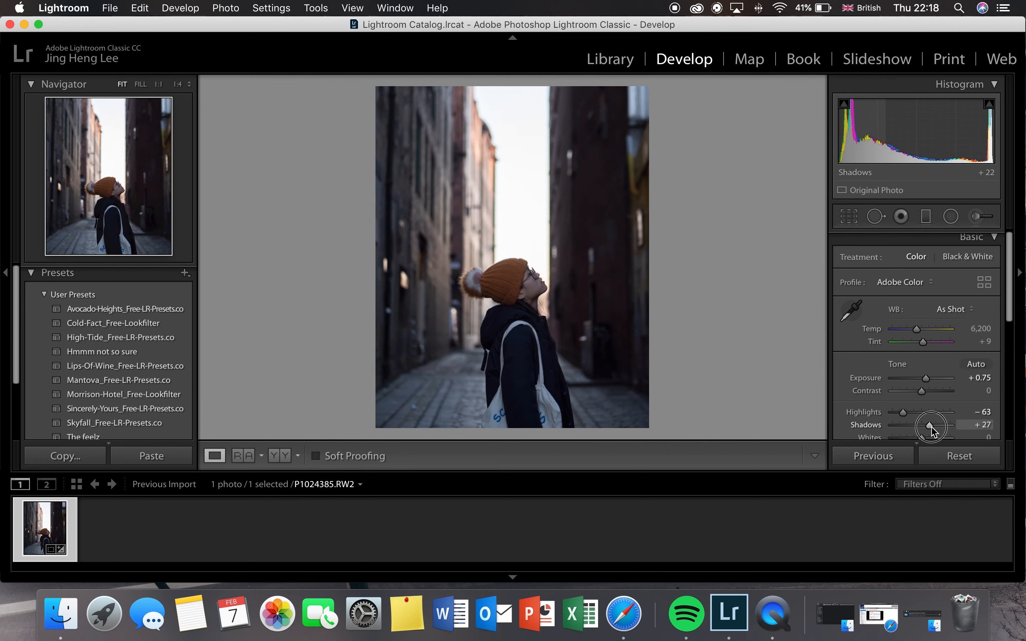
drag(931, 426, 934, 426)
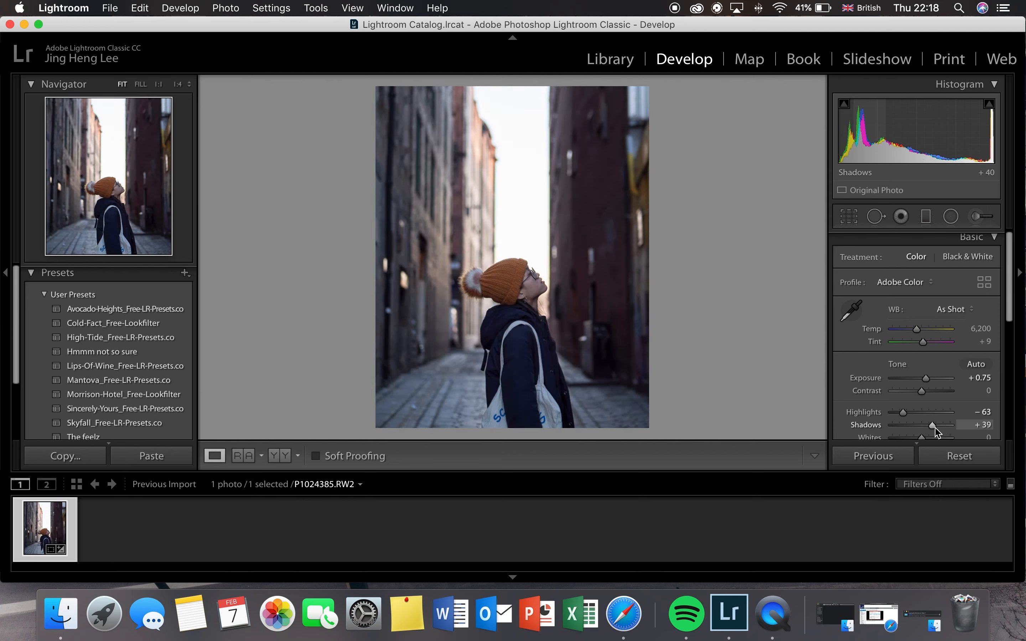
drag(922, 390, 928, 390)
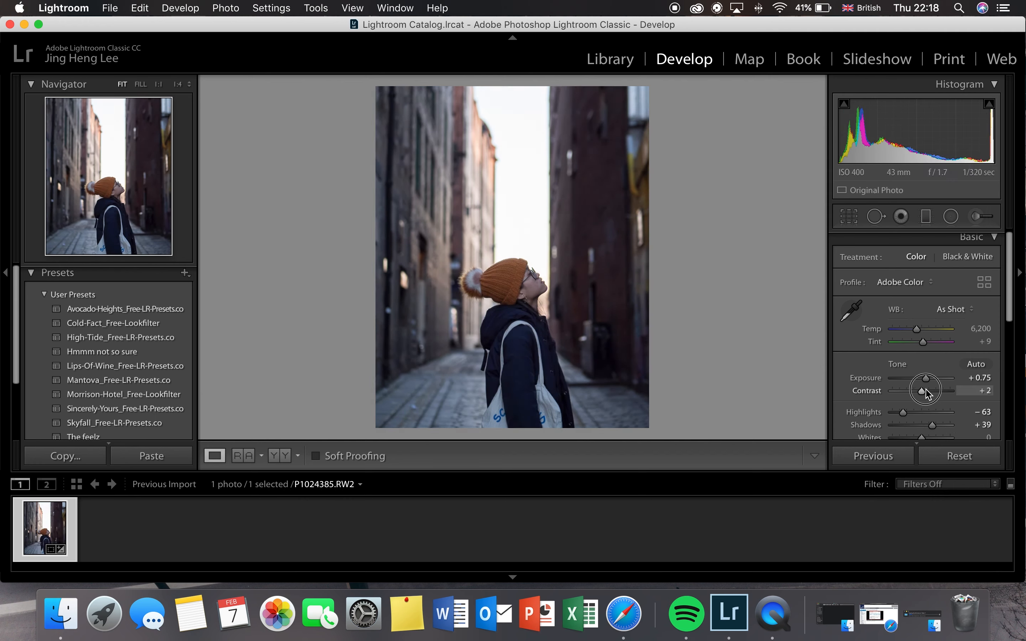
drag(926, 390, 934, 390)
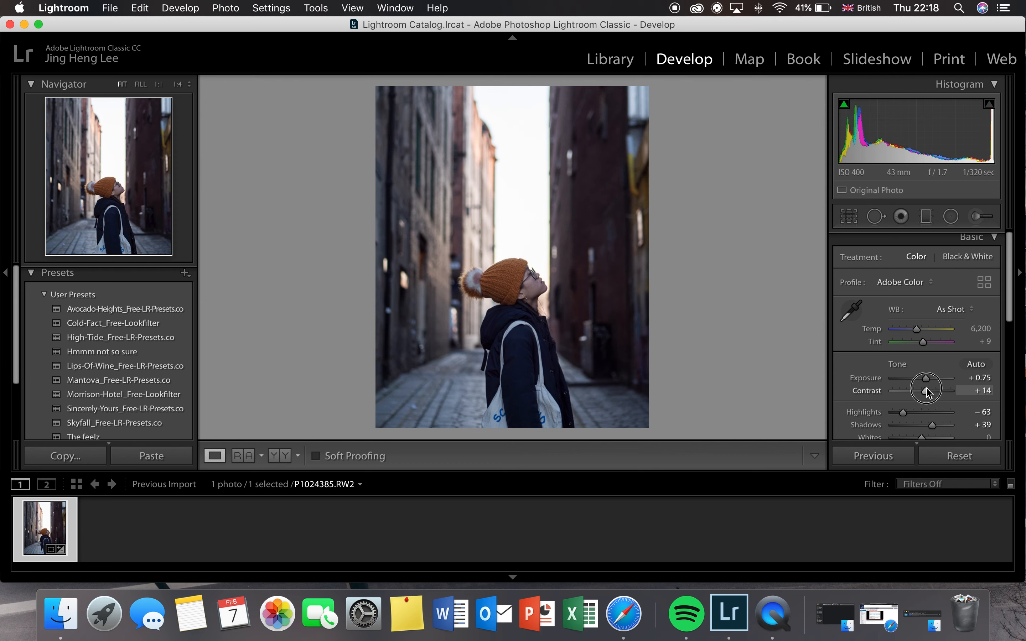
drag(925, 373, 927, 362)
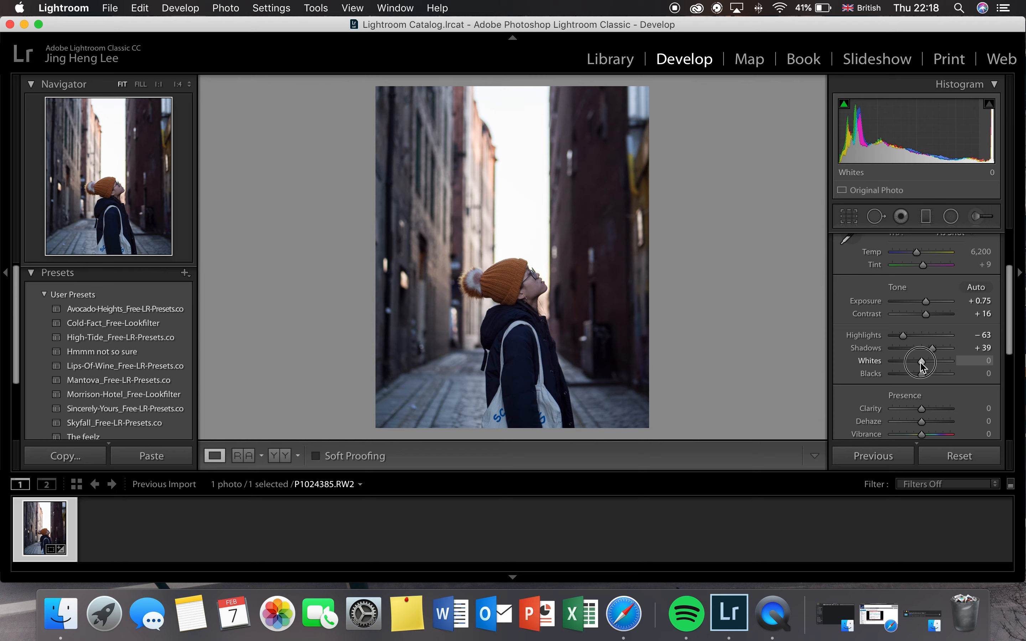
drag(919, 360, 936, 360)
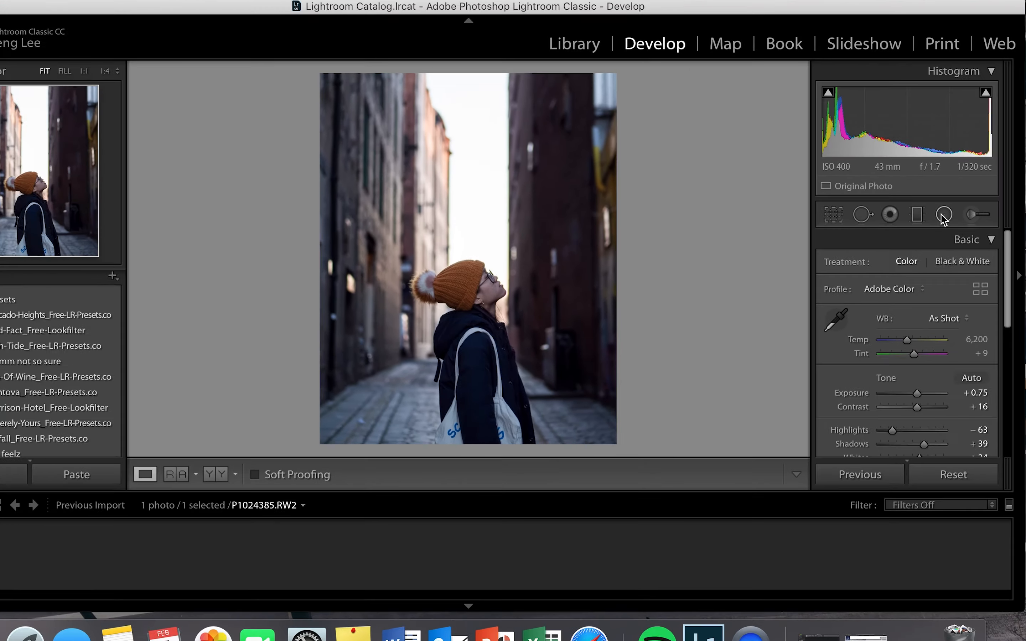
Add an inverted radial filter over the sky with Highlights around -35, reshaped to fit between the buildings.
click(944, 215)
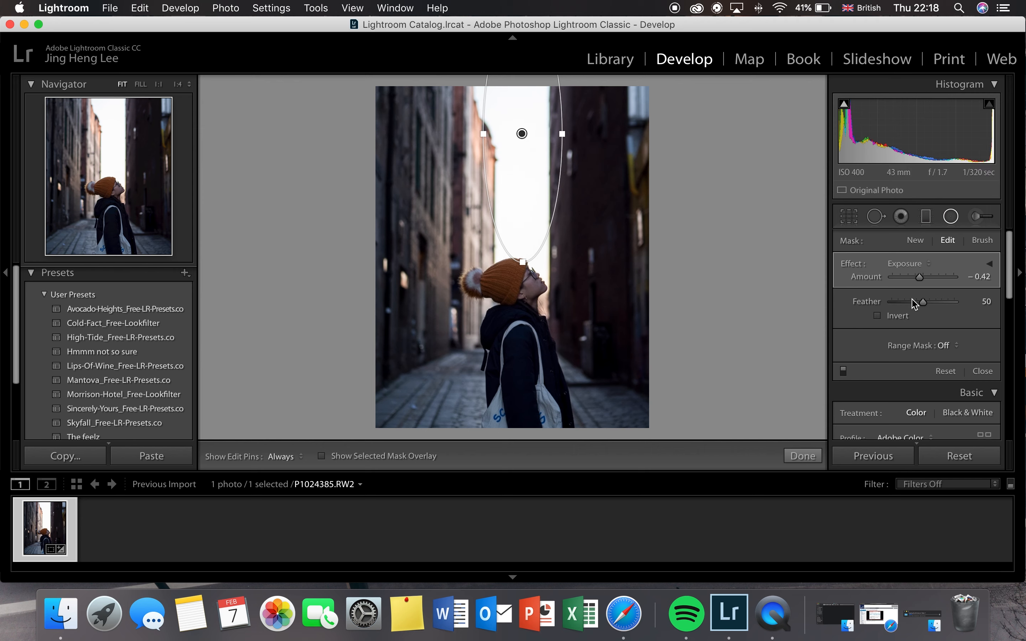
click(877, 316)
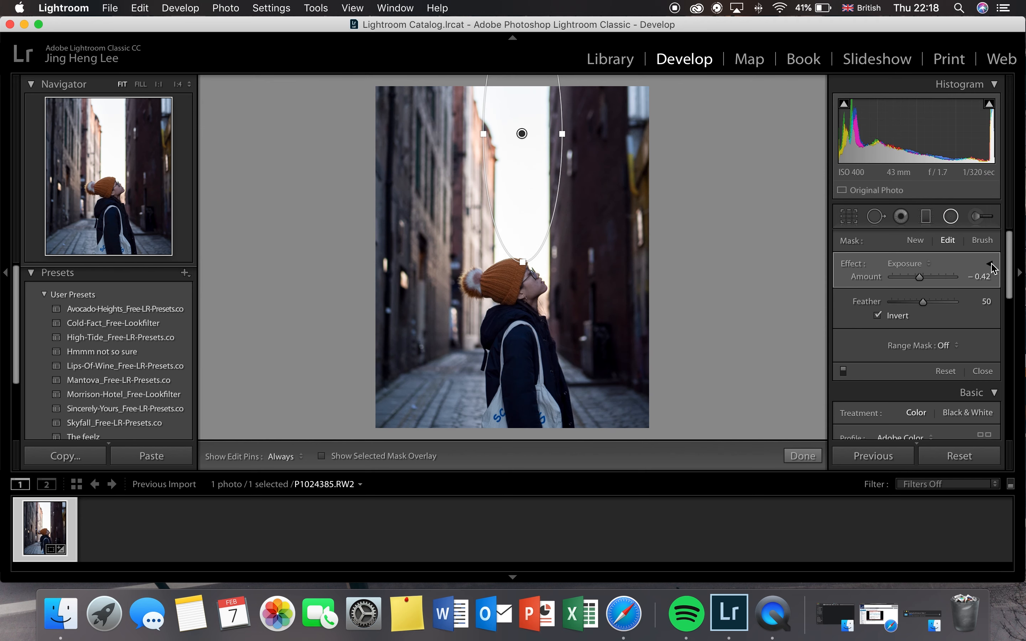
click(988, 264)
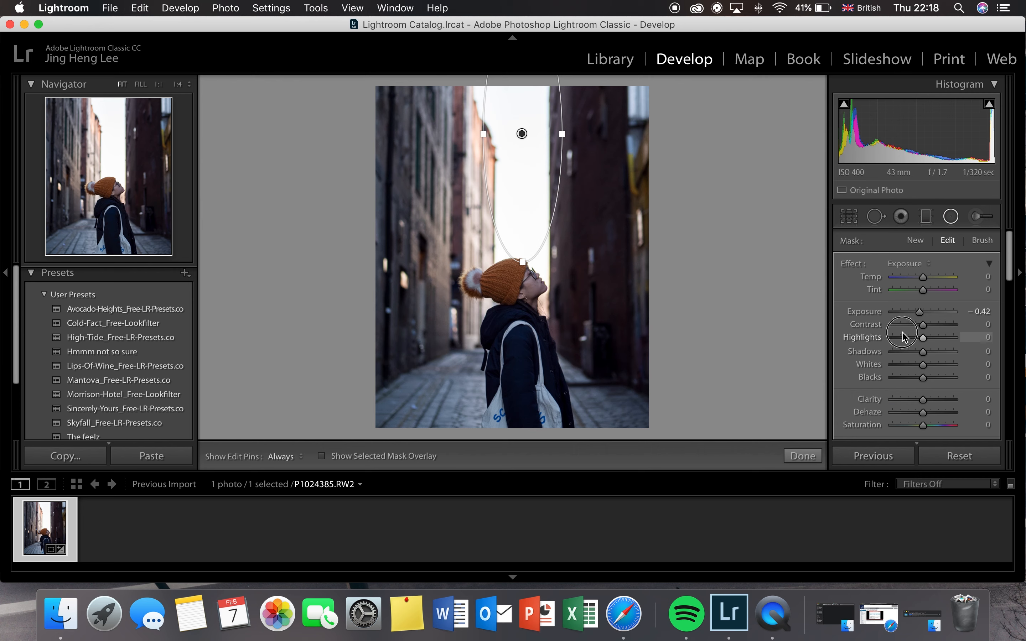
drag(941, 337, 902, 337)
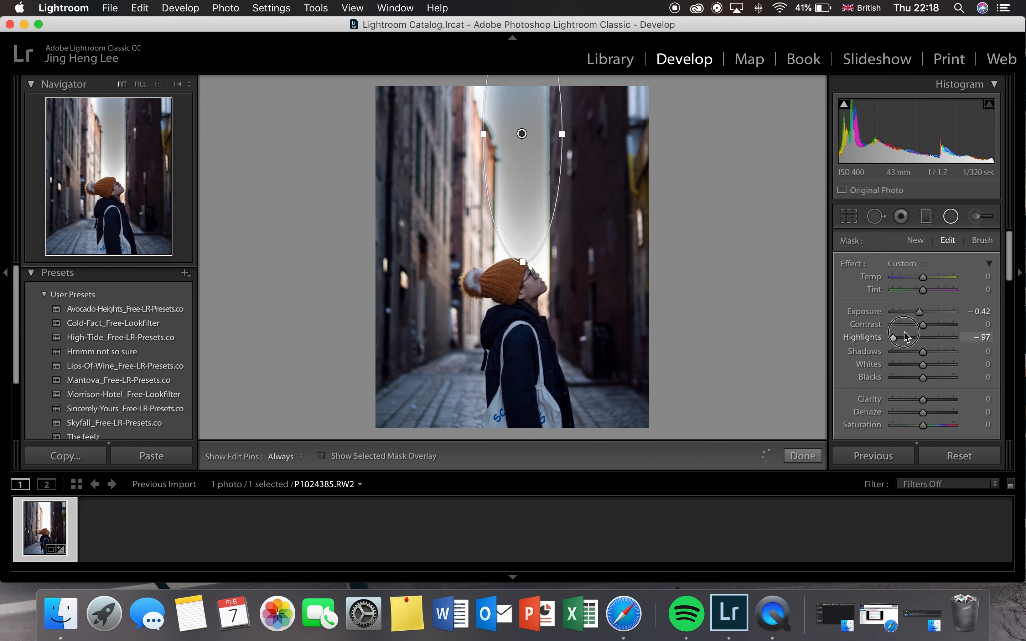
drag(903, 338, 922, 337)
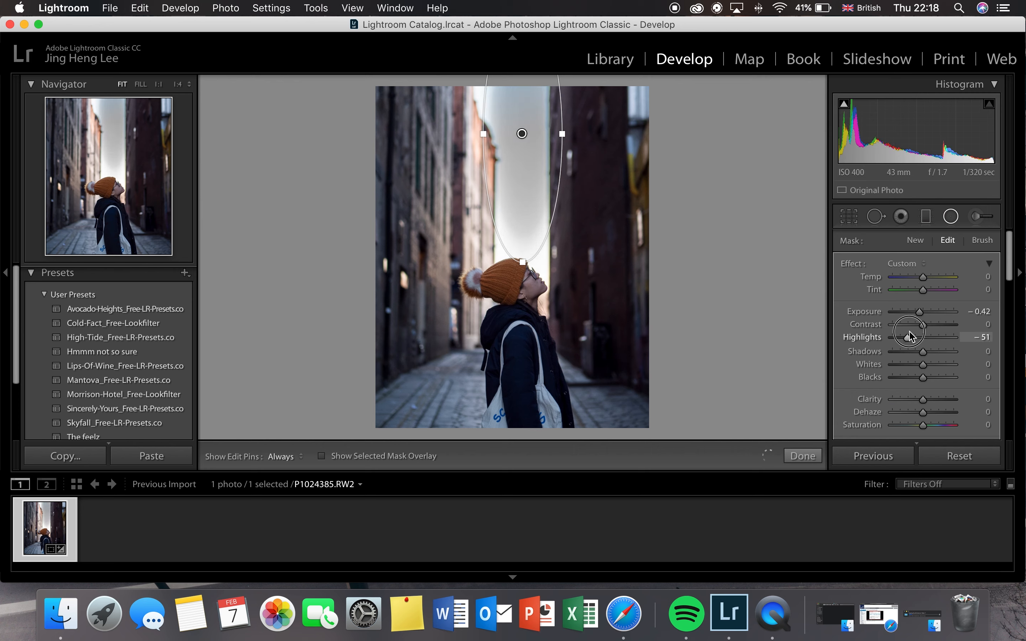
drag(913, 337, 923, 338)
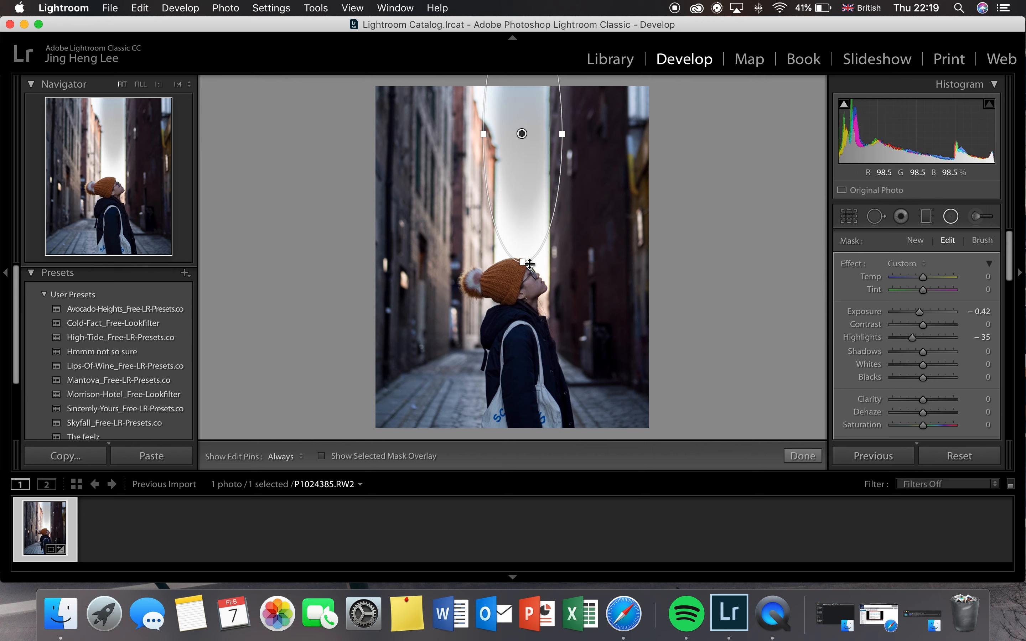
drag(521, 265, 521, 315)
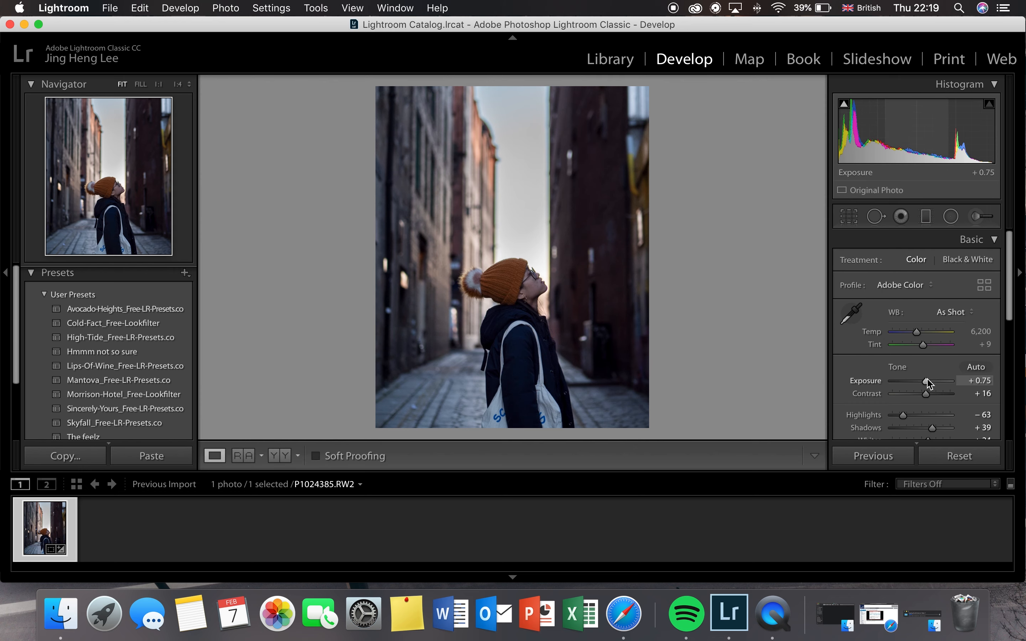
Draw a second elliptical radial mask around the person in the orange beanie.
drag(920, 380, 933, 381)
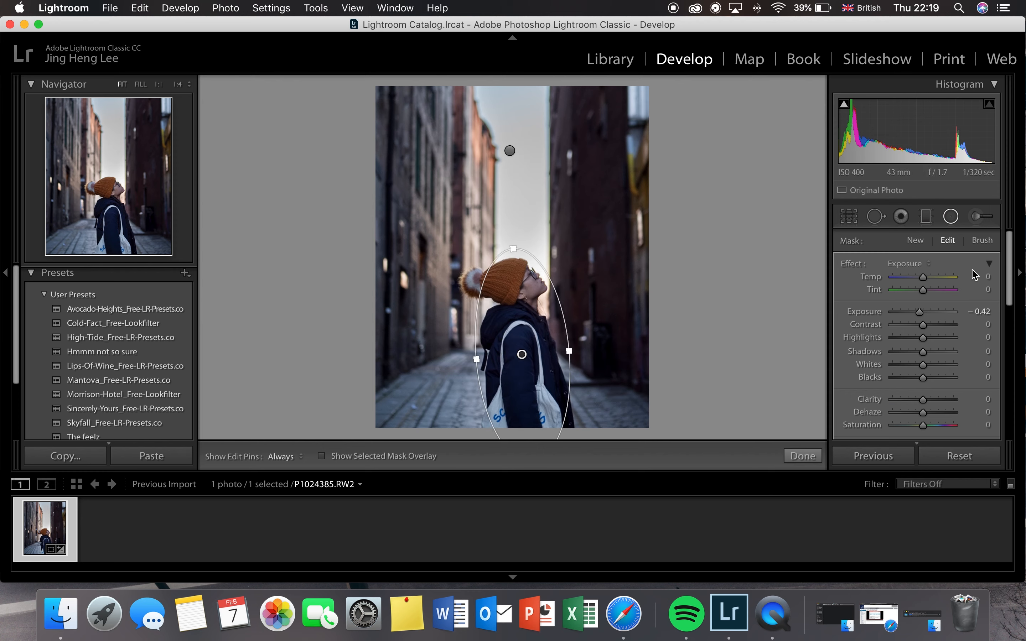
Invert the person's radial mask and settle its Shadows at about 3.
click(989, 263)
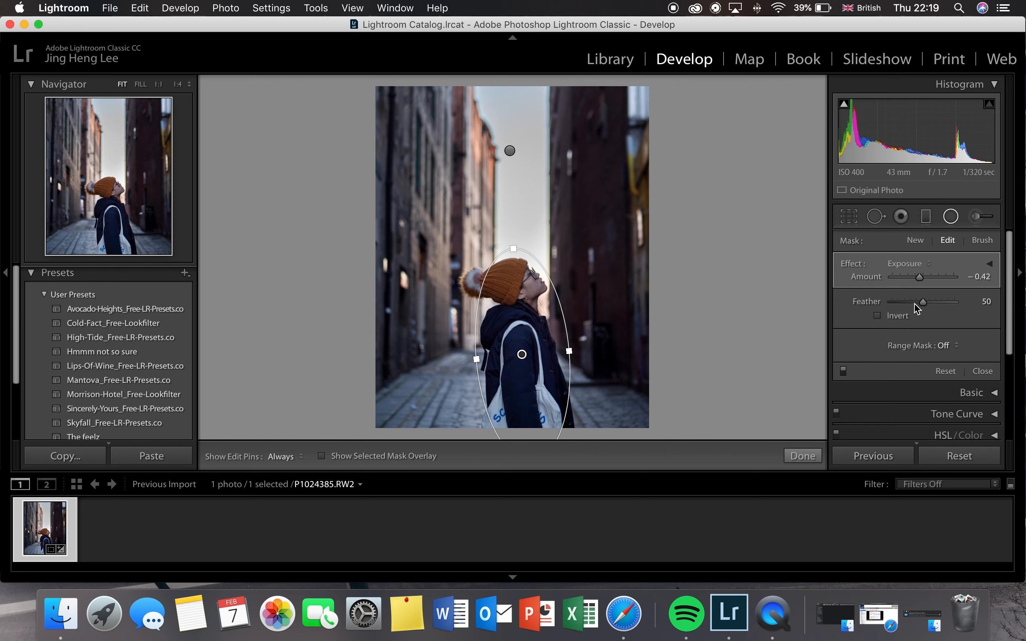
click(876, 316)
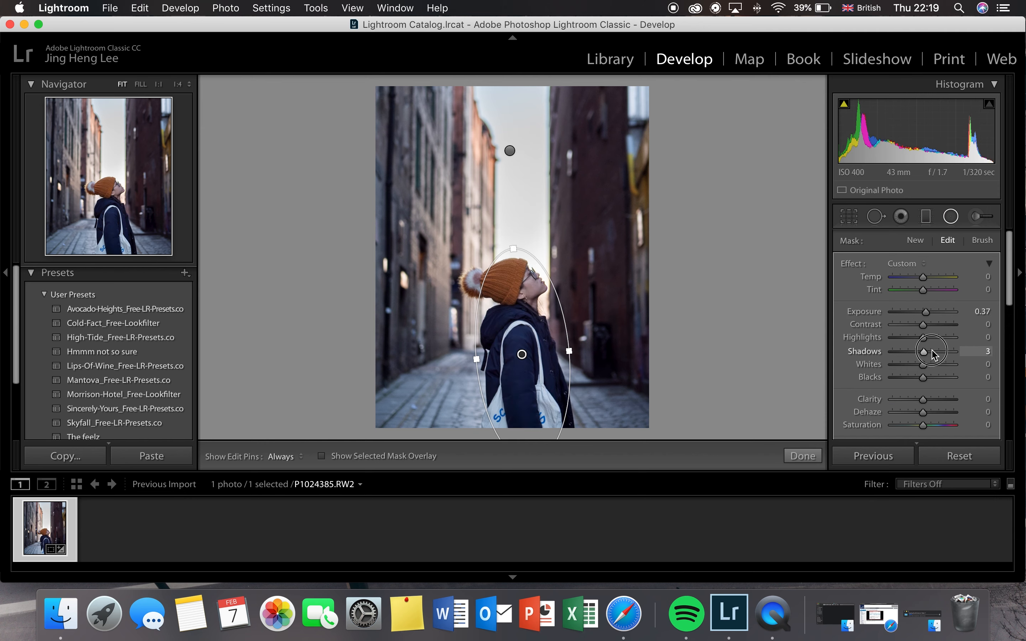
drag(923, 352, 929, 352)
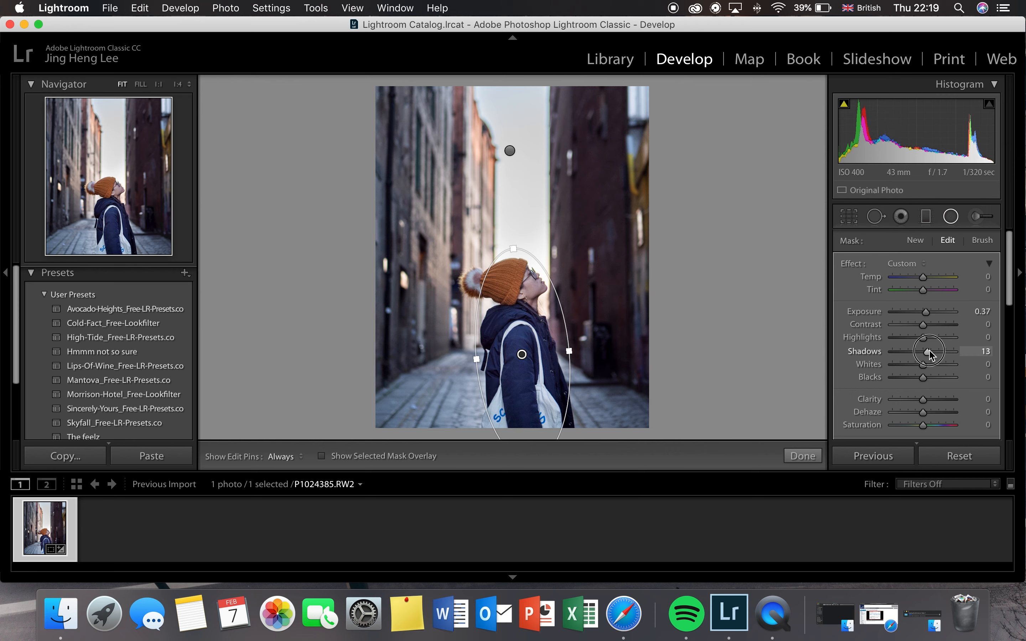
drag(943, 351, 922, 352)
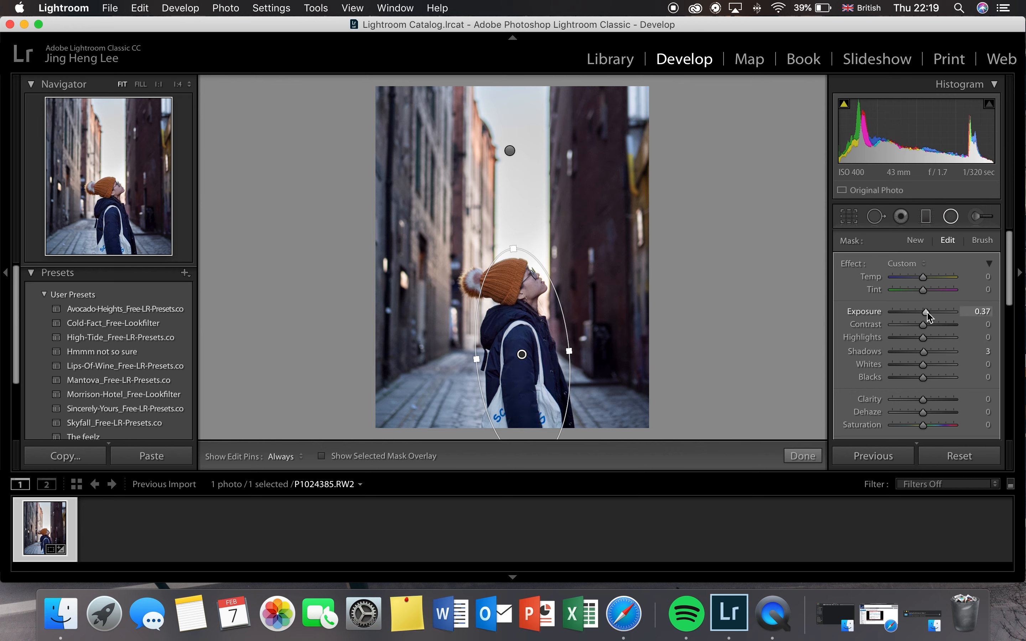
Brighten the masked person to Exposure +0.52 with Contrast +15 and finish the local adjustment.
drag(926, 312, 932, 312)
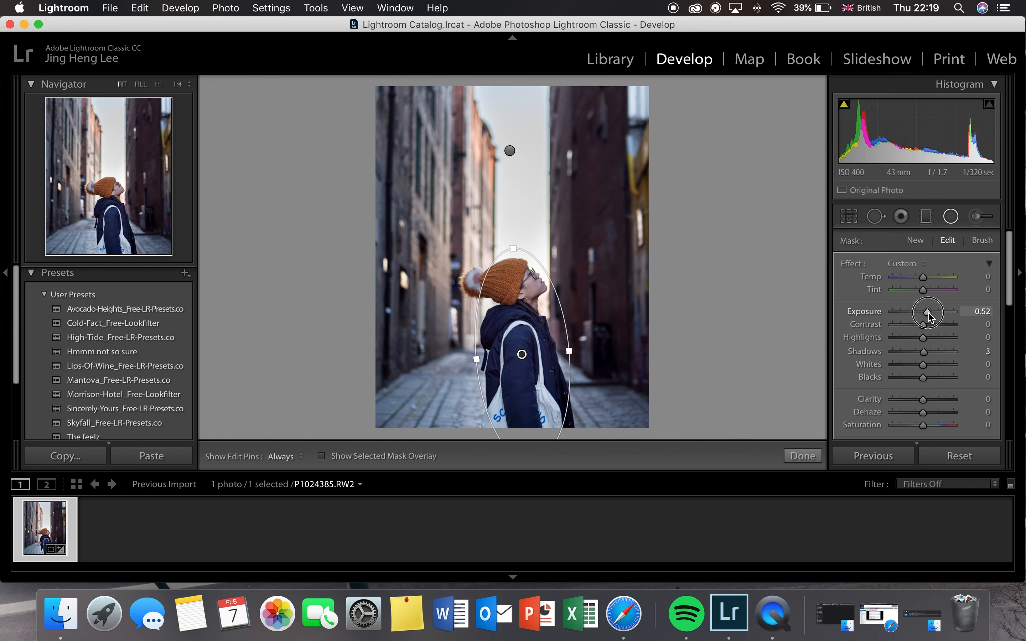
drag(923, 325, 928, 325)
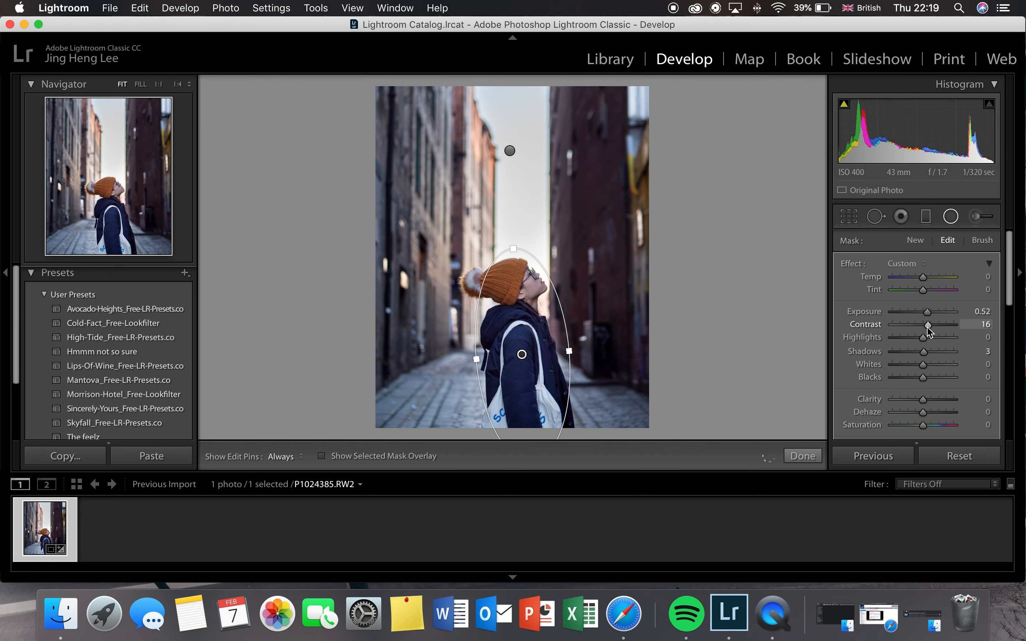
click(982, 240)
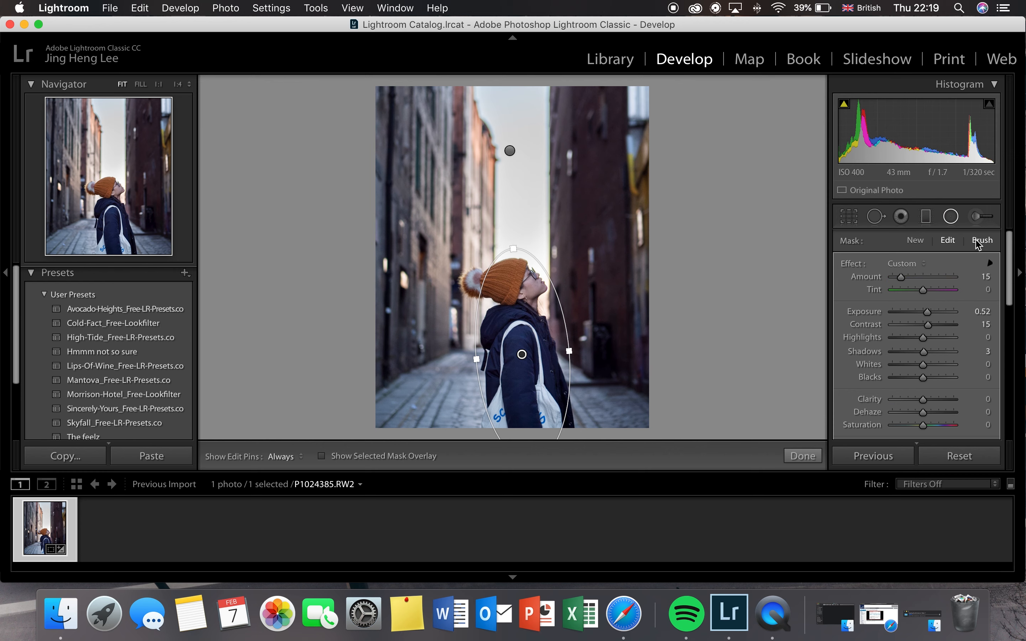
click(803, 456)
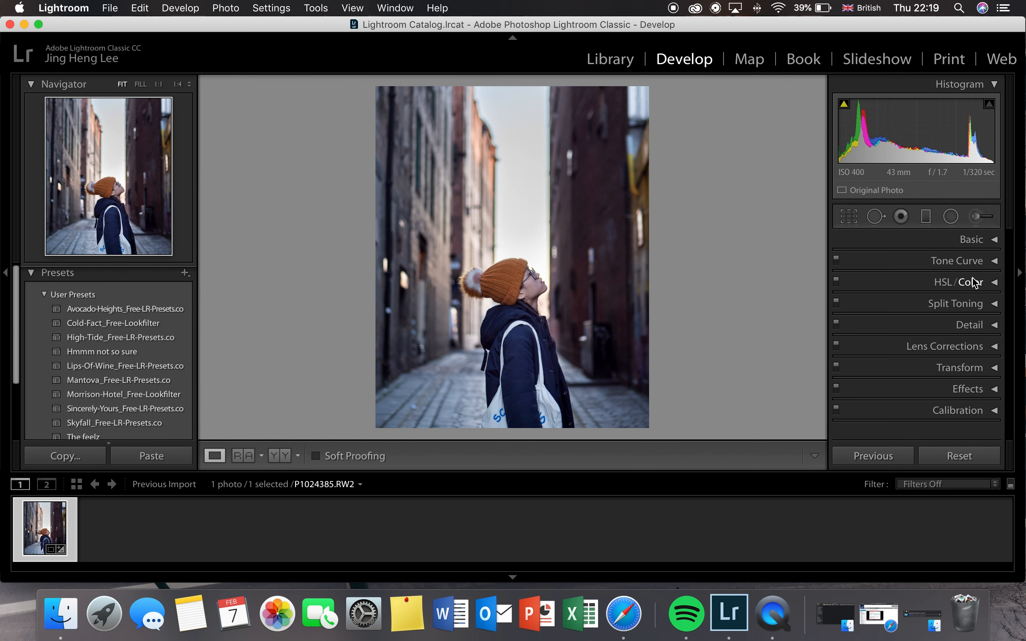
Cool the white balance Temp to 6,124 and adjust Vibrance alongside Clarity -15 and Dehaze +18.
click(972, 239)
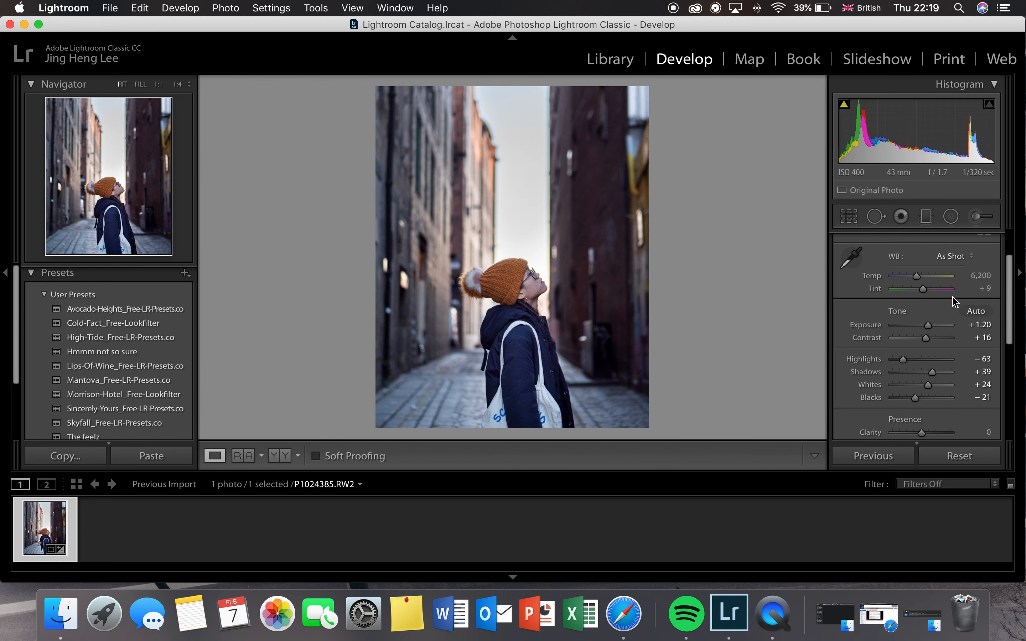
drag(916, 275, 915, 289)
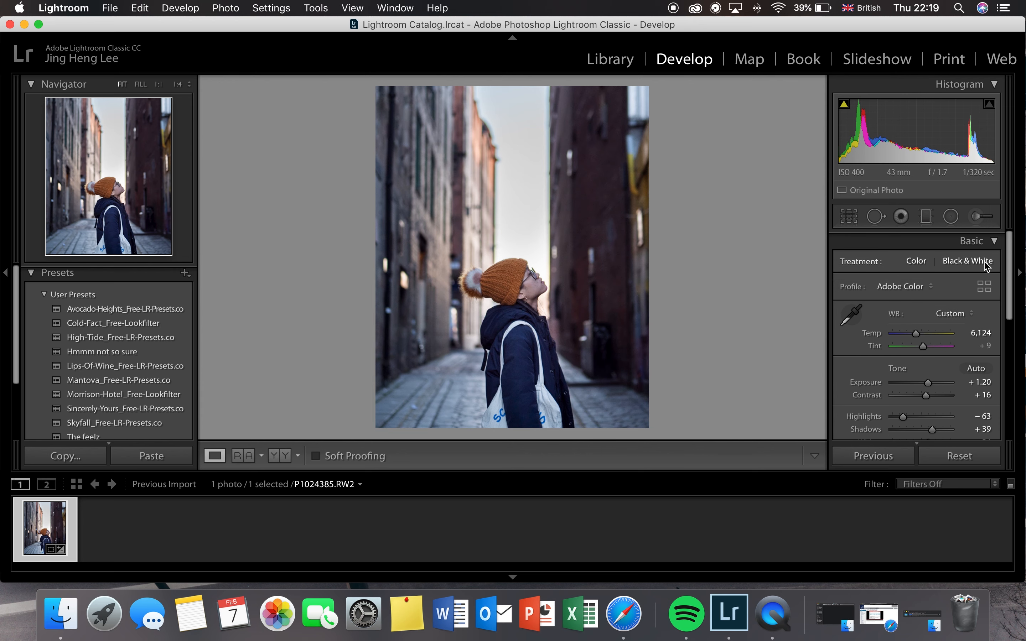
scroll(down, 3)
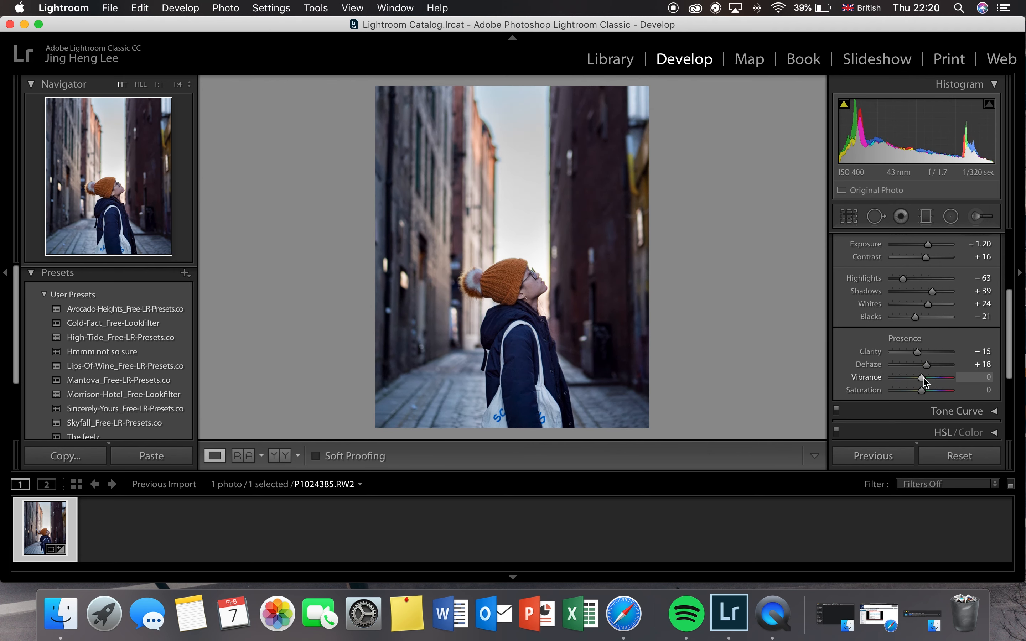
drag(929, 377, 918, 377)
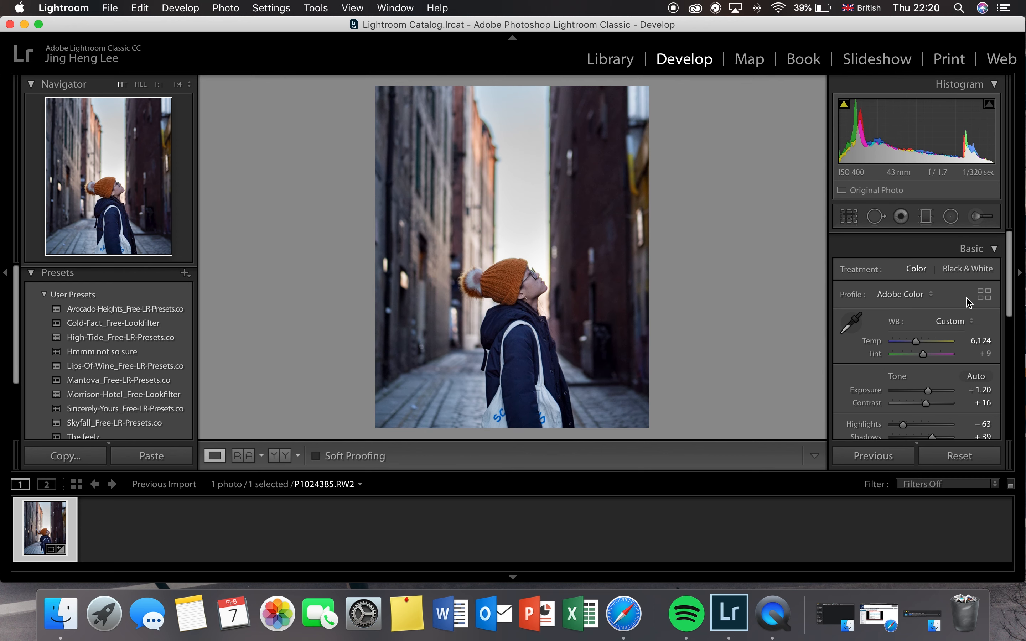
In HSL Hue, shift the Orange hue towards red to about -28.
click(971, 249)
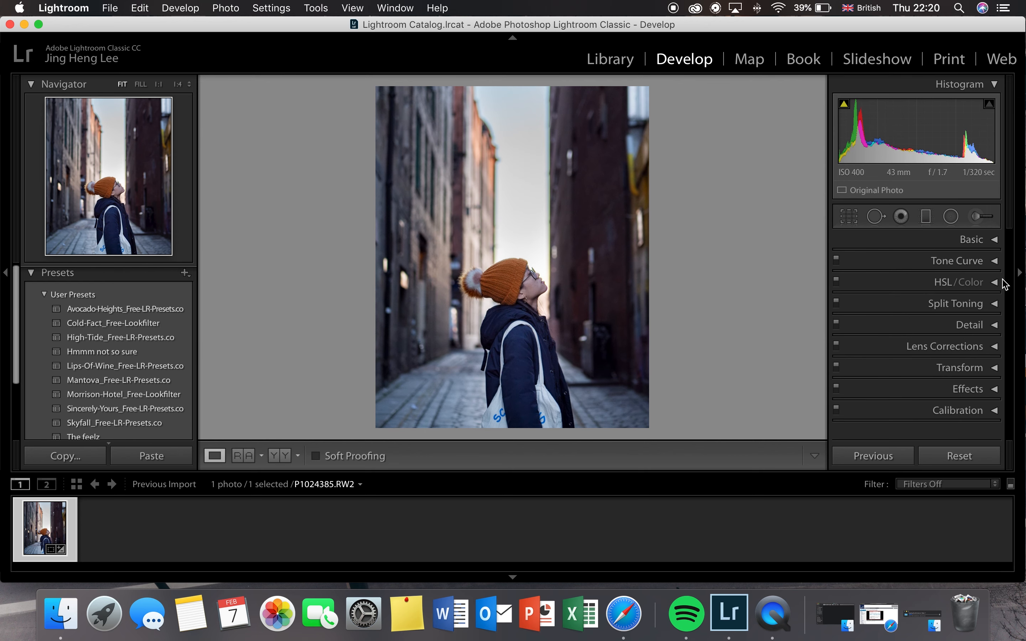
click(959, 283)
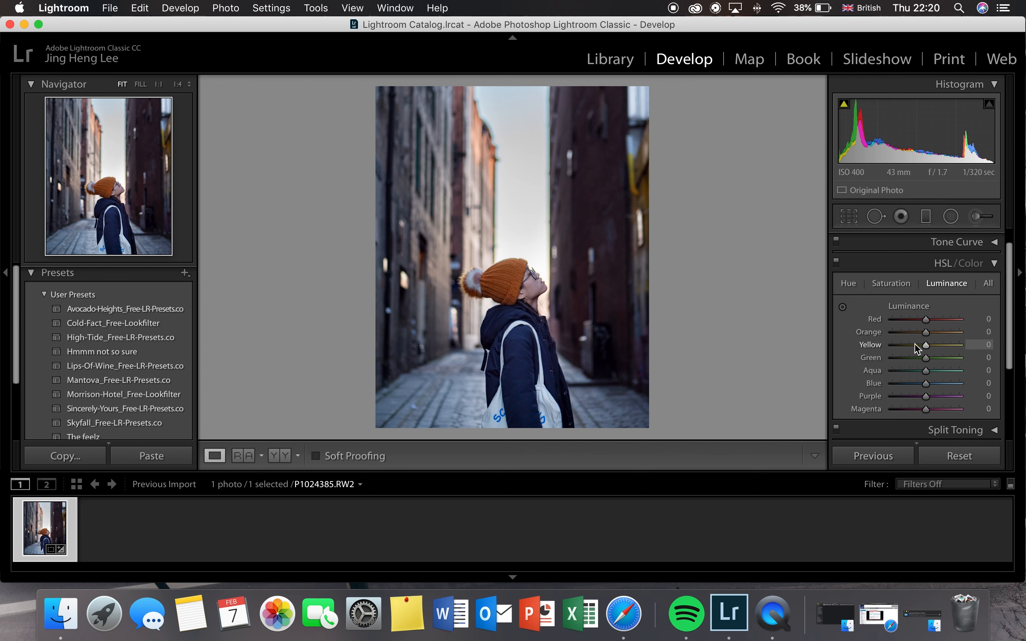
click(848, 284)
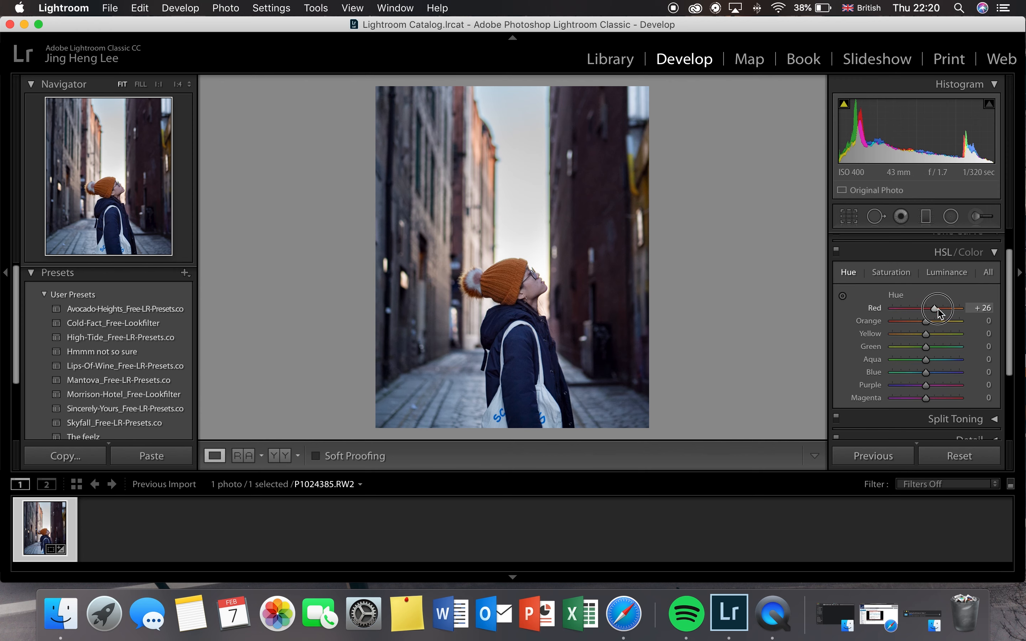
drag(941, 320, 919, 321)
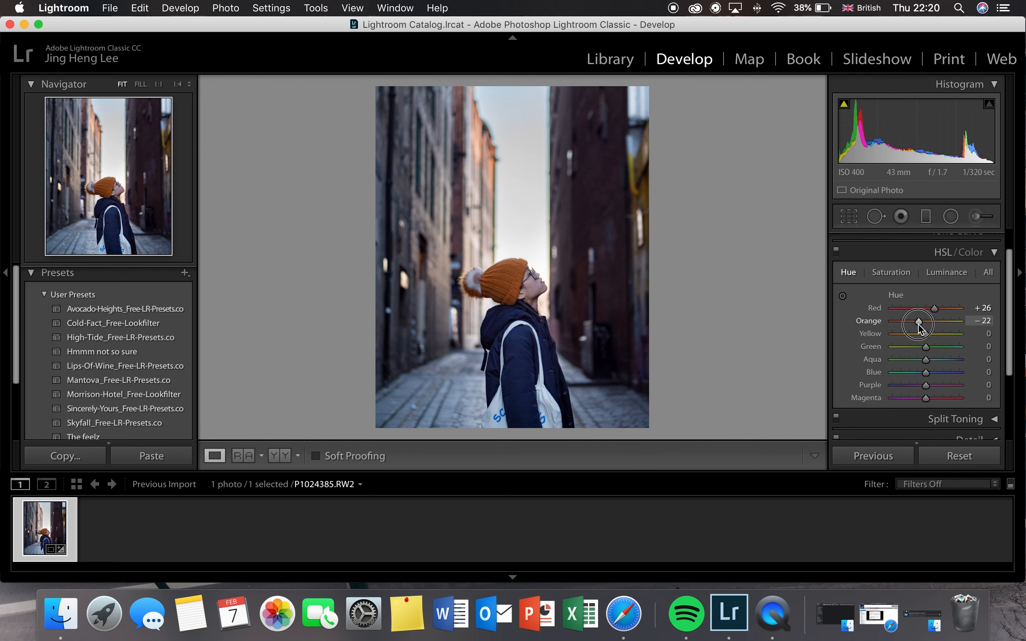
drag(918, 321, 909, 322)
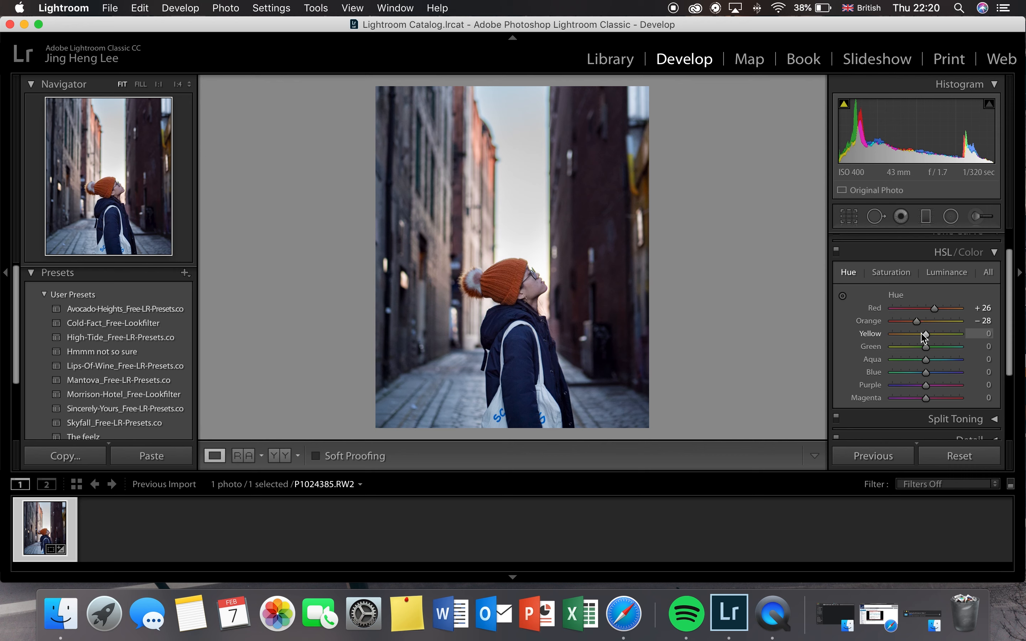
Test the Yellow hue range and settle it towards orange at about -24.
drag(926, 334, 962, 334)
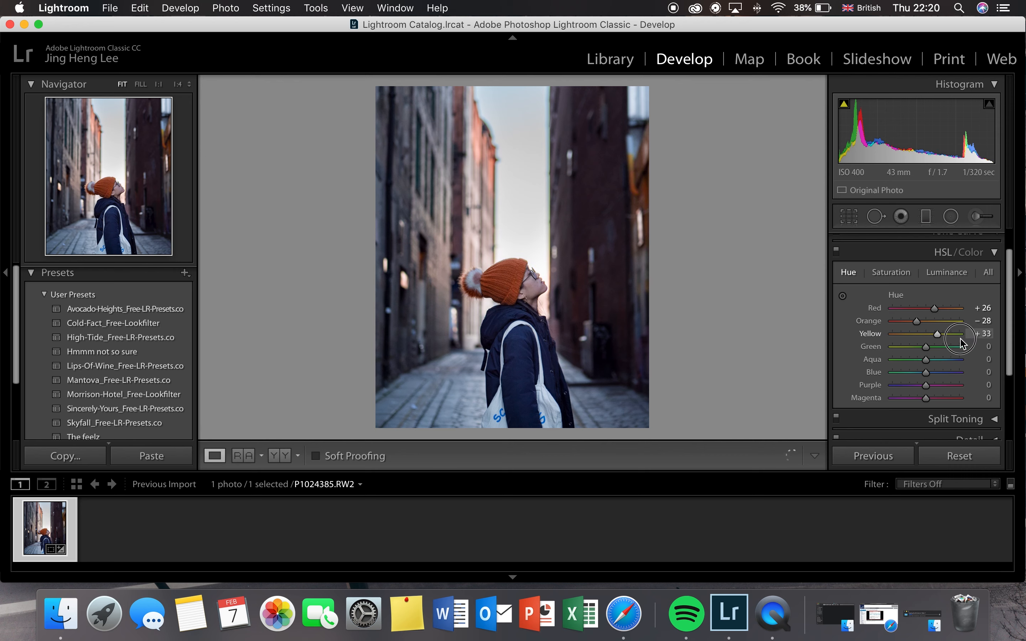
drag(960, 333, 936, 334)
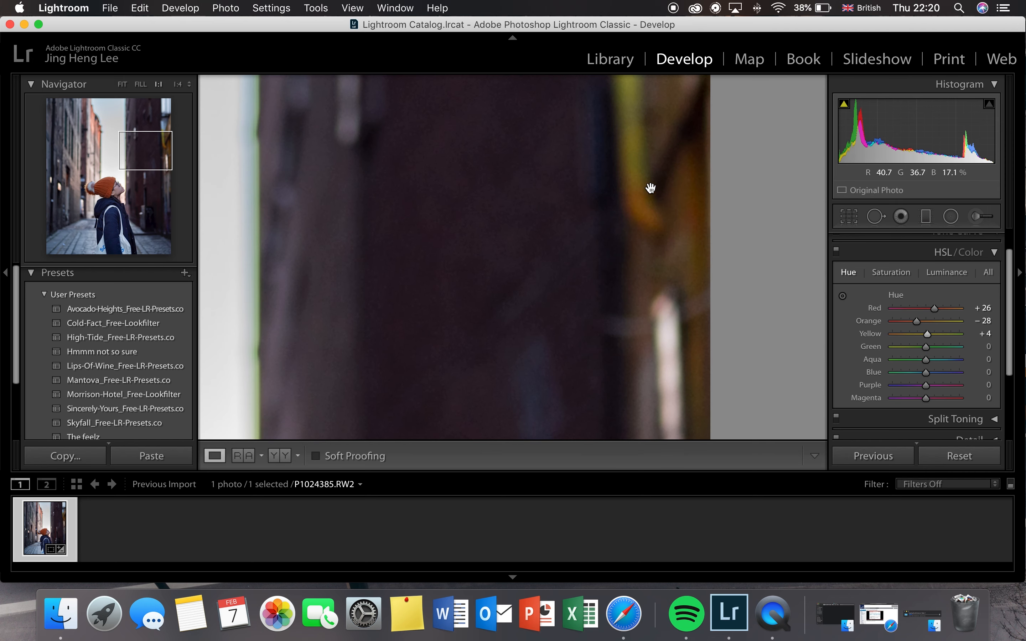
drag(926, 334, 962, 333)
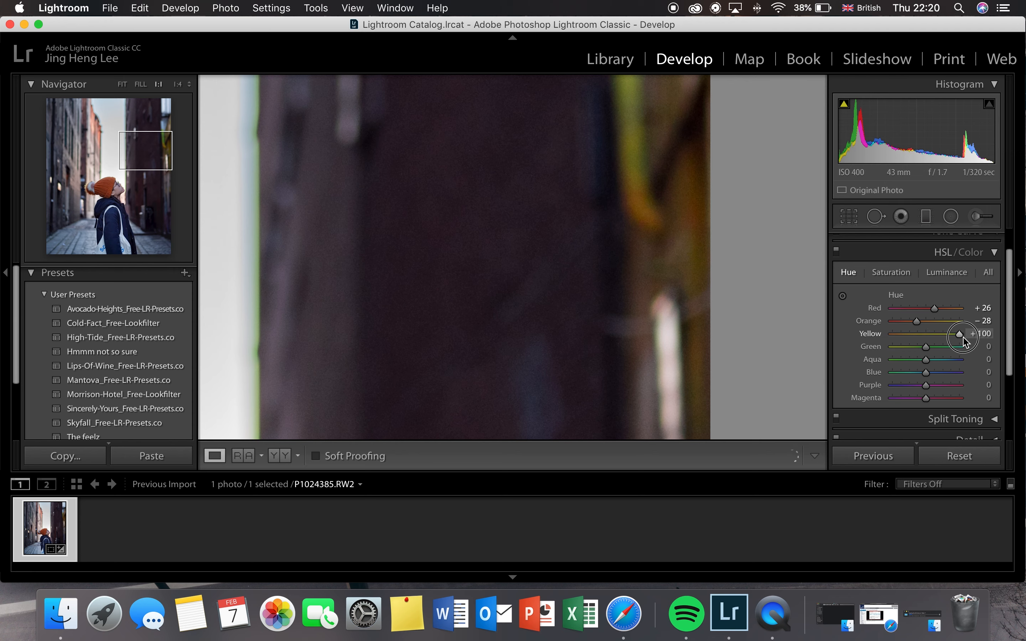
drag(972, 333, 926, 334)
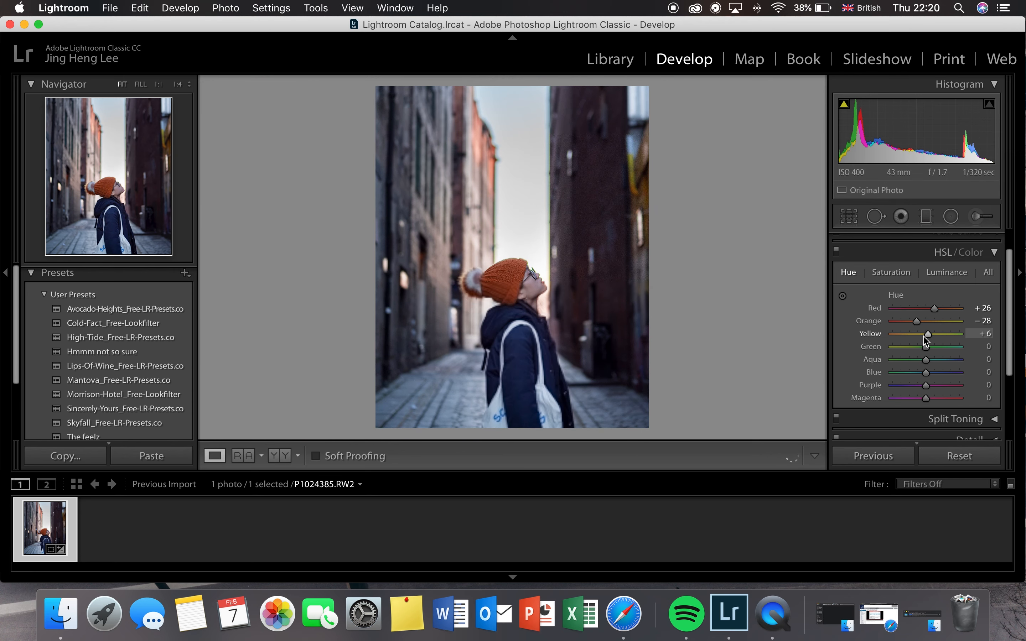
drag(928, 333, 900, 334)
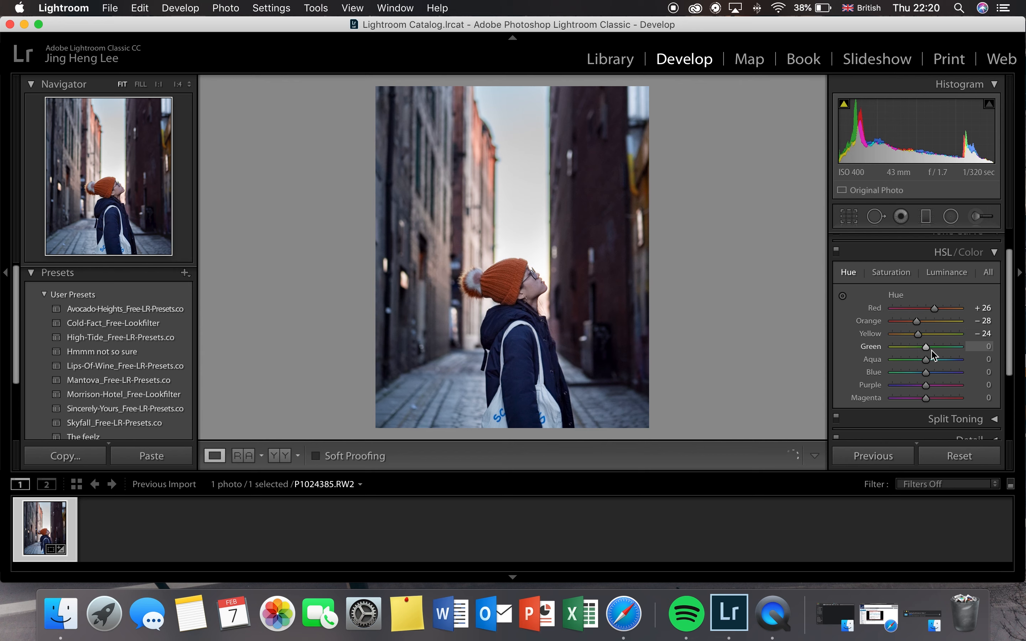
Nudge Green, set Blue hue +9 and Aqua +45, then review per-colour Saturation.
drag(925, 346, 907, 347)
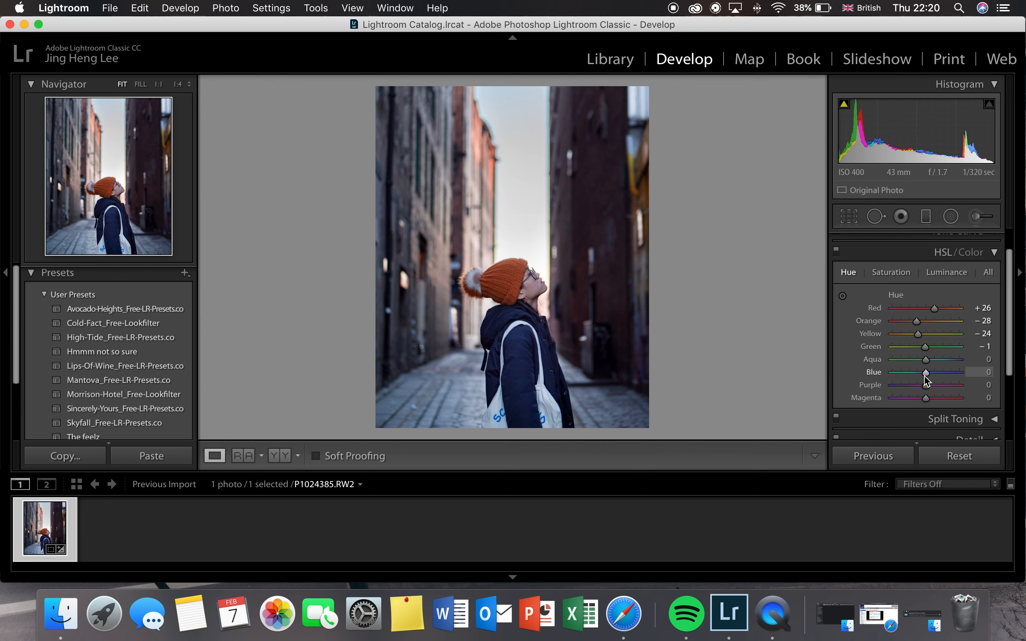
drag(926, 372, 936, 372)
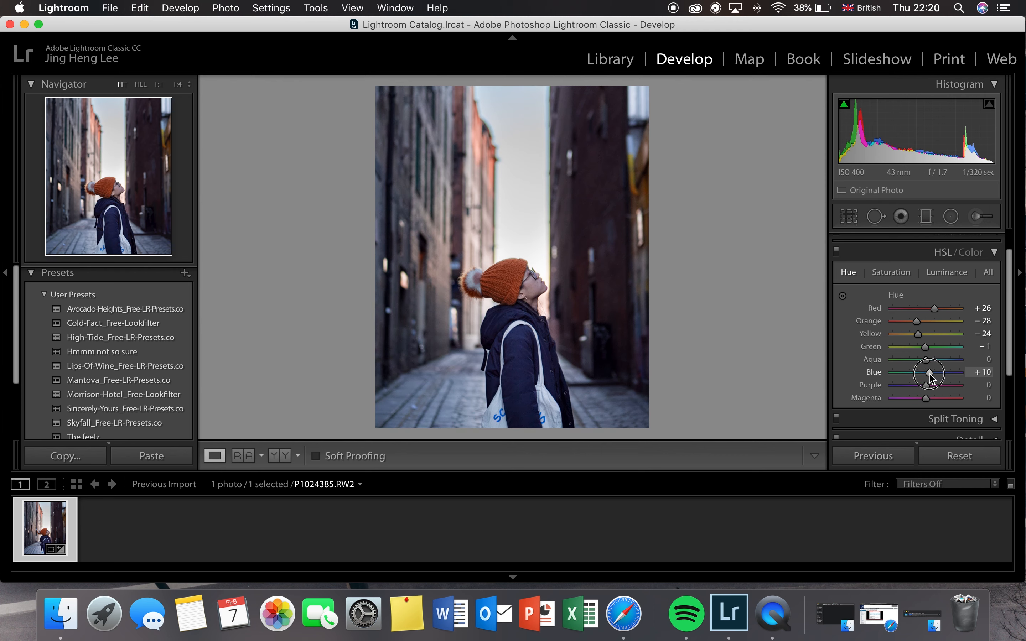
drag(927, 359, 955, 359)
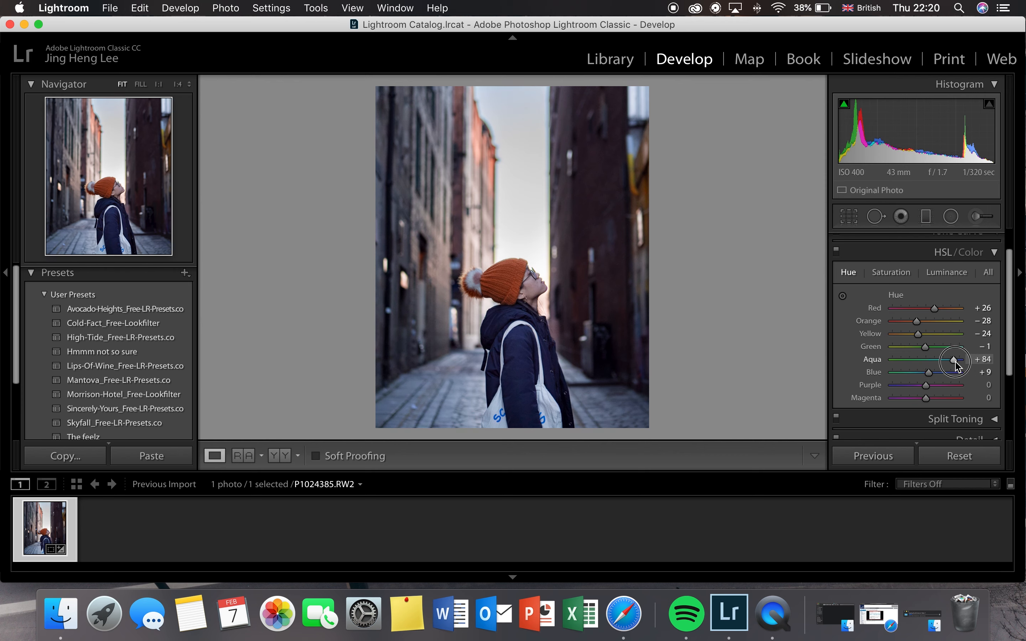
drag(955, 359, 940, 359)
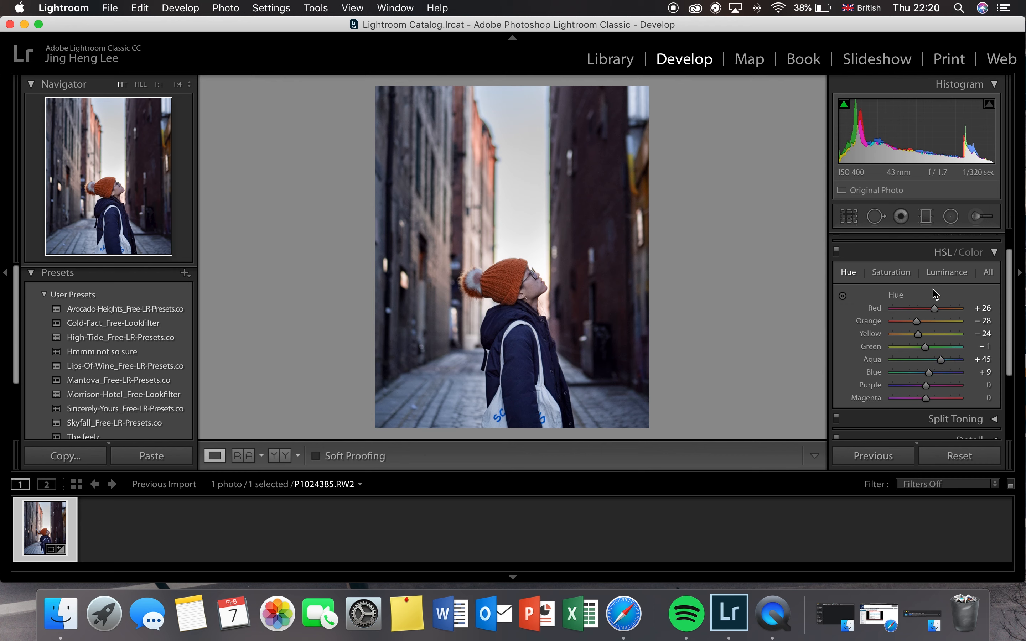
click(891, 273)
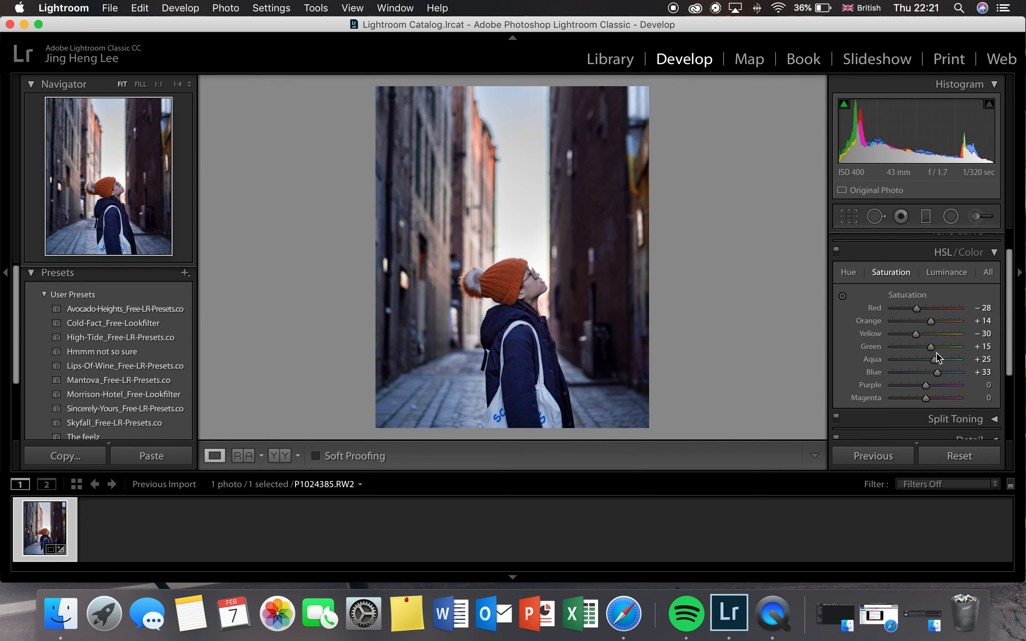
click(947, 273)
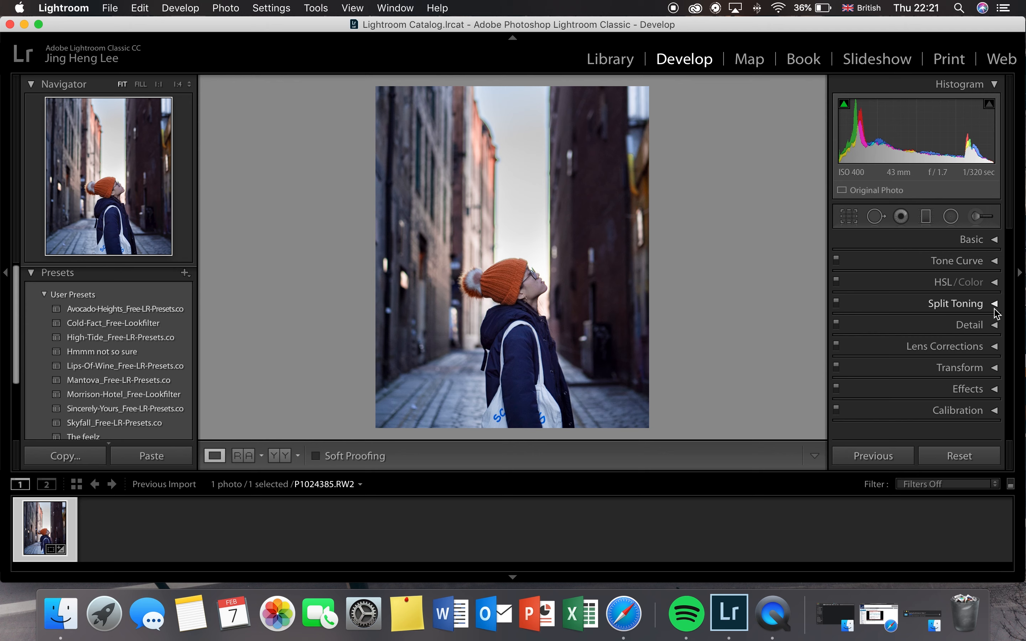
In Split Toning, give the highlights a subtle warm tint at hue 42.
click(968, 282)
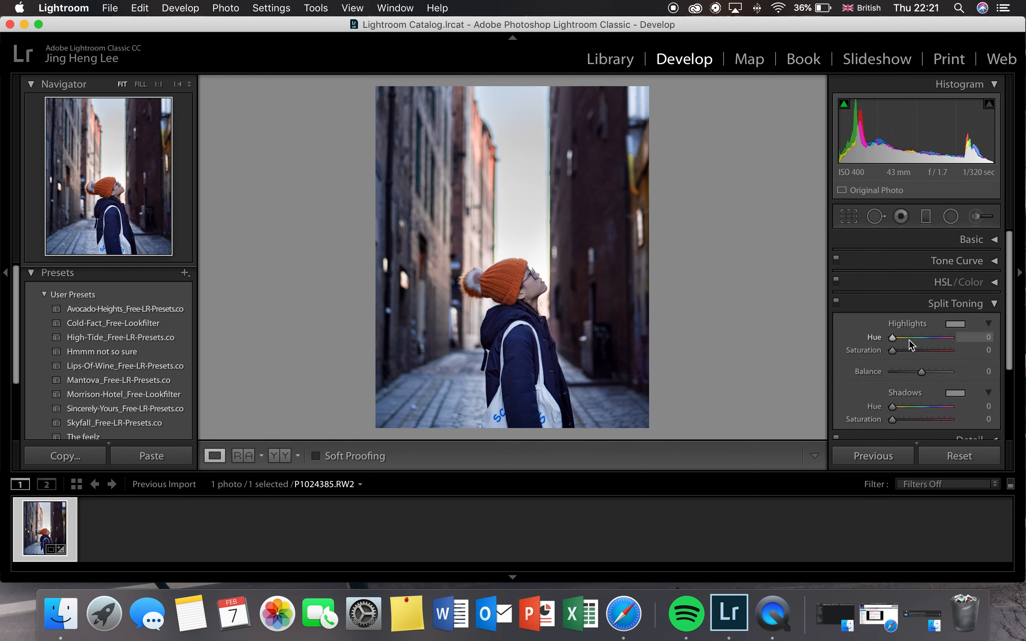
drag(893, 337, 911, 337)
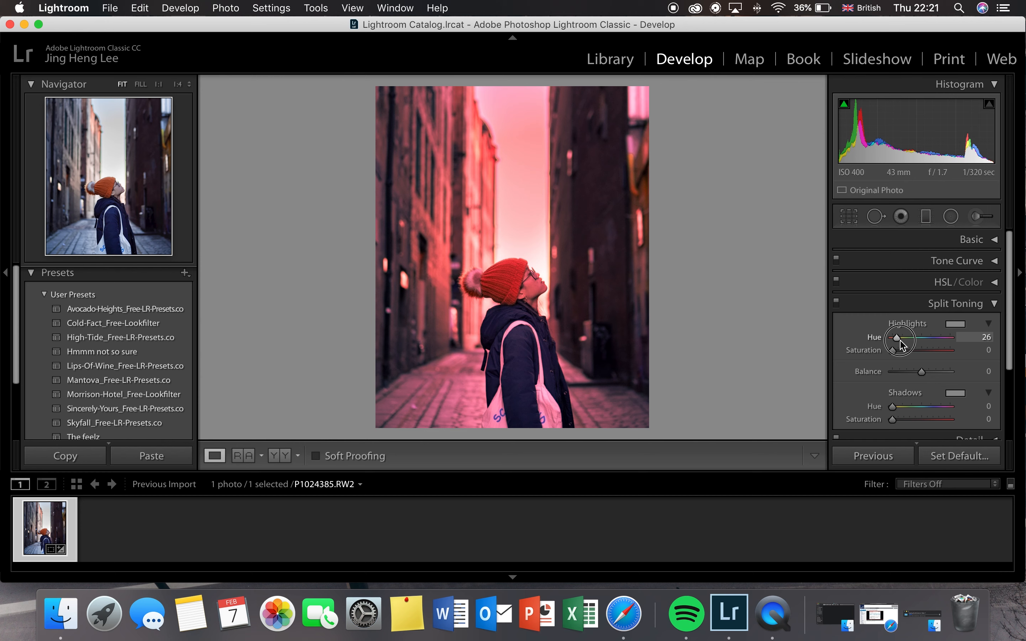
drag(901, 337, 929, 337)
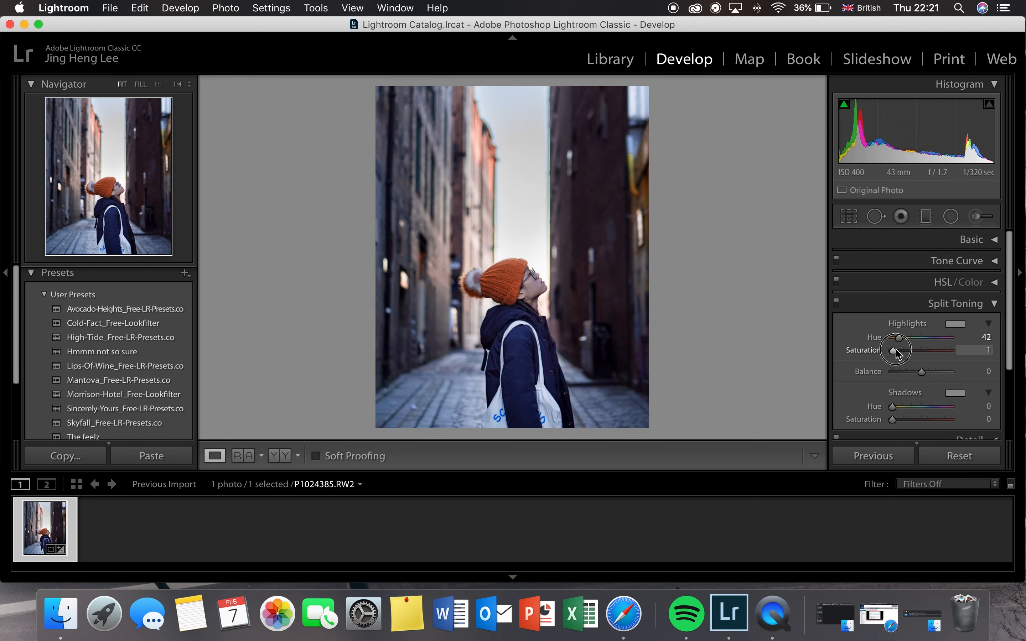
drag(894, 350, 902, 350)
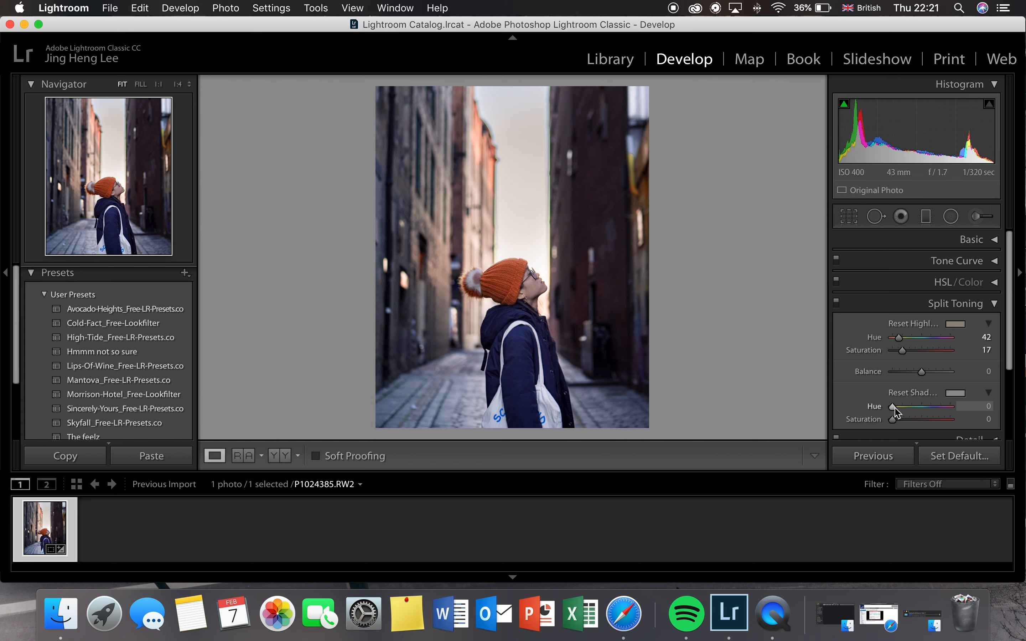
Tint the shadows blue at hue about 228 with saturation 17.
drag(897, 407, 933, 407)
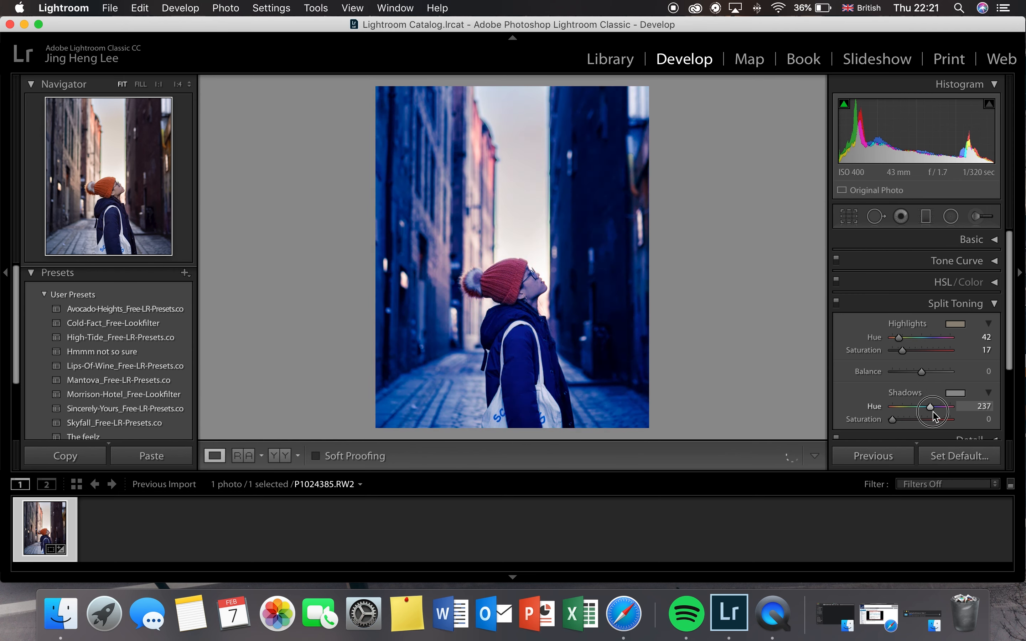
drag(936, 407, 927, 408)
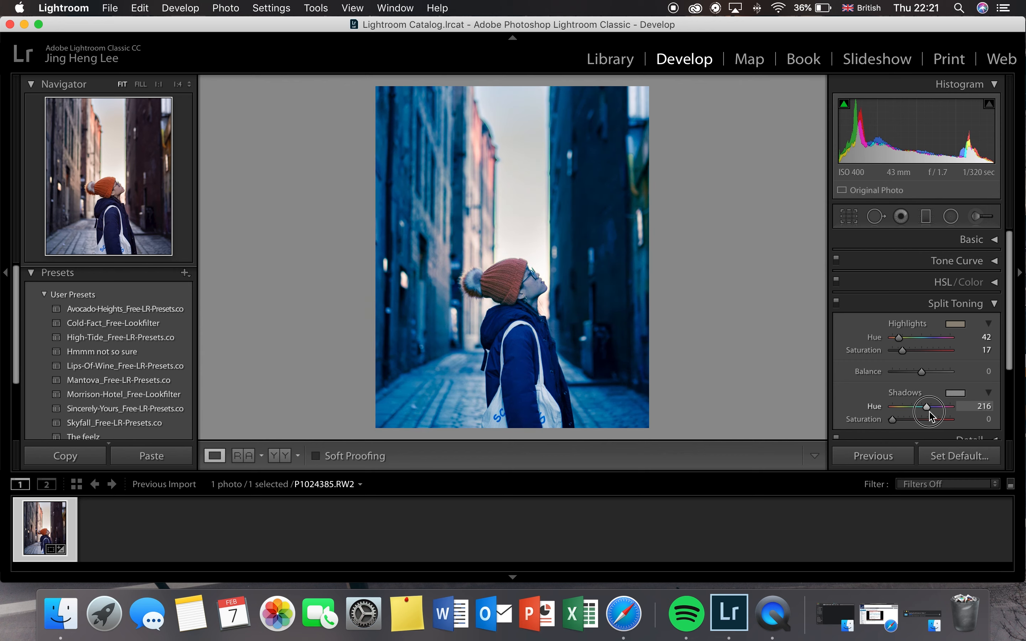
drag(886, 419, 897, 420)
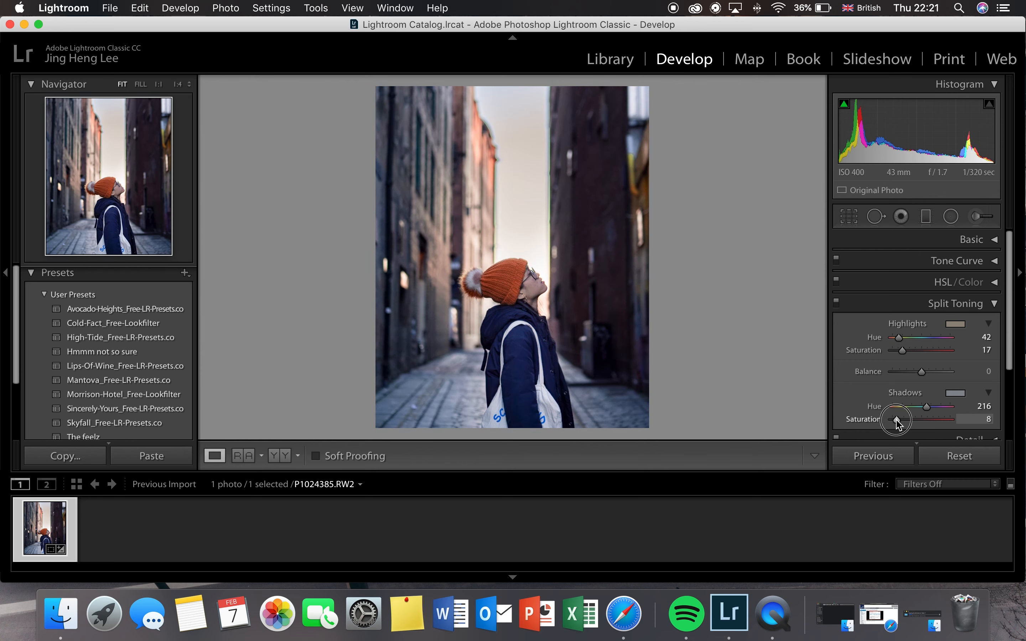
drag(898, 422, 903, 421)
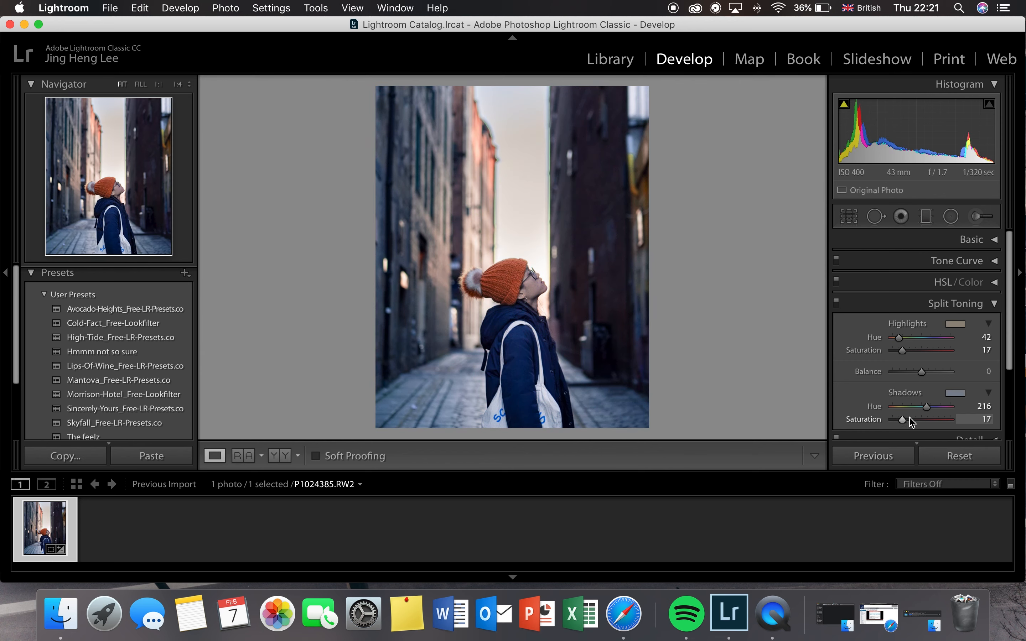
drag(902, 406, 929, 405)
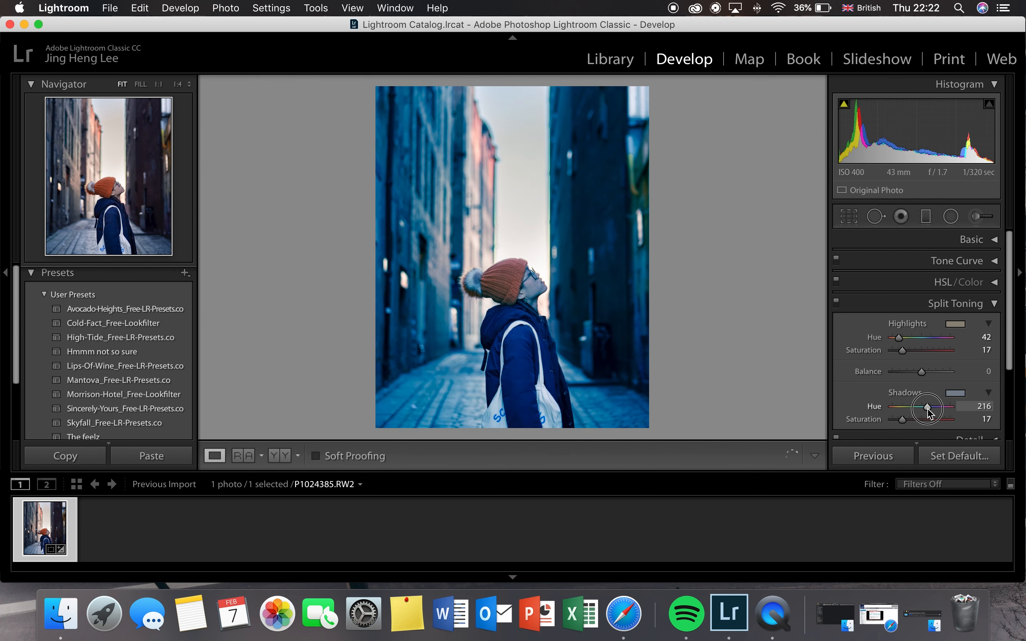
drag(926, 406, 930, 405)
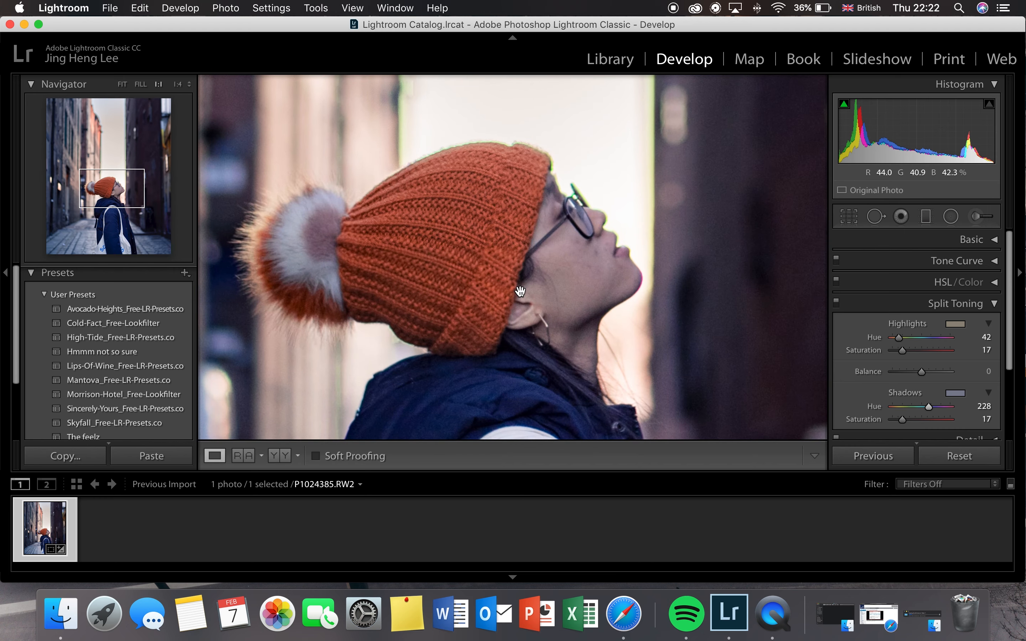
Zoom back to the whole photo and fine-tune the shadow tint hue to 230.
click(518, 293)
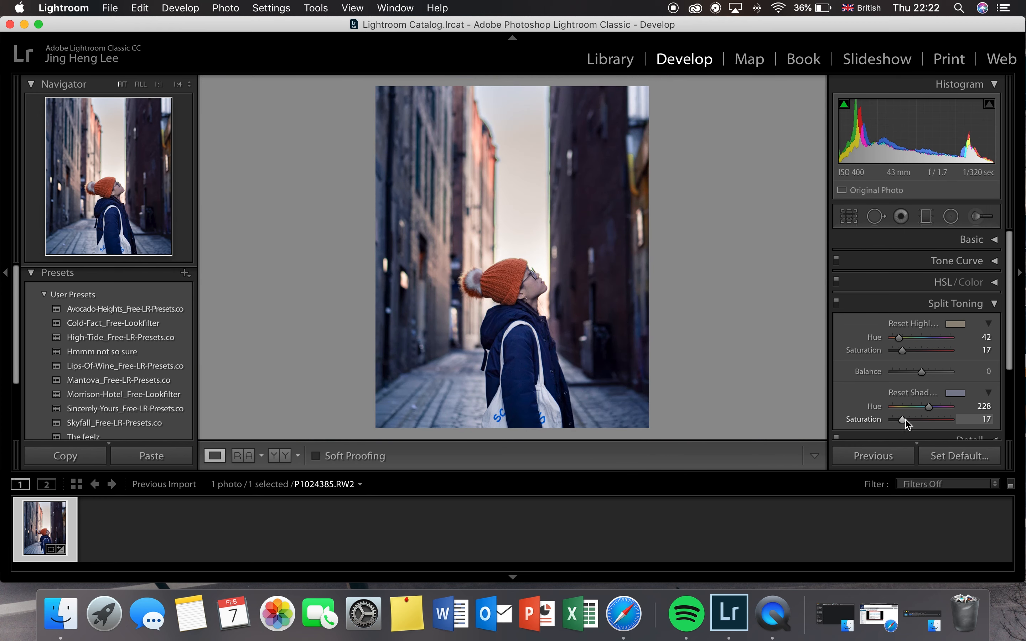
drag(928, 405, 931, 406)
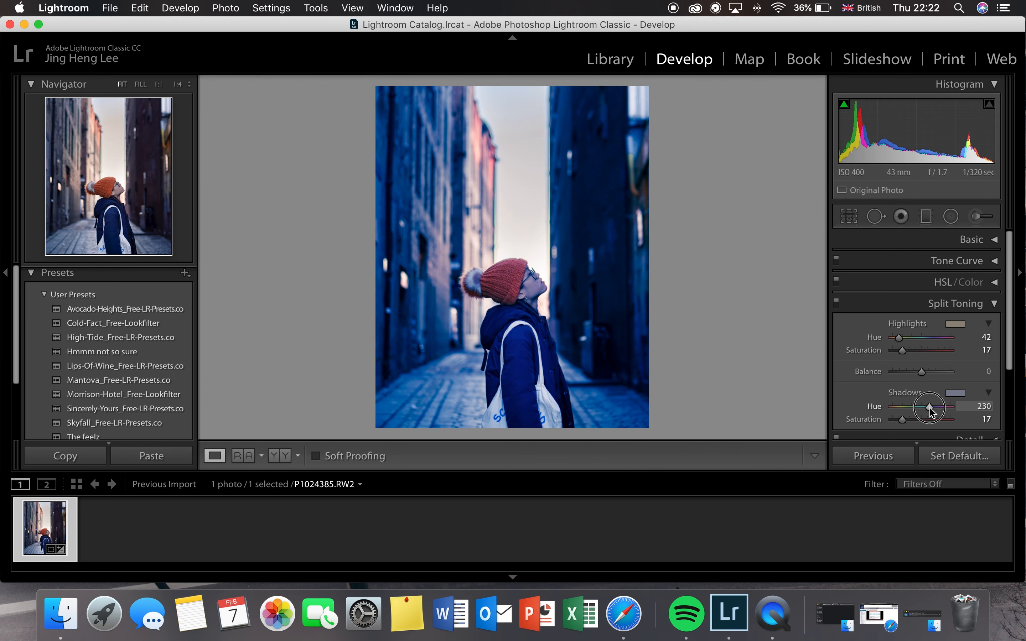
drag(903, 419, 909, 420)
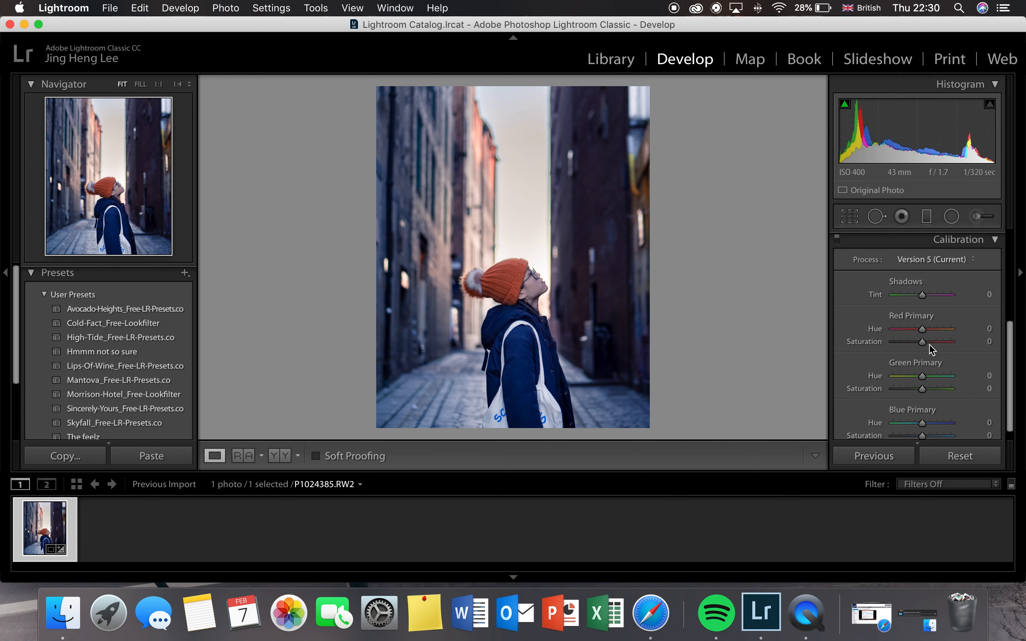
Calibrate Red Primary hue +36 and saturation -11, and Blue Primary hue -32.
drag(924, 329, 934, 329)
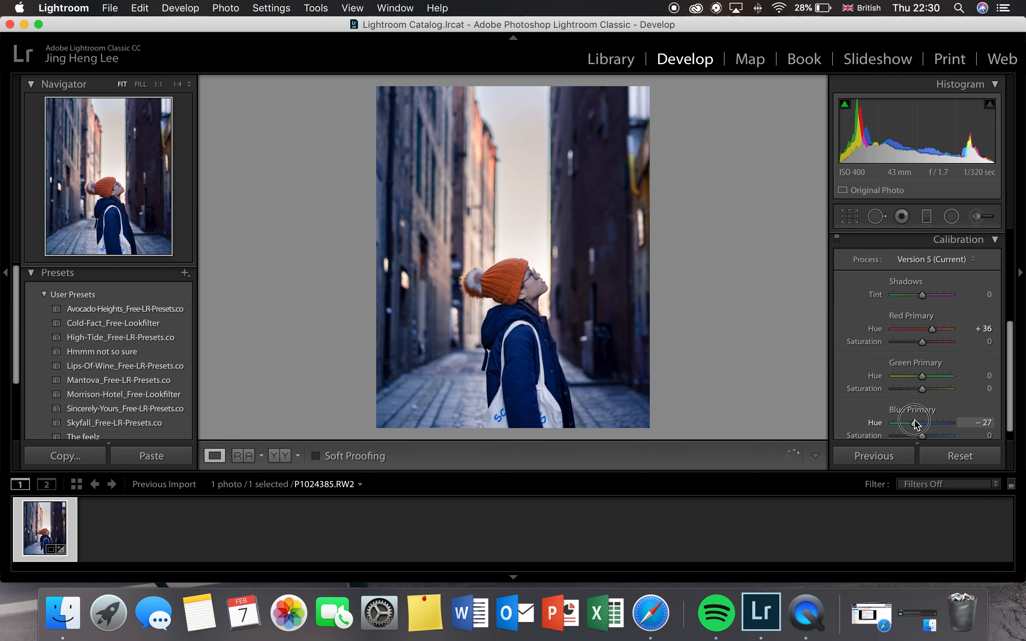
drag(919, 424, 913, 423)
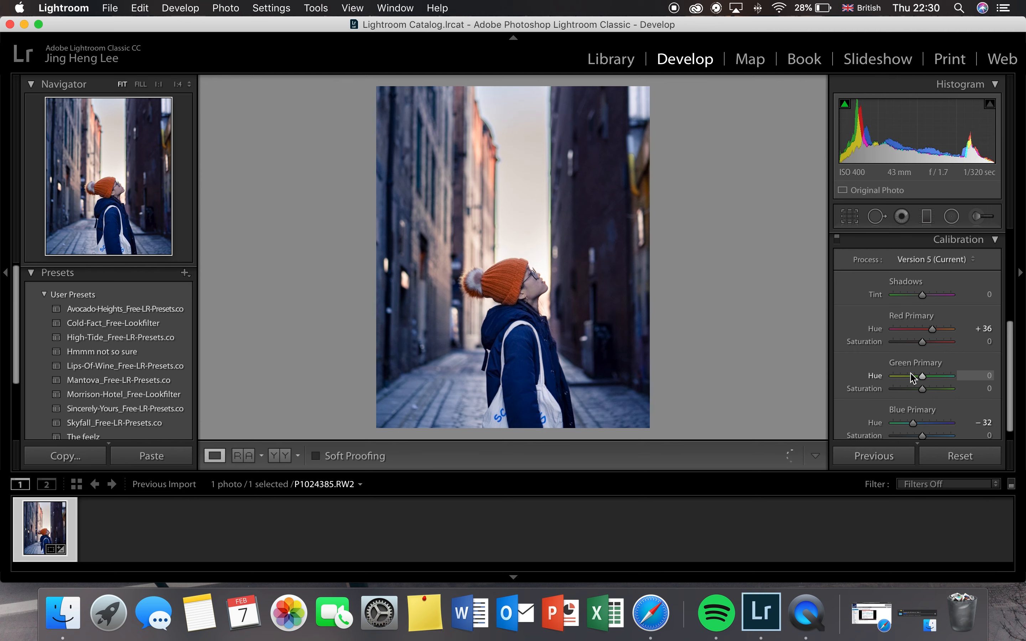
drag(923, 341, 919, 341)
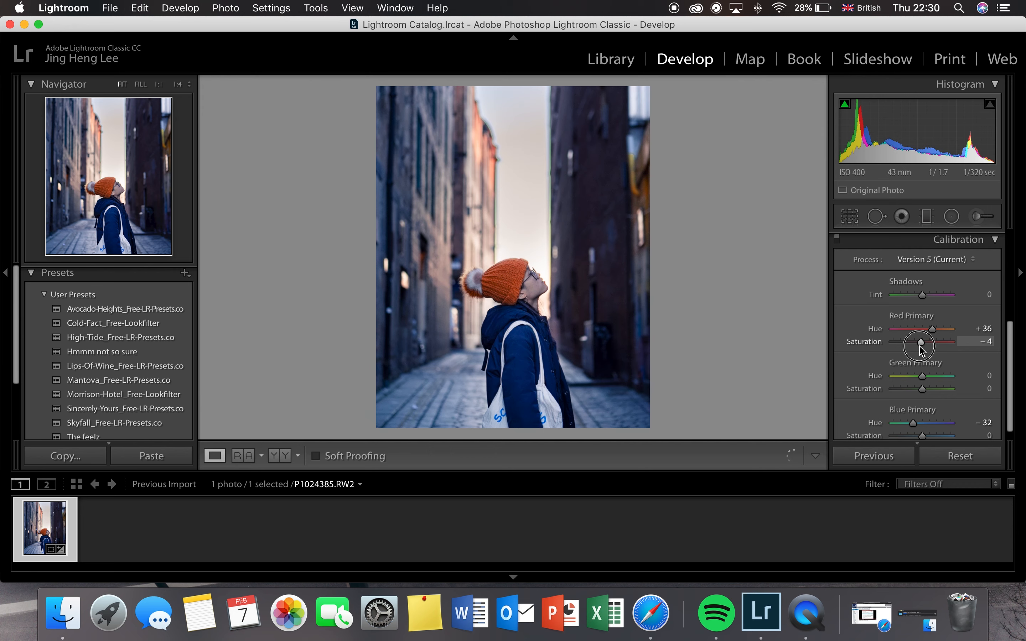
drag(919, 327, 916, 327)
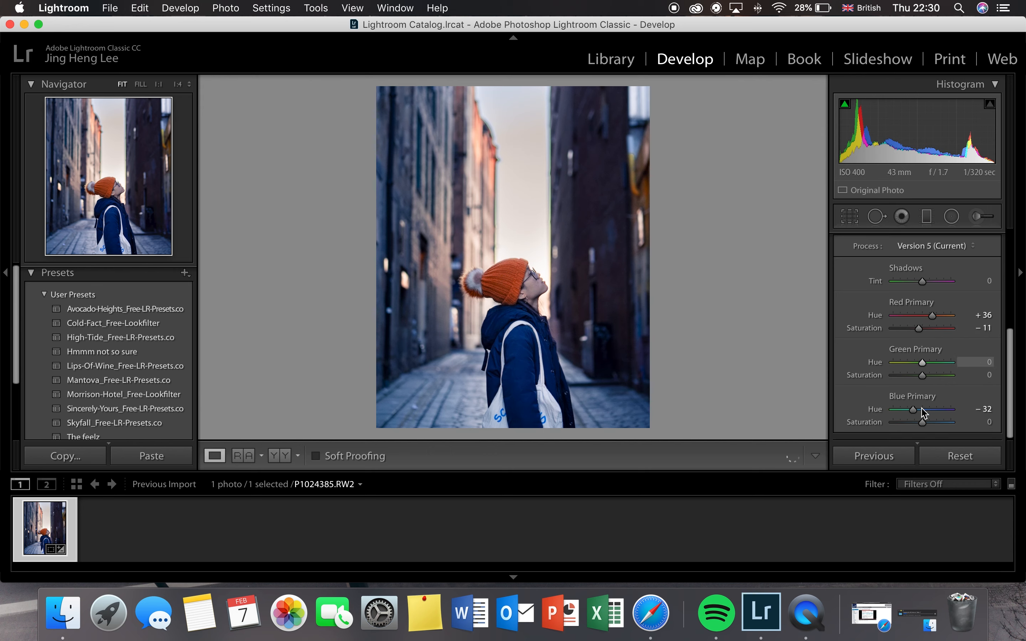
drag(924, 422, 917, 422)
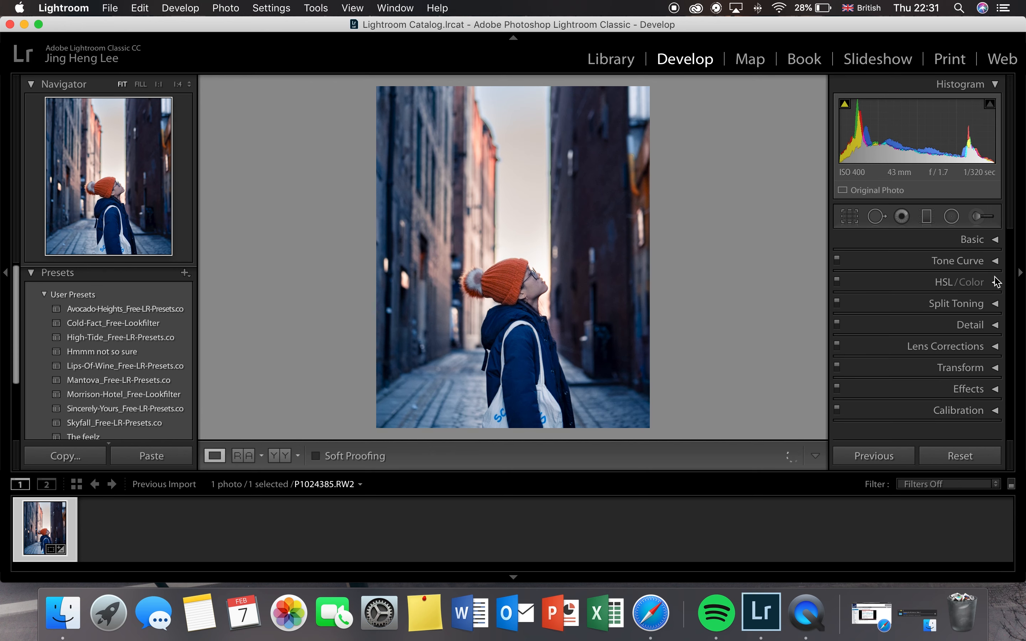
In HSL, push the Aqua hue to +100 and trim Blue saturation to -3.
click(959, 282)
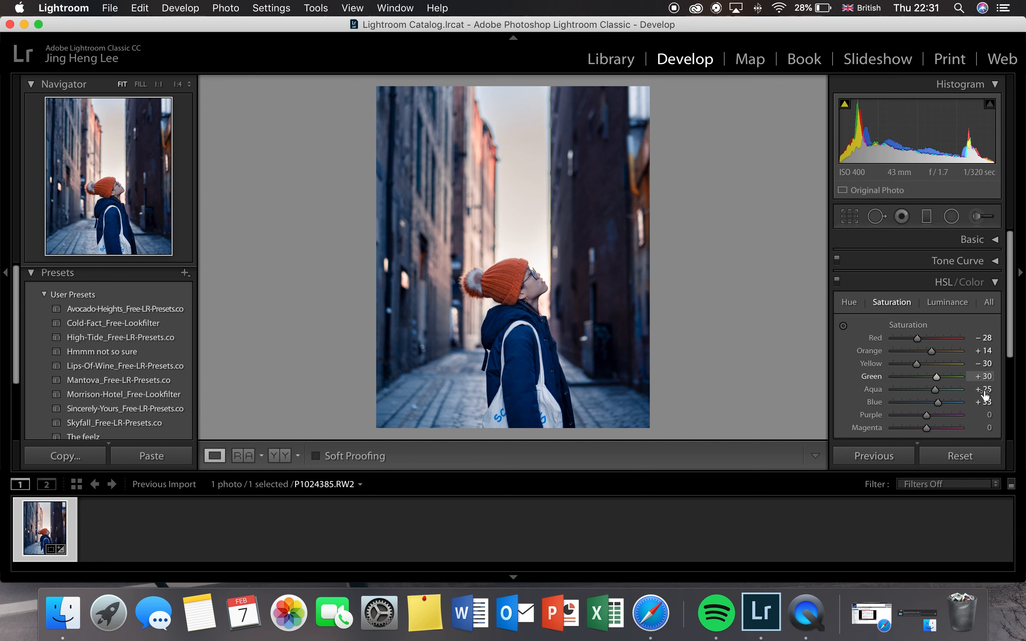
drag(942, 389, 935, 389)
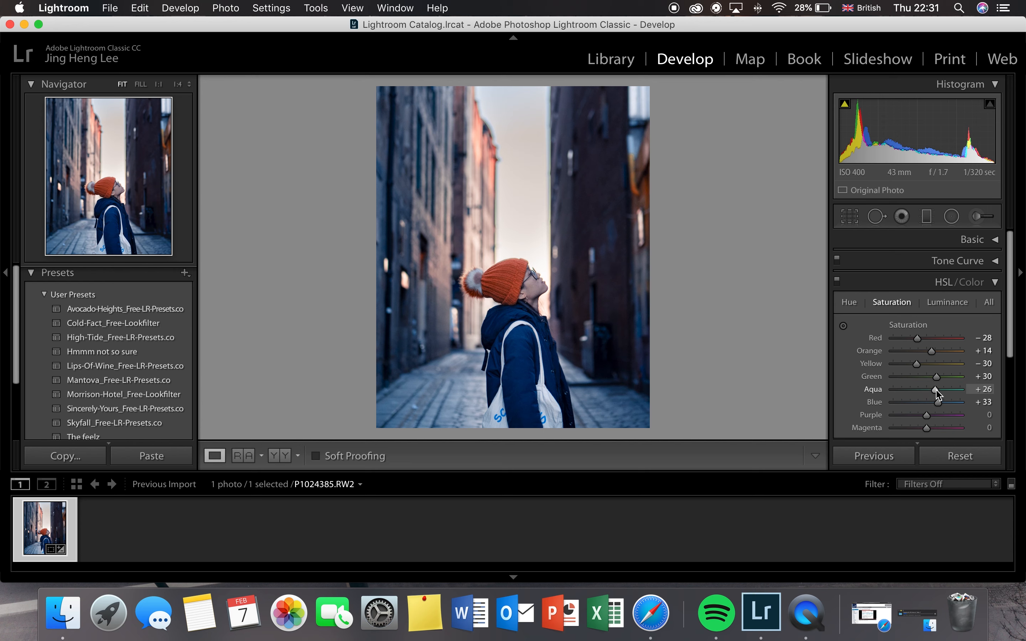
click(850, 302)
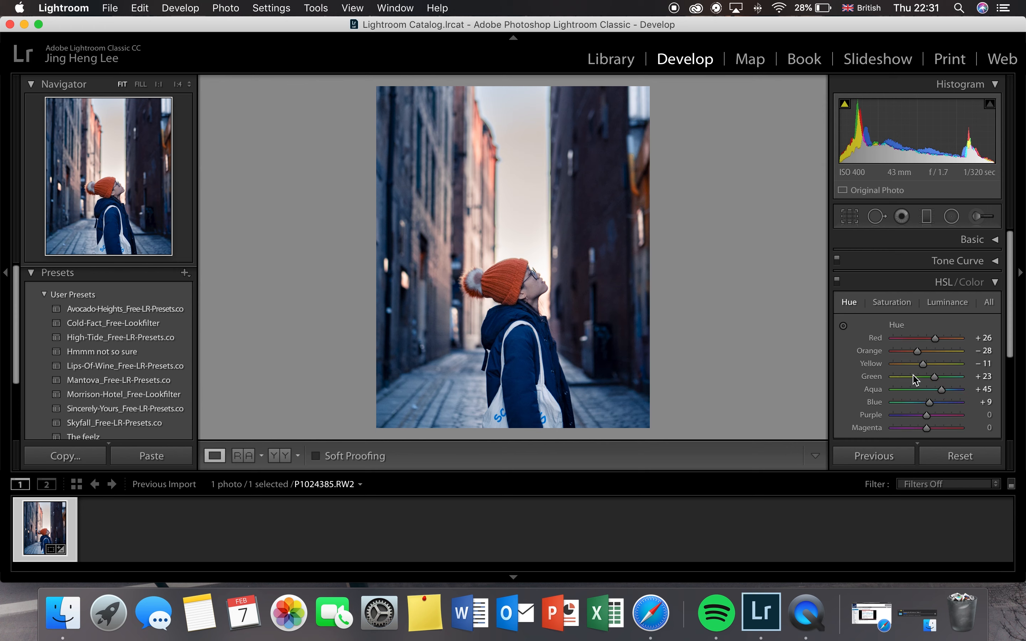
drag(942, 389, 956, 389)
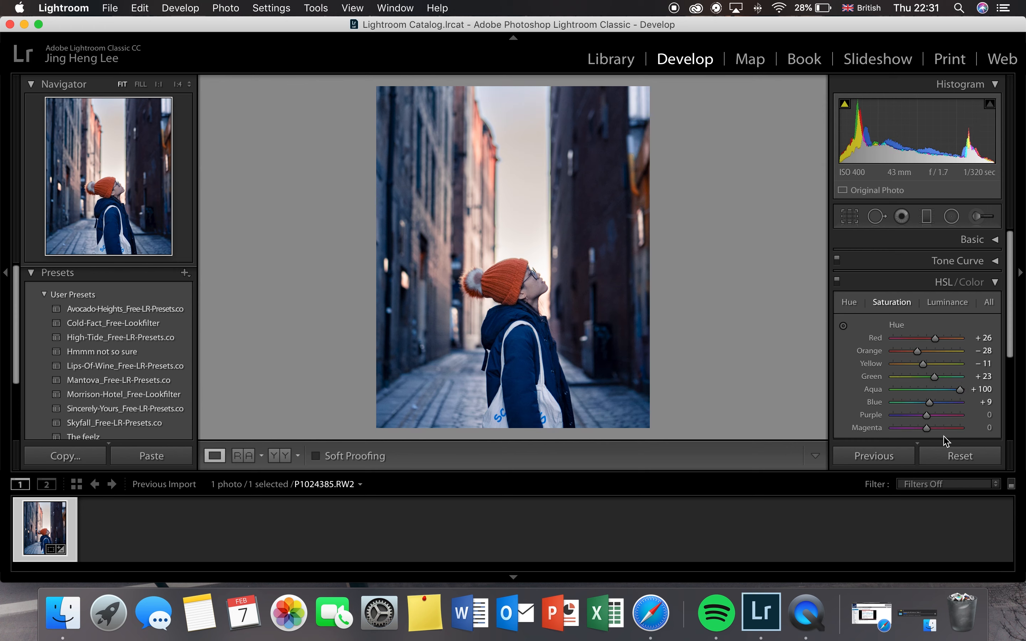
click(892, 303)
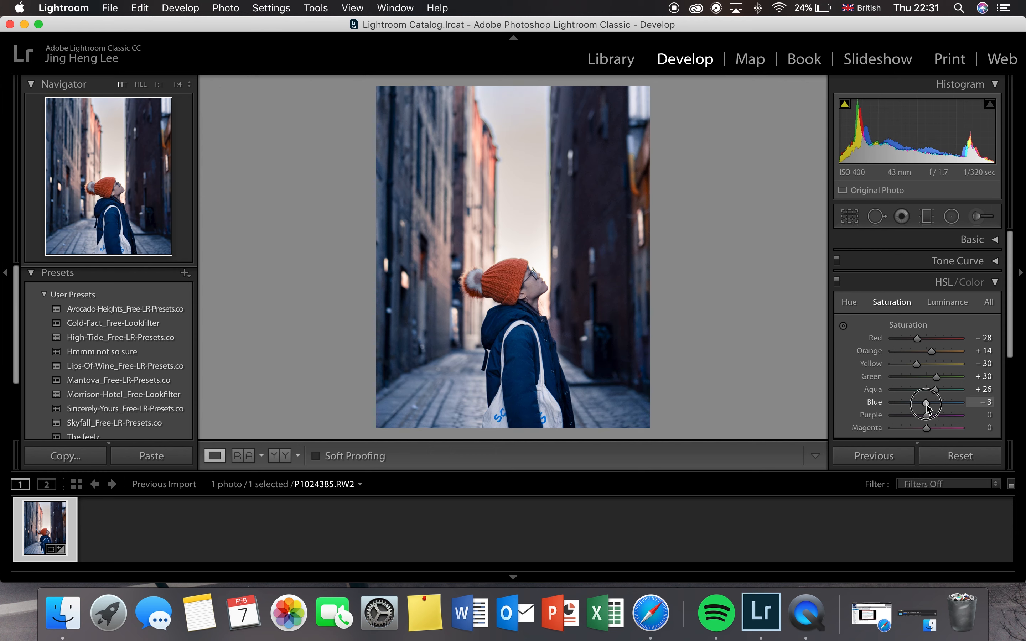
Try darkening the blues, then raise Blue luminance to about +34.
click(948, 303)
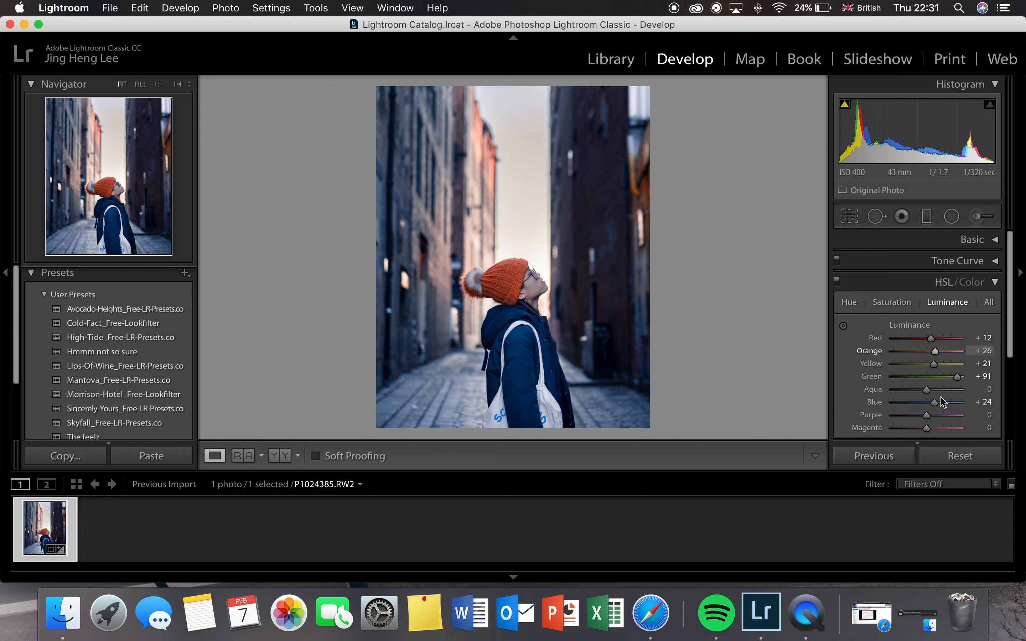
drag(949, 402, 930, 402)
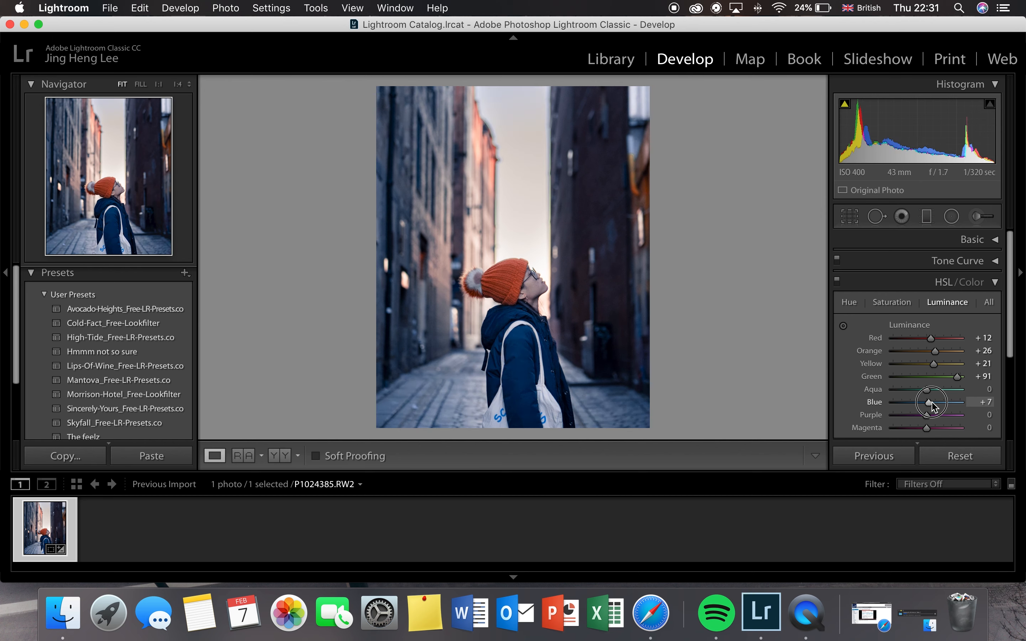
drag(932, 402, 918, 402)
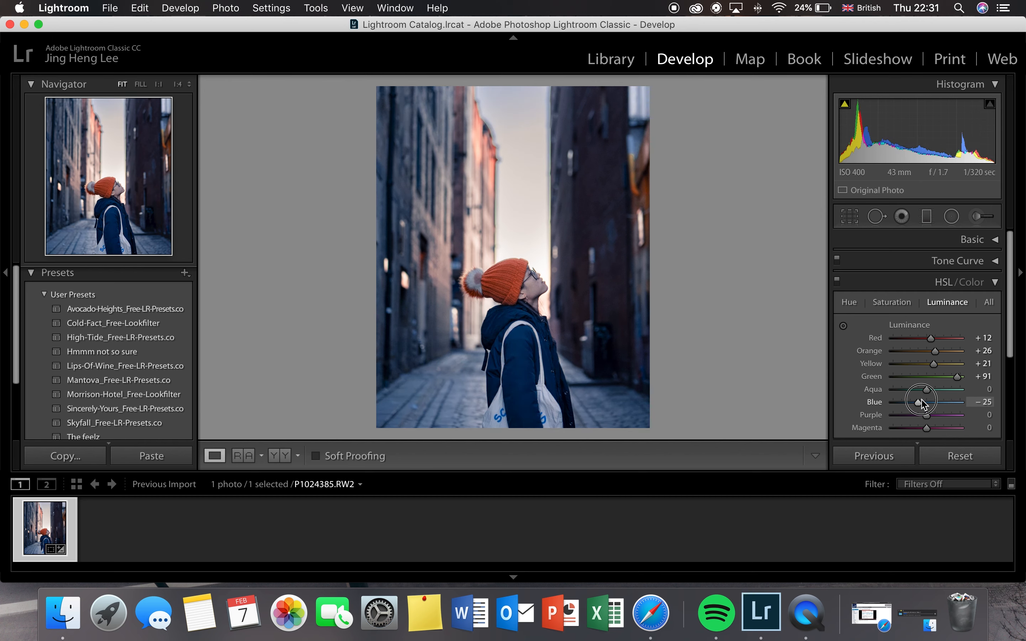
drag(917, 401, 938, 402)
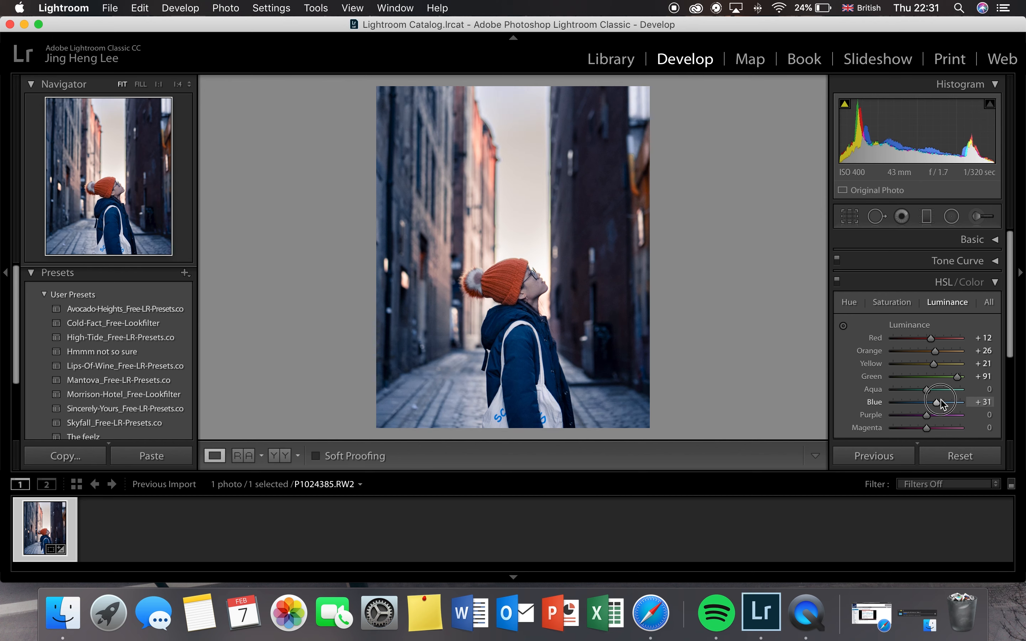
drag(940, 401, 956, 401)
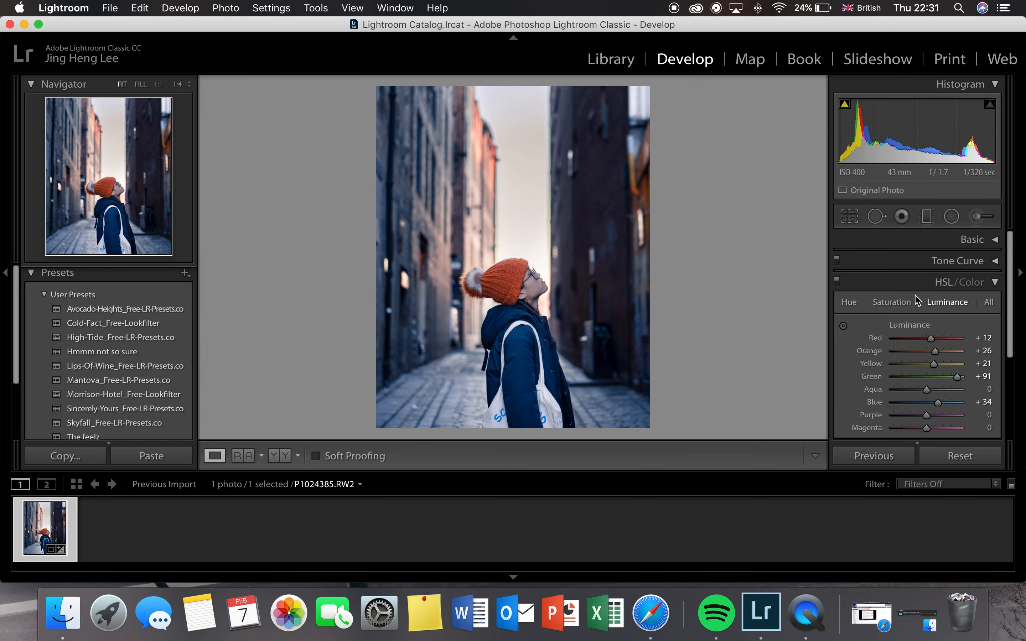
click(957, 261)
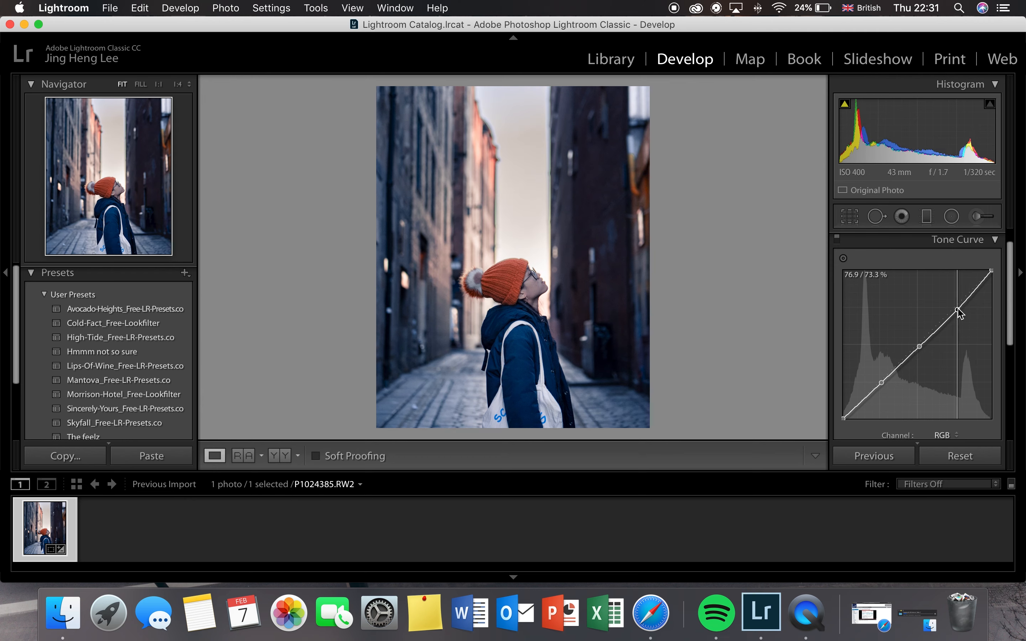
Shape the RGB tone curve with lifted blacks, raised highlights and a slightly lowered white point.
drag(957, 310, 883, 381)
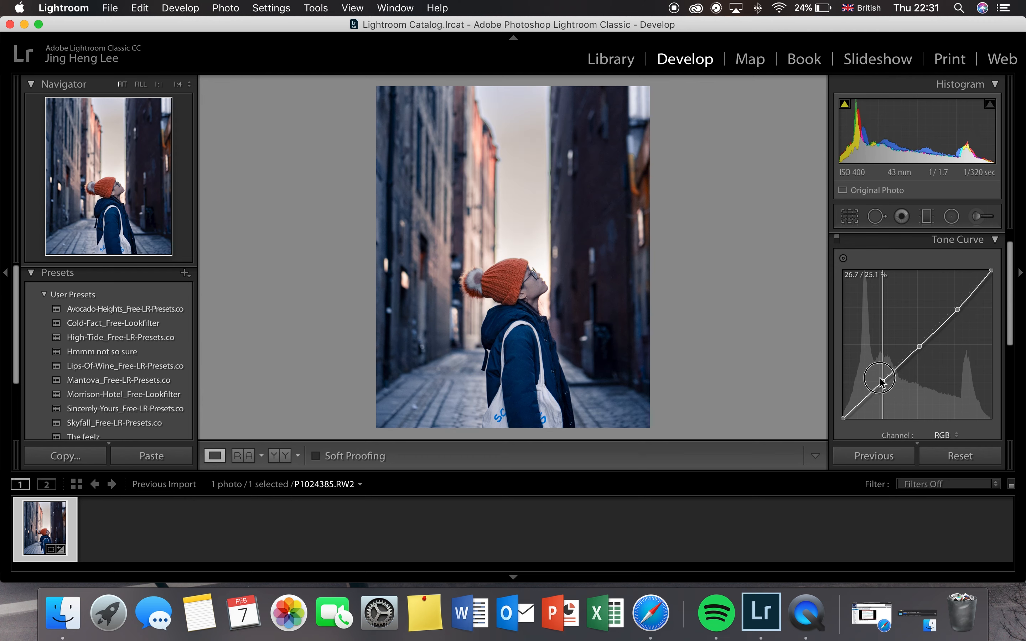
drag(883, 381, 883, 385)
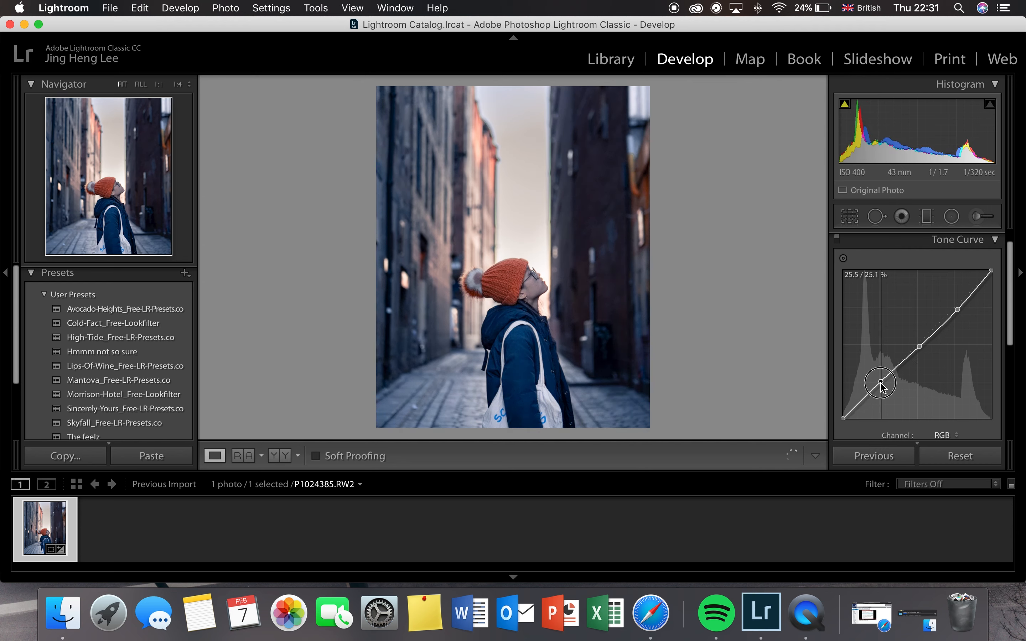
drag(881, 383, 954, 302)
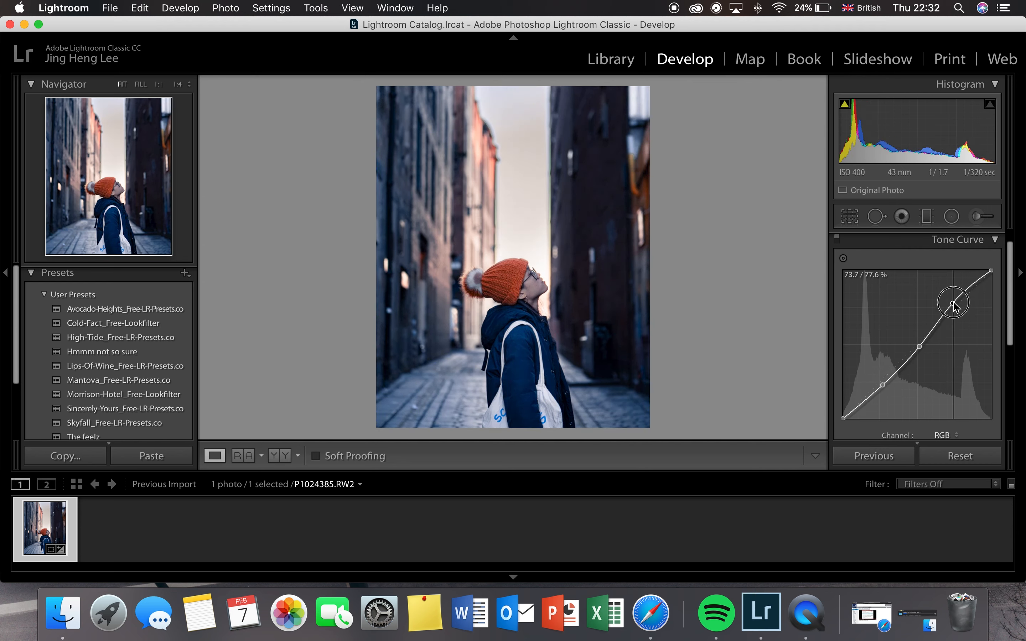
drag(953, 303, 842, 408)
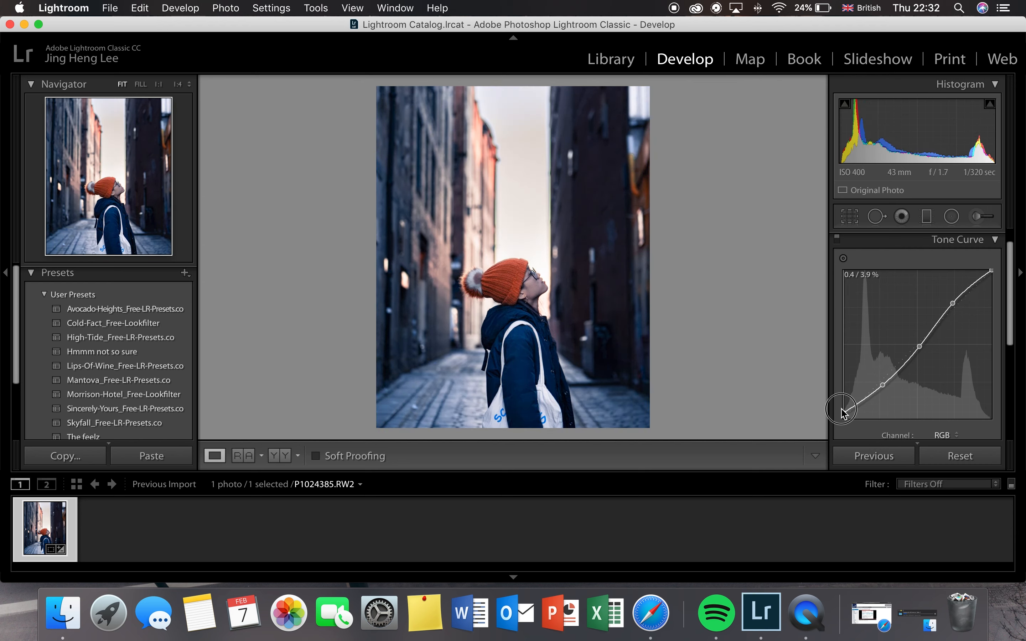
drag(842, 407, 845, 399)
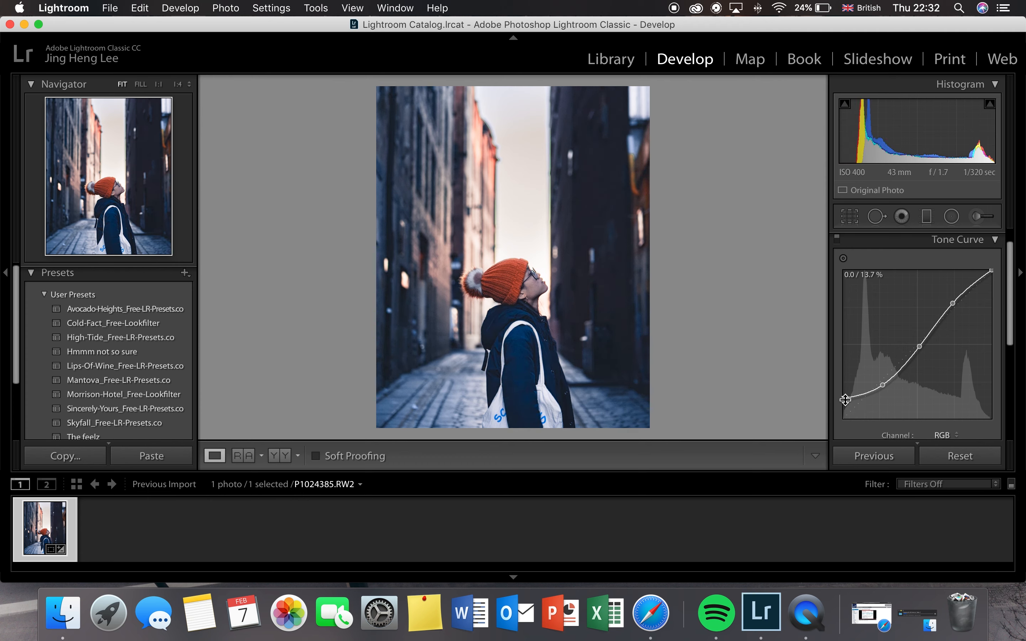
drag(846, 399, 880, 383)
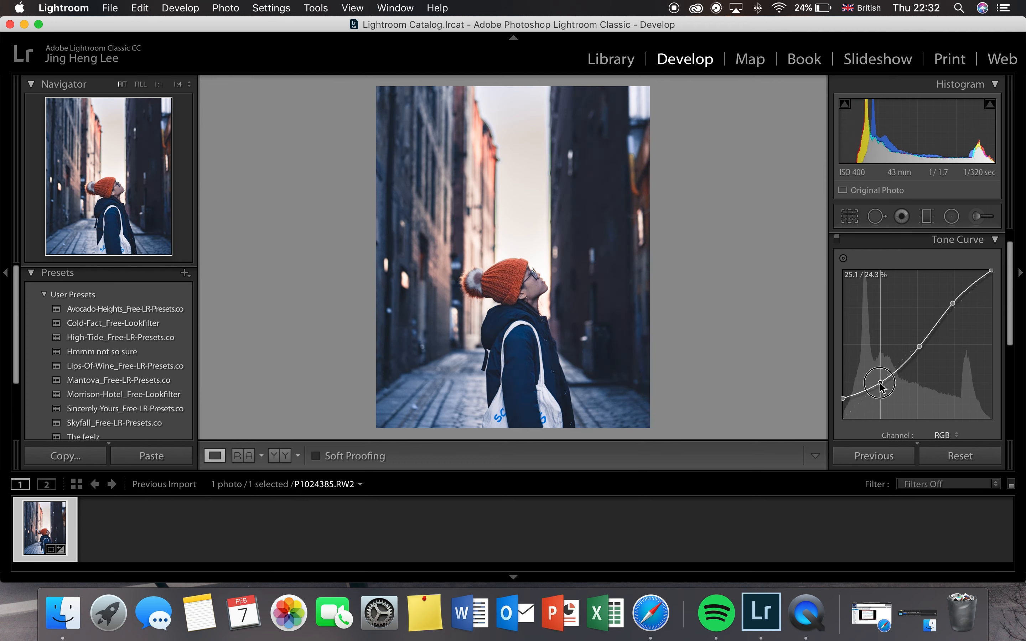
drag(878, 384, 990, 275)
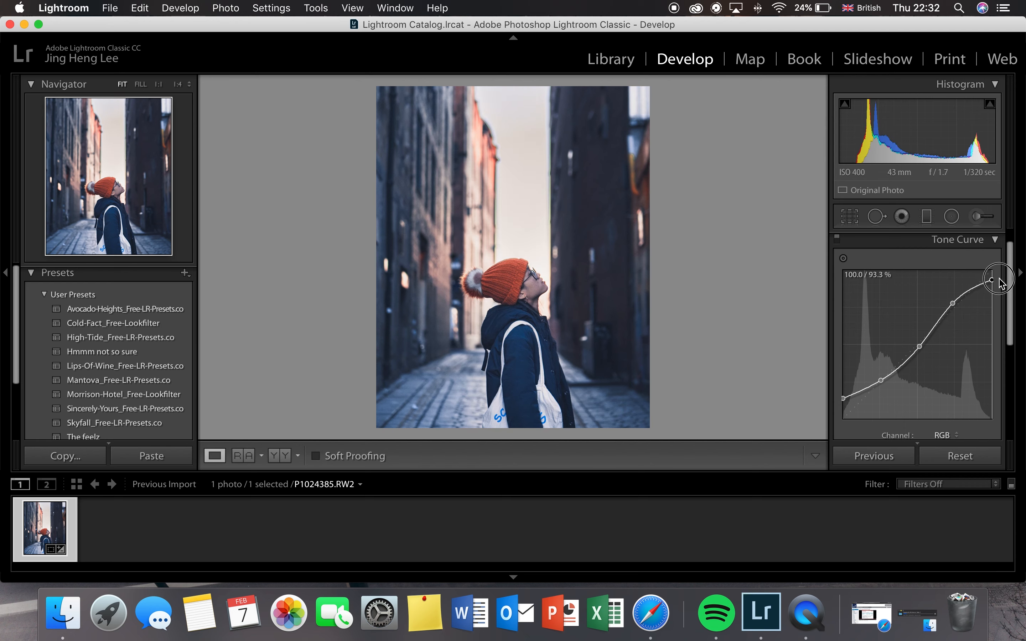
drag(999, 278, 989, 273)
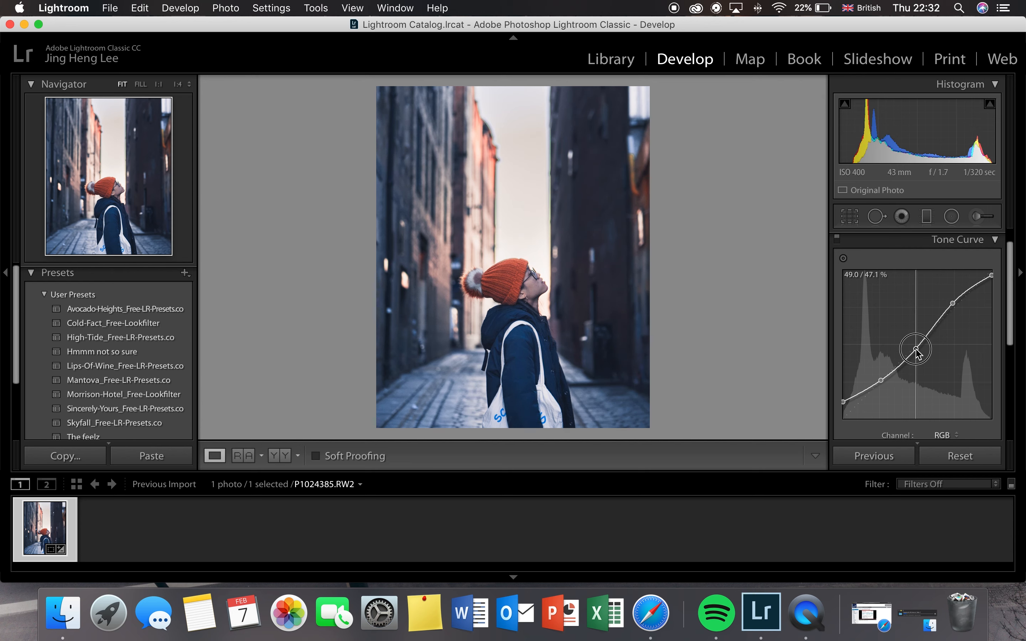
Nudge the curve midpoint until it settles into a smooth S-curve for midtone contrast.
drag(916, 348, 917, 350)
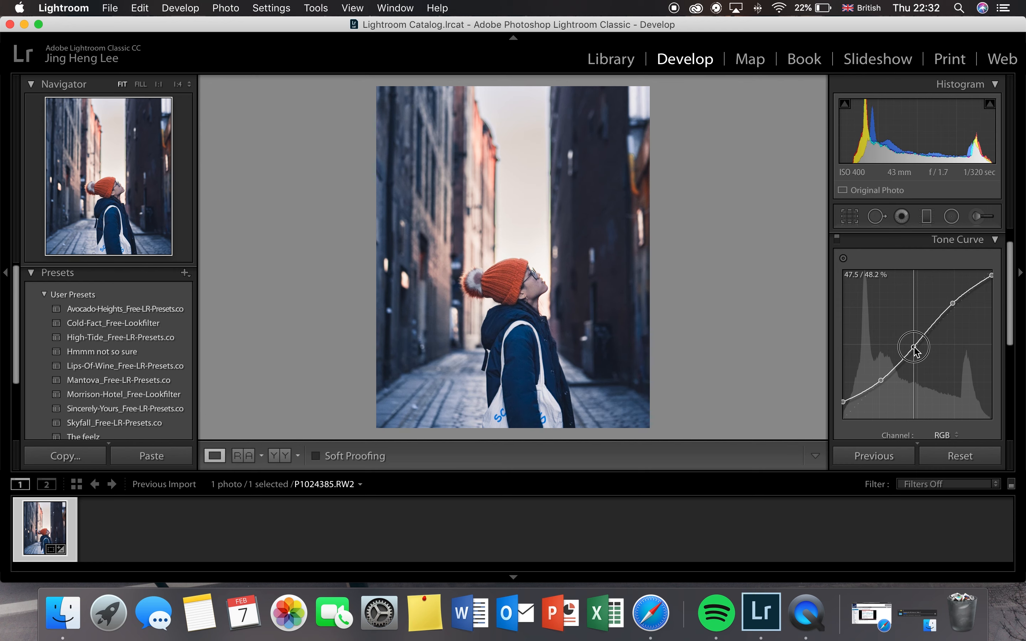
drag(915, 348, 915, 344)
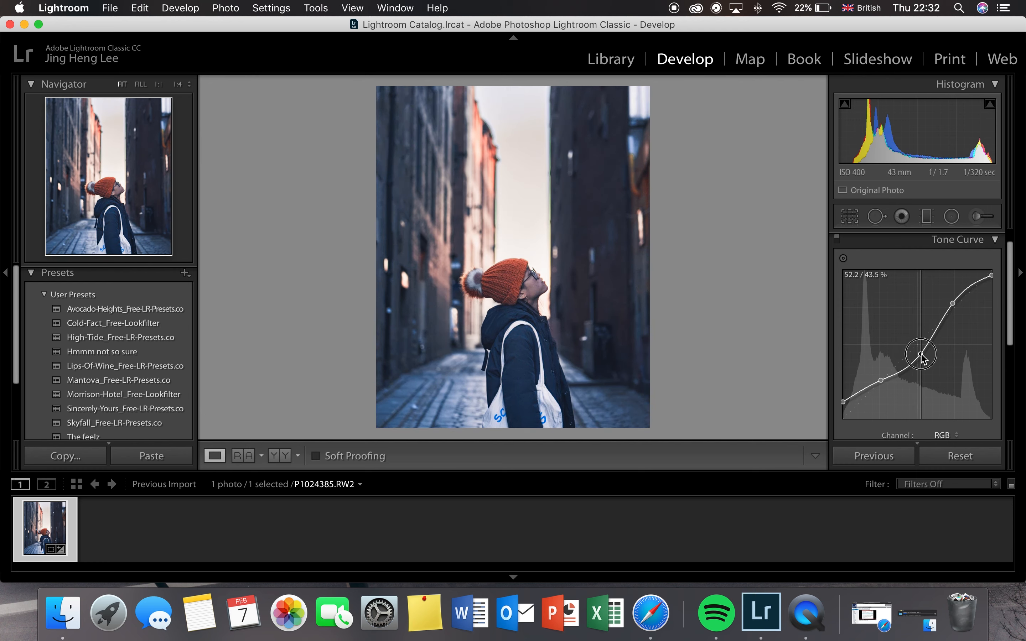
drag(921, 356, 916, 343)
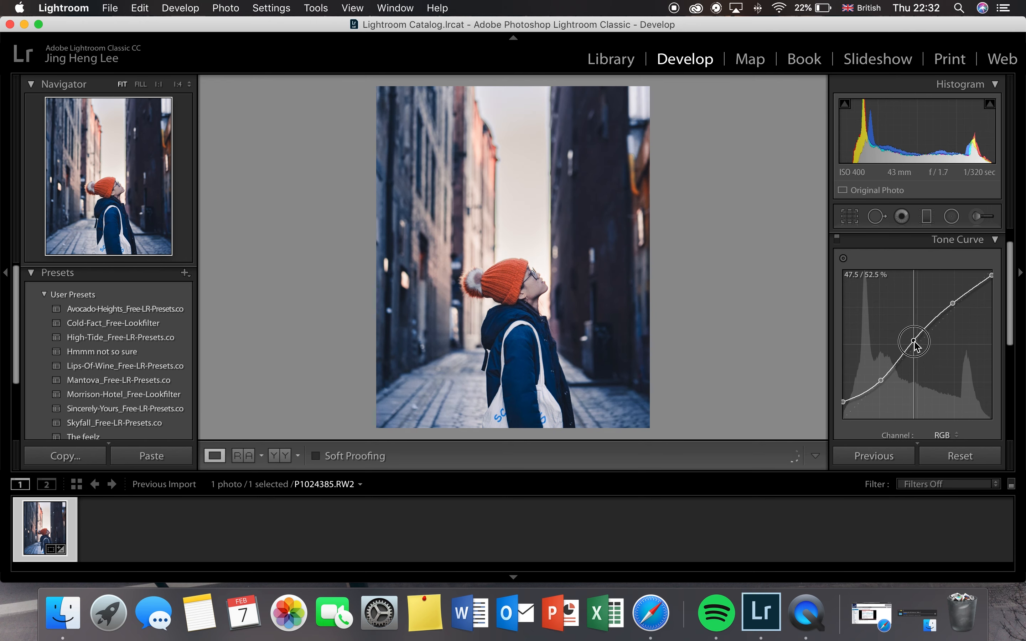
drag(915, 343, 917, 348)
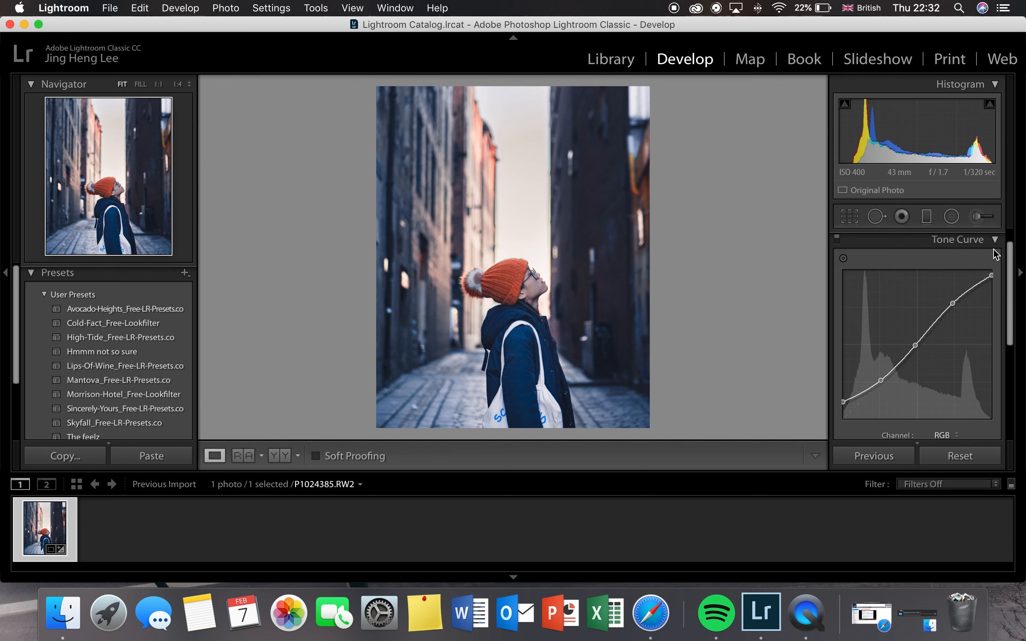
click(994, 240)
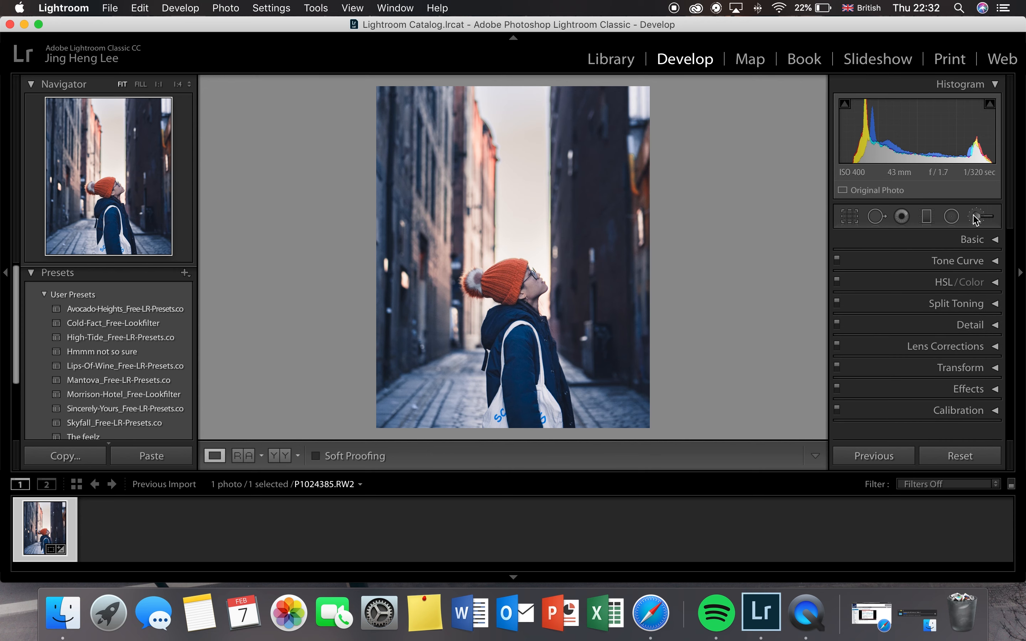
Brush a local adjustment near the person's head at Exposure -0.57 and Highlights -13.
click(980, 216)
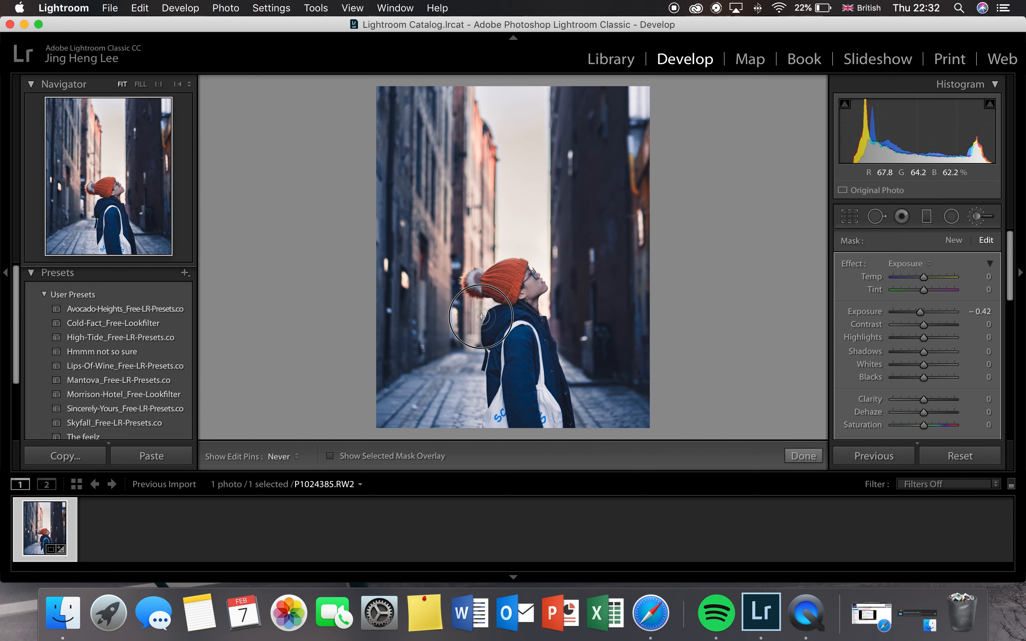
drag(479, 316, 547, 305)
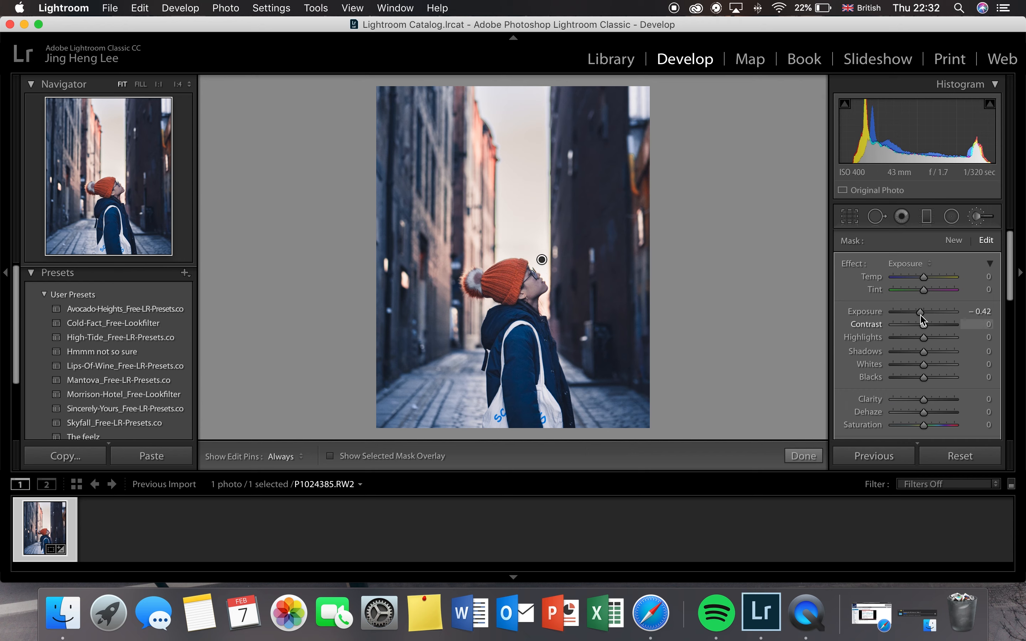
drag(922, 312, 918, 312)
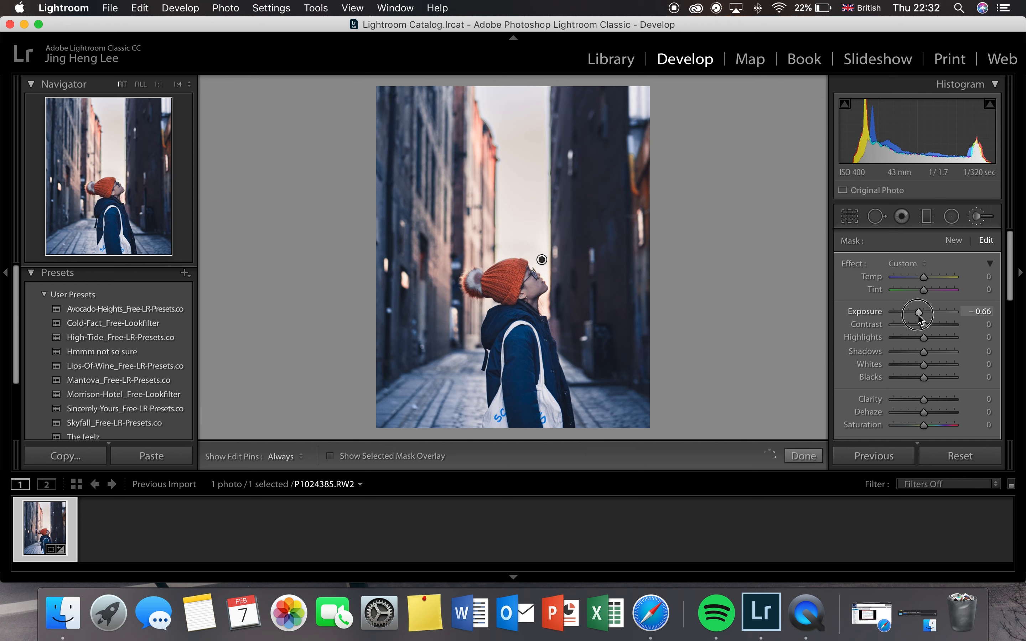
drag(917, 313, 913, 313)
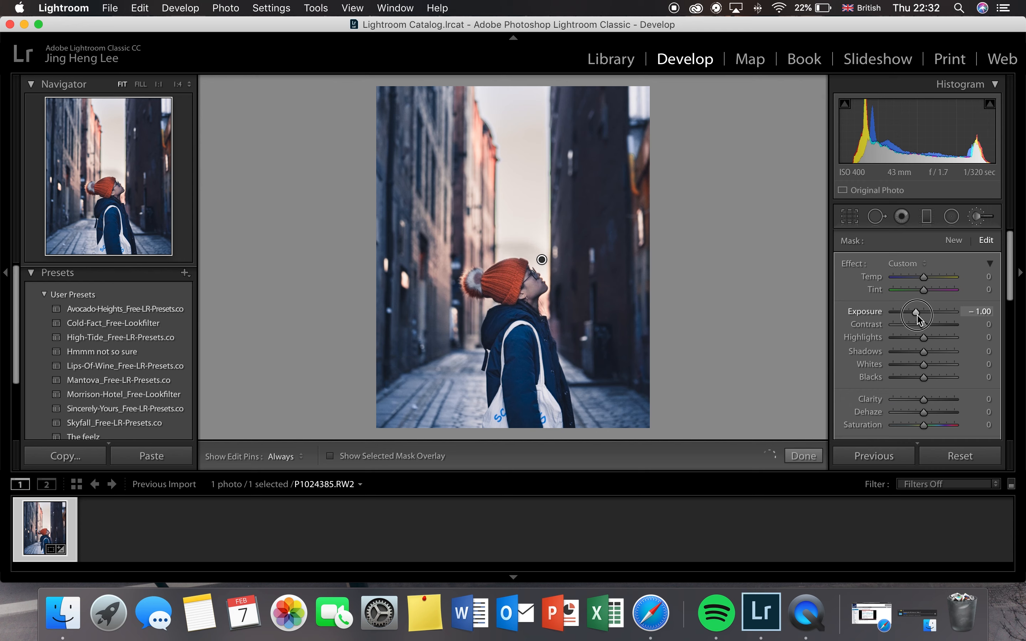
drag(917, 313, 921, 313)
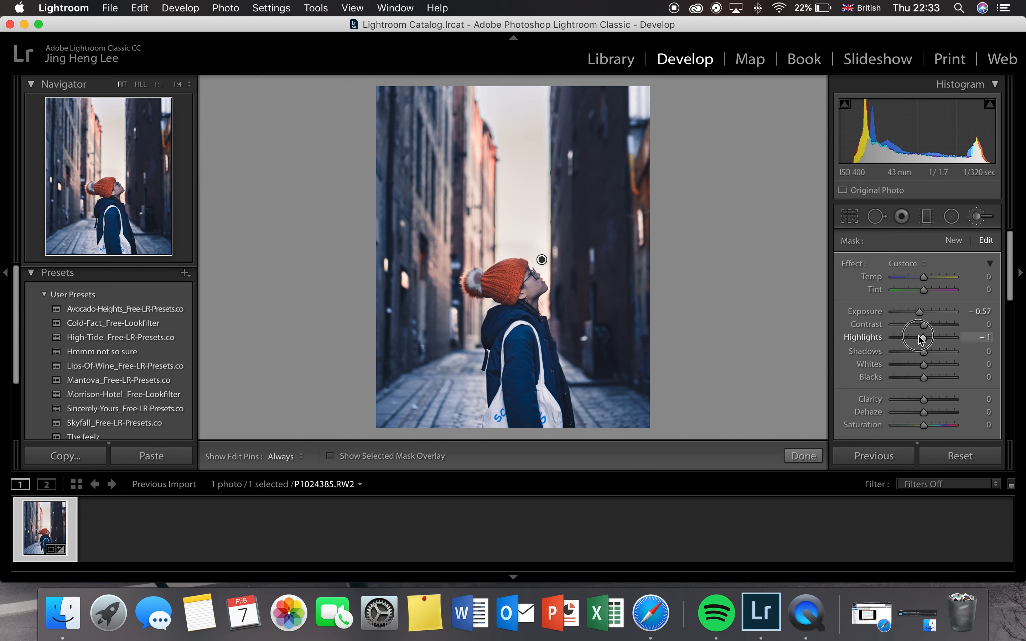
drag(920, 337, 915, 337)
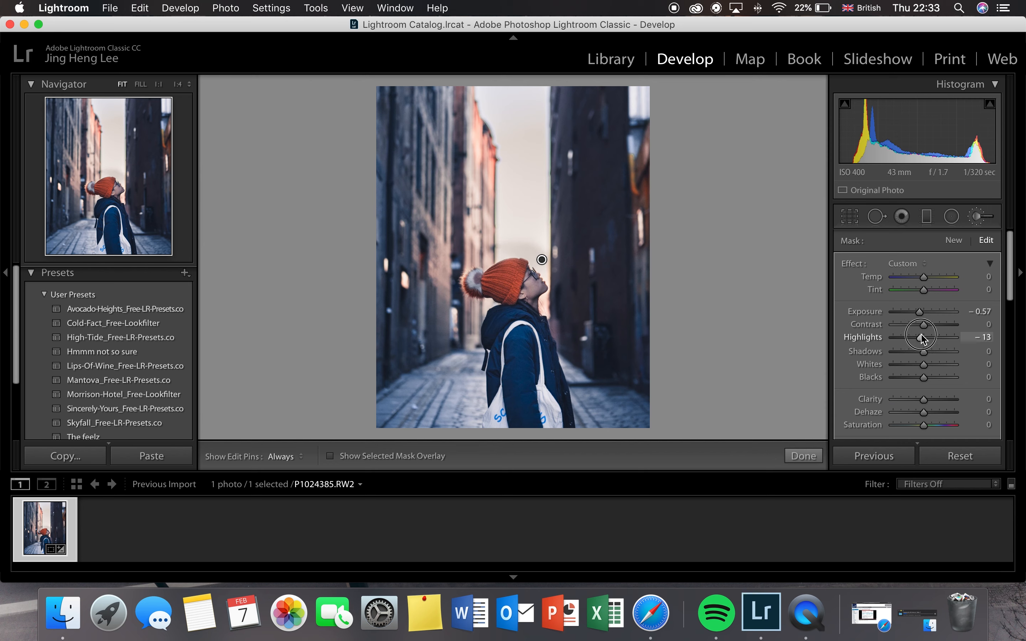
drag(919, 337, 929, 337)
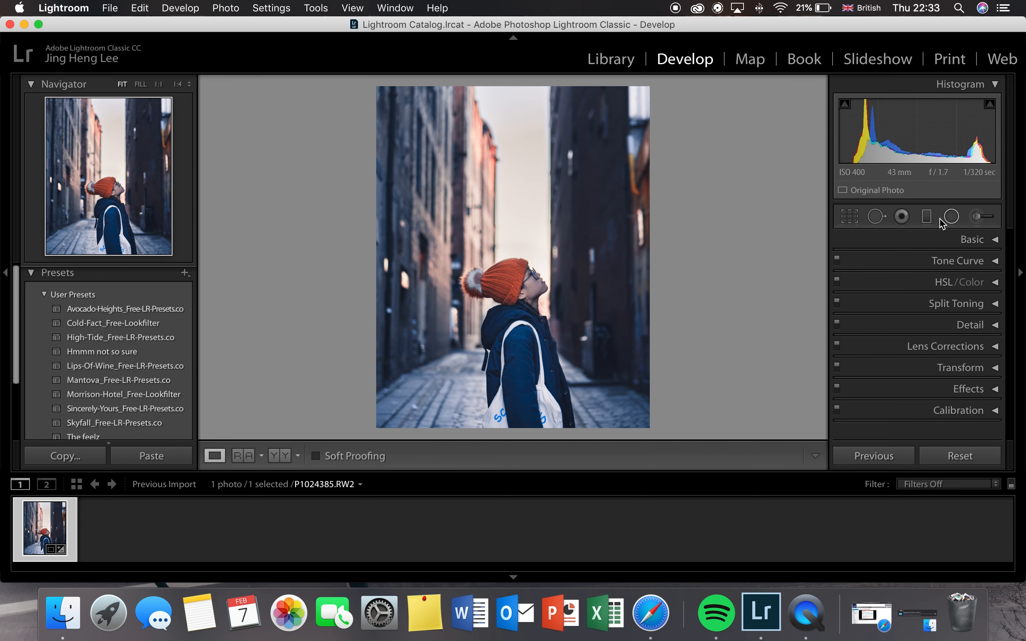
Invert the beanie radial mask and ease its exposure to +0.13.
click(951, 216)
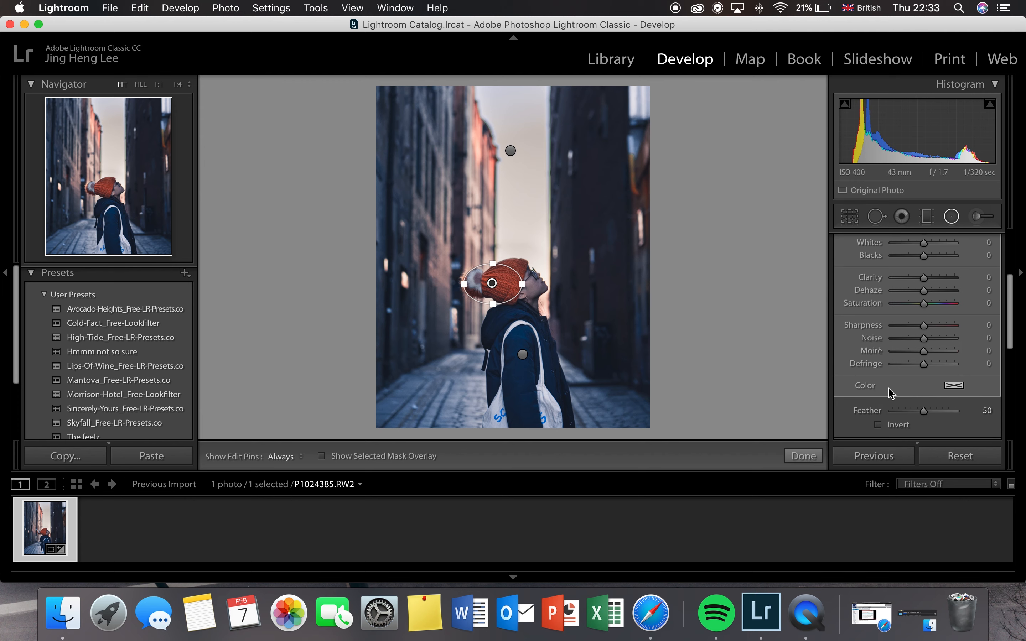
click(878, 425)
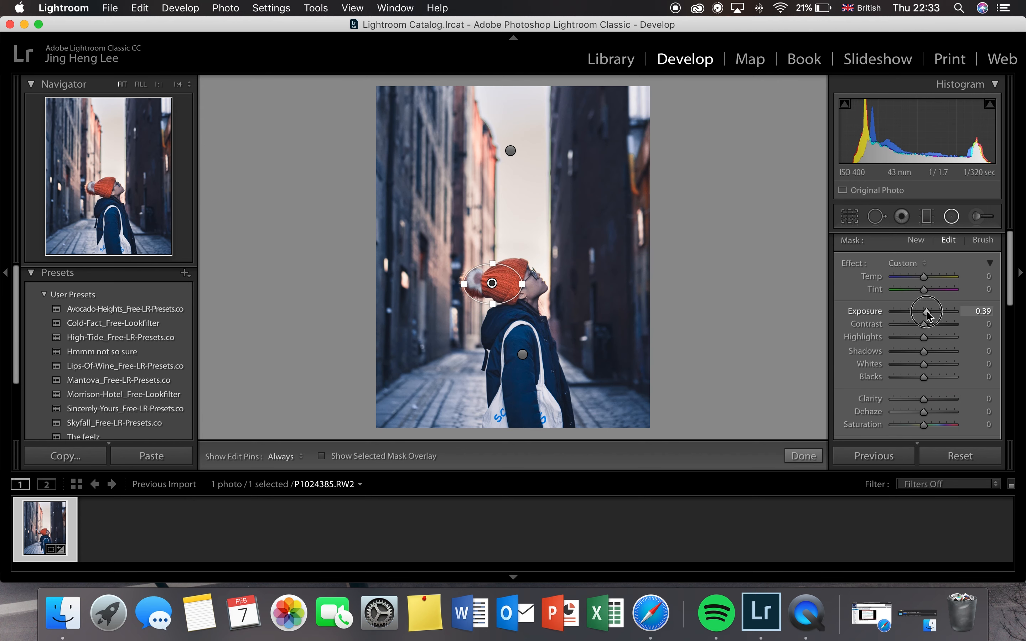
drag(929, 311, 923, 311)
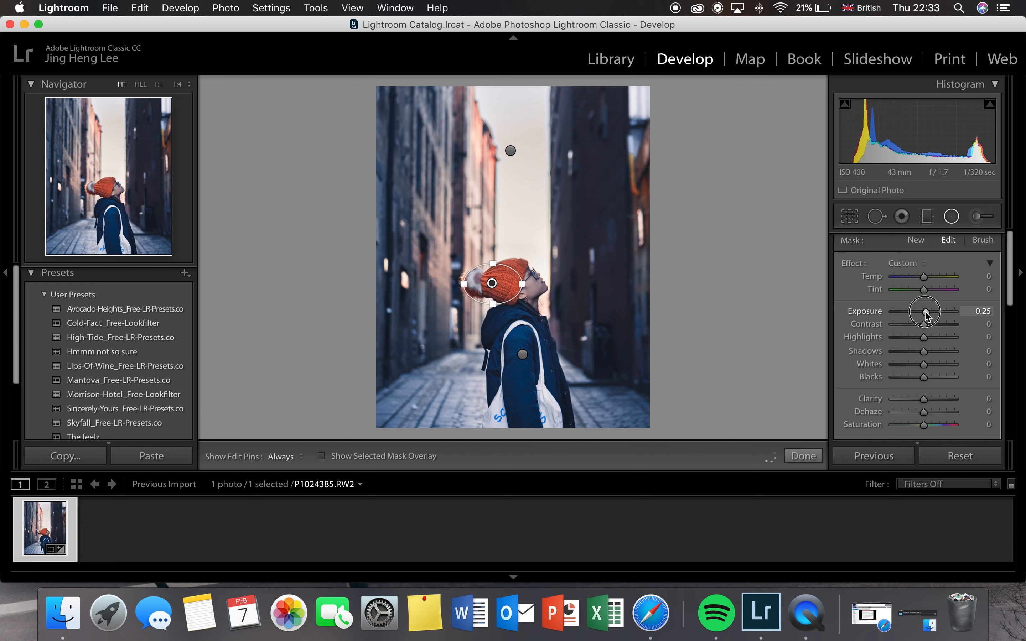
drag(925, 310, 915, 311)
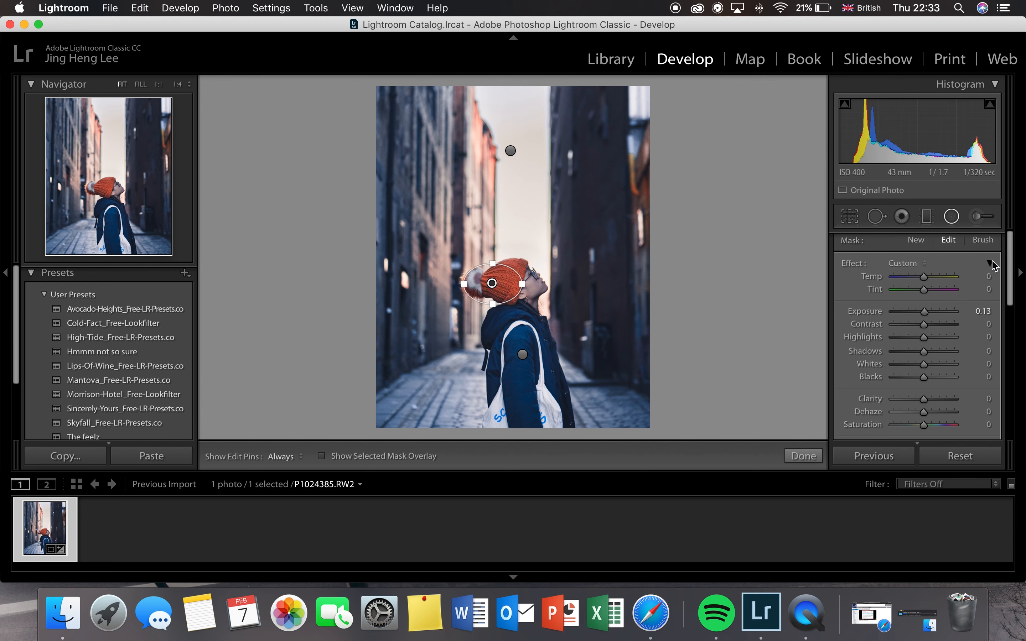
click(990, 263)
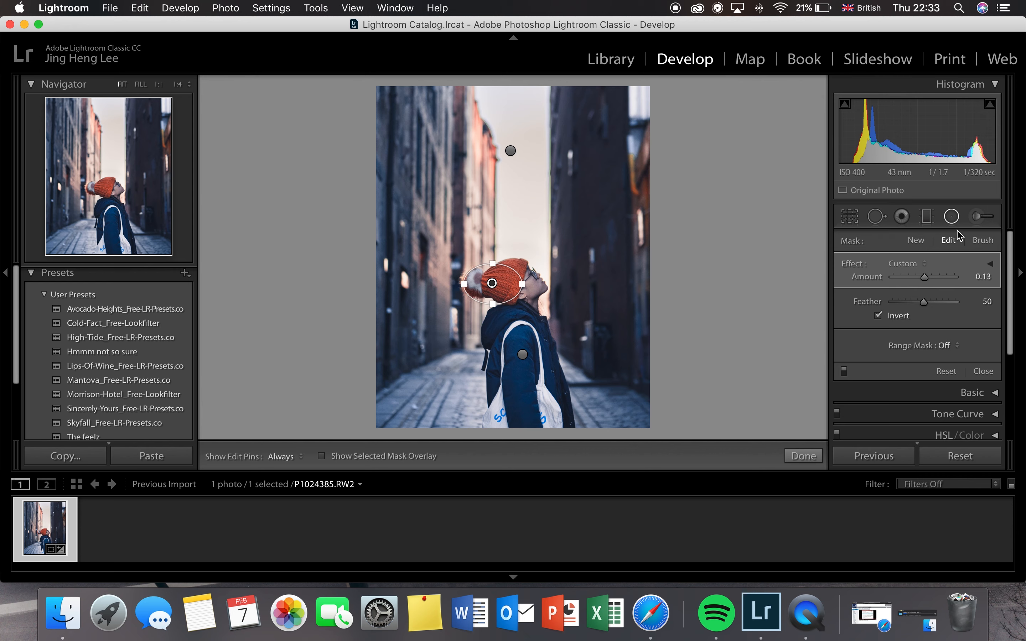
click(804, 456)
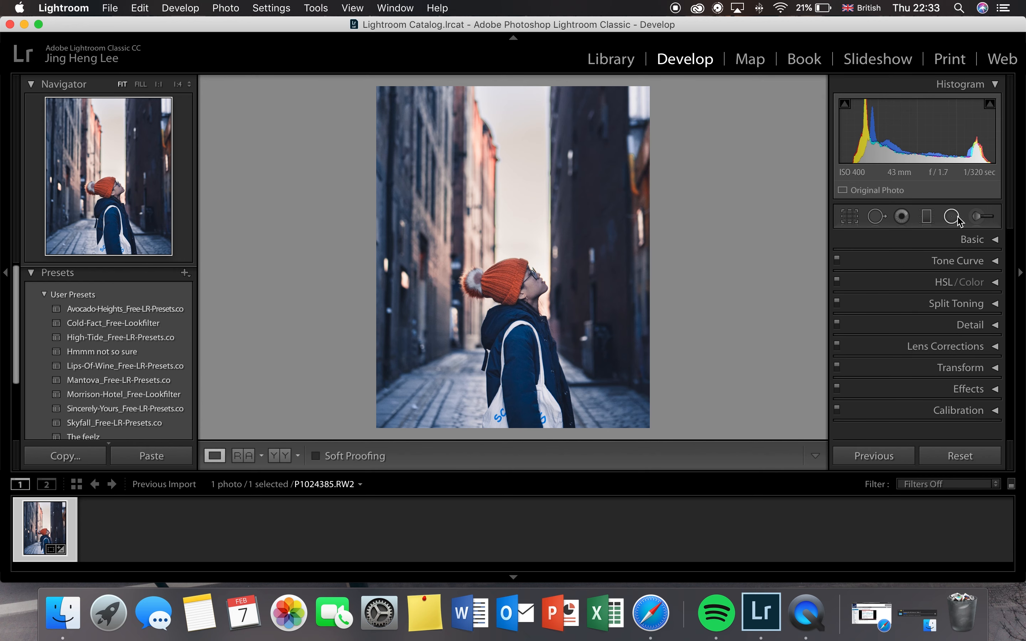
Pull the large sky ellipse's highlights down to -47.
click(952, 217)
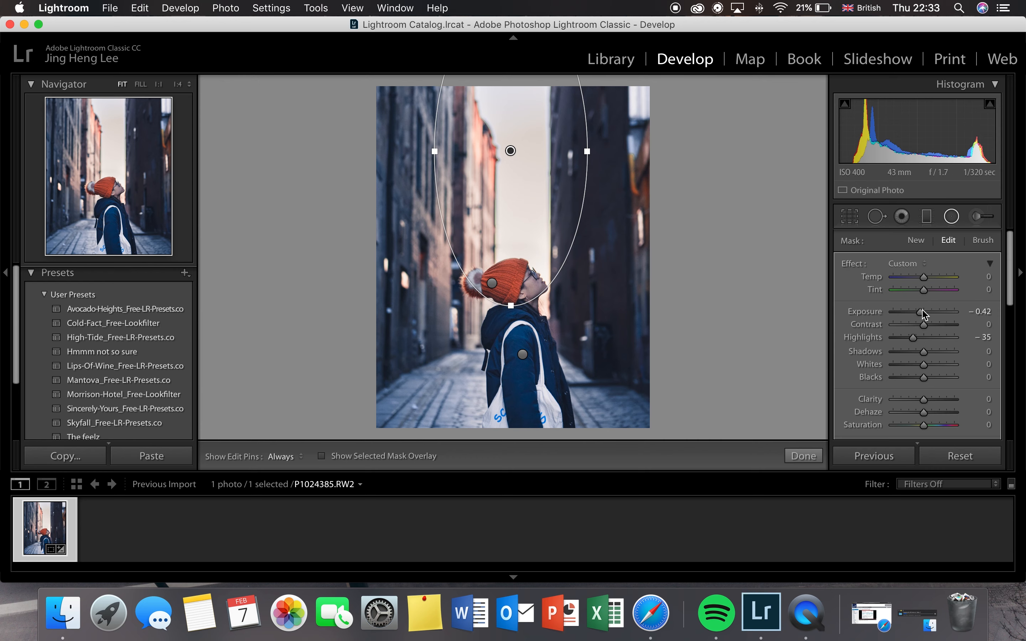
drag(929, 337, 909, 337)
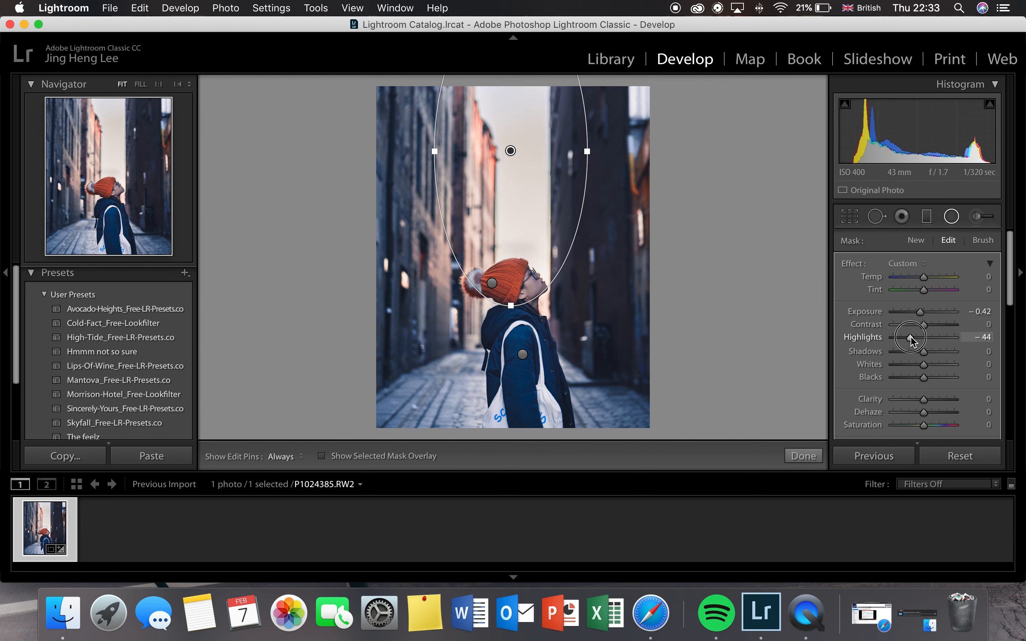
drag(915, 337, 909, 337)
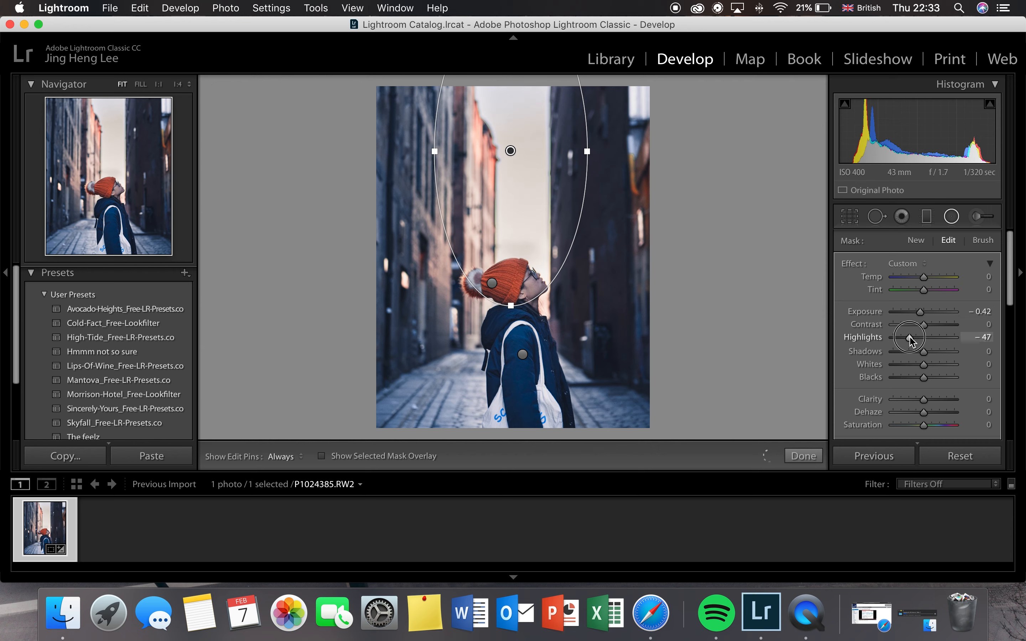
drag(916, 325, 908, 325)
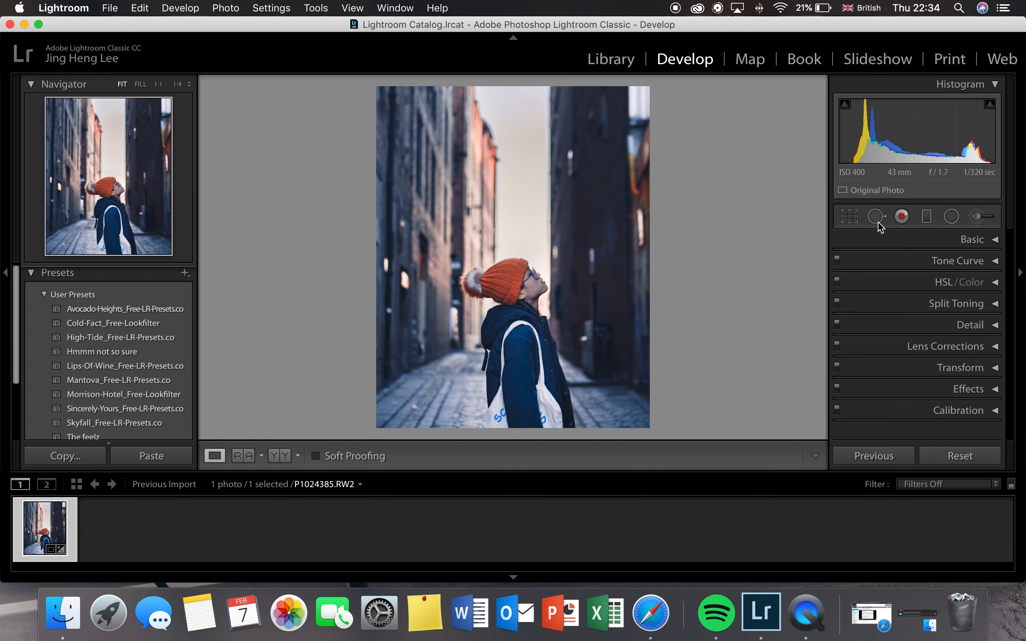
Reapply the 4x5 crop and reopen it to refine the framing.
click(849, 217)
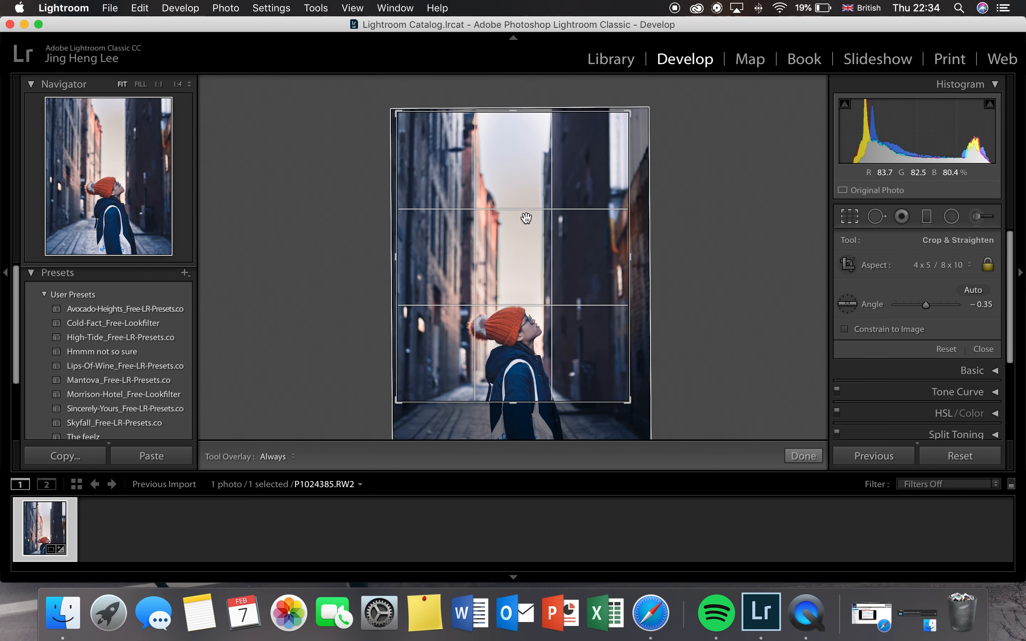
click(804, 456)
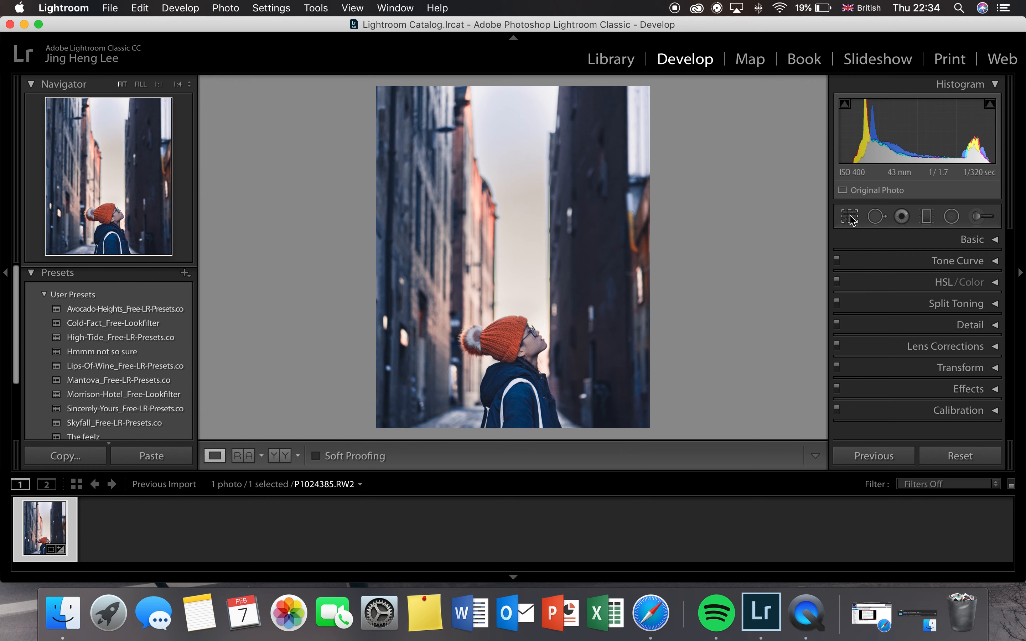
click(849, 216)
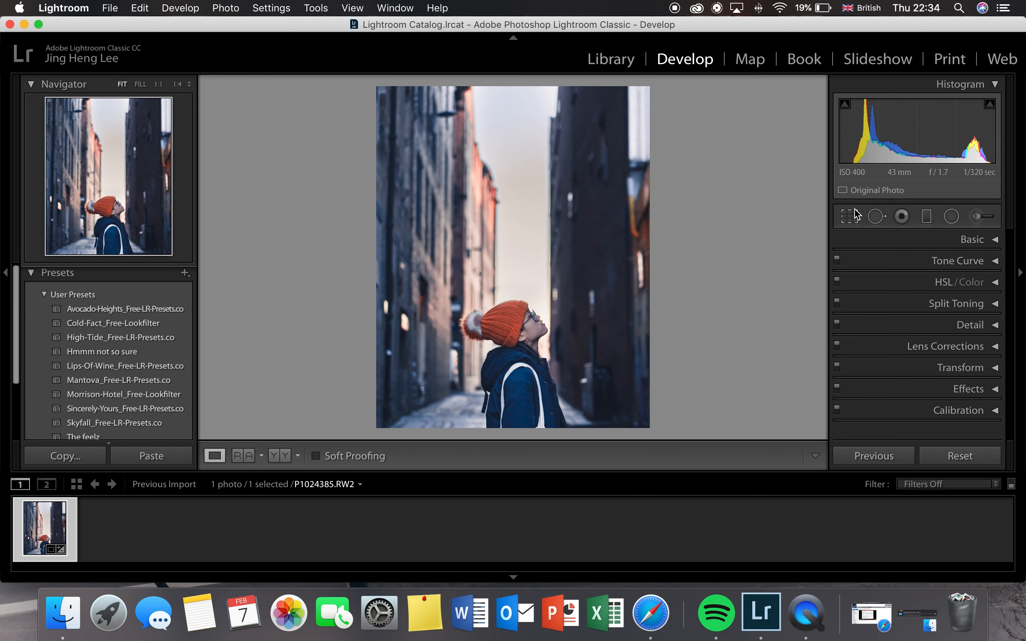
click(849, 217)
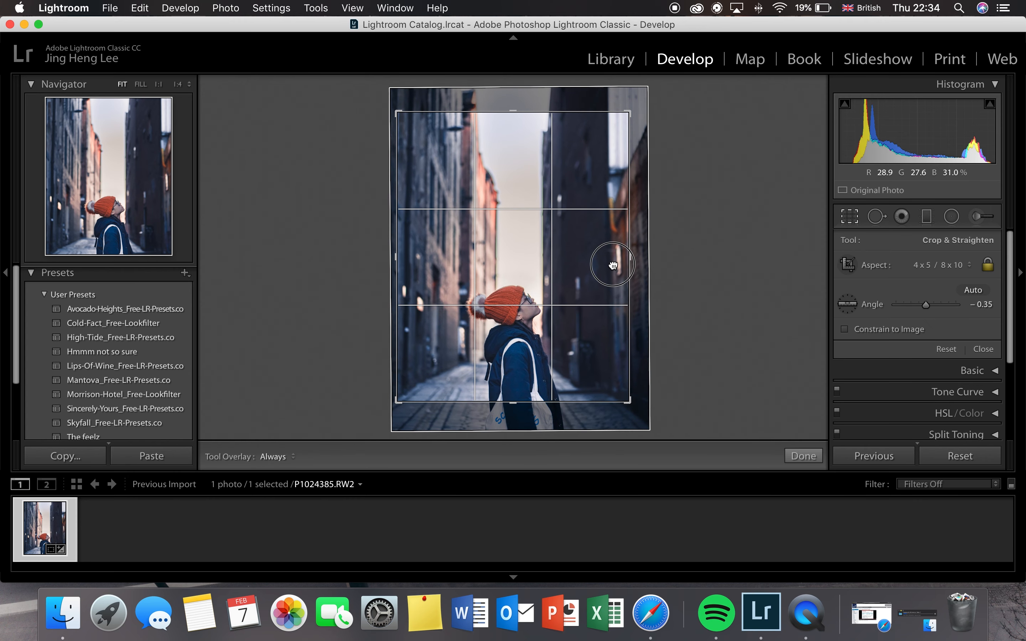
Shift the photo so the person sits lower with more alley above, then apply the crop.
drag(612, 265, 617, 269)
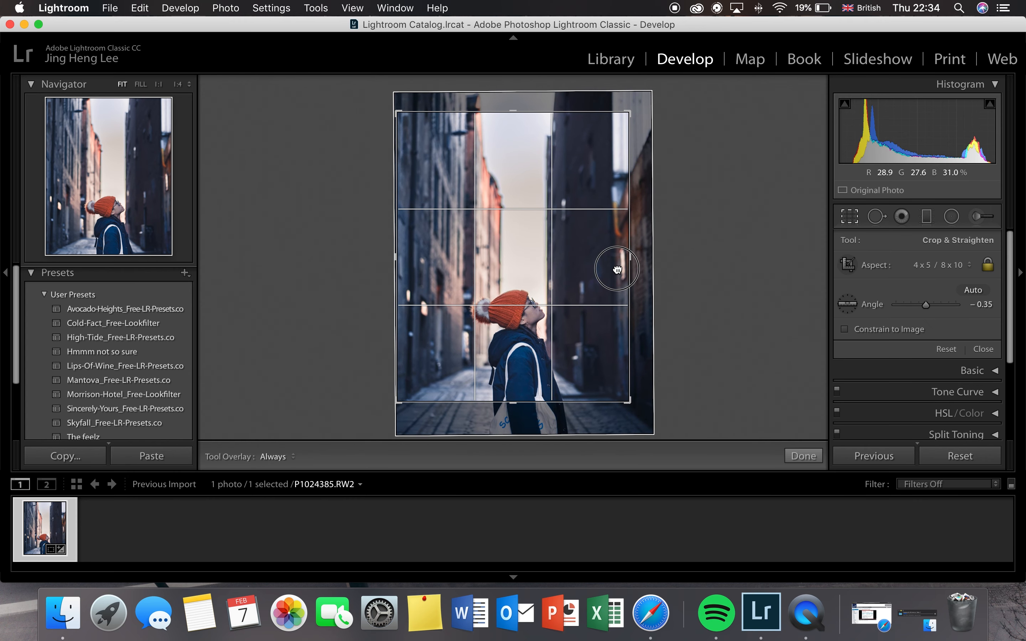
drag(615, 268, 607, 266)
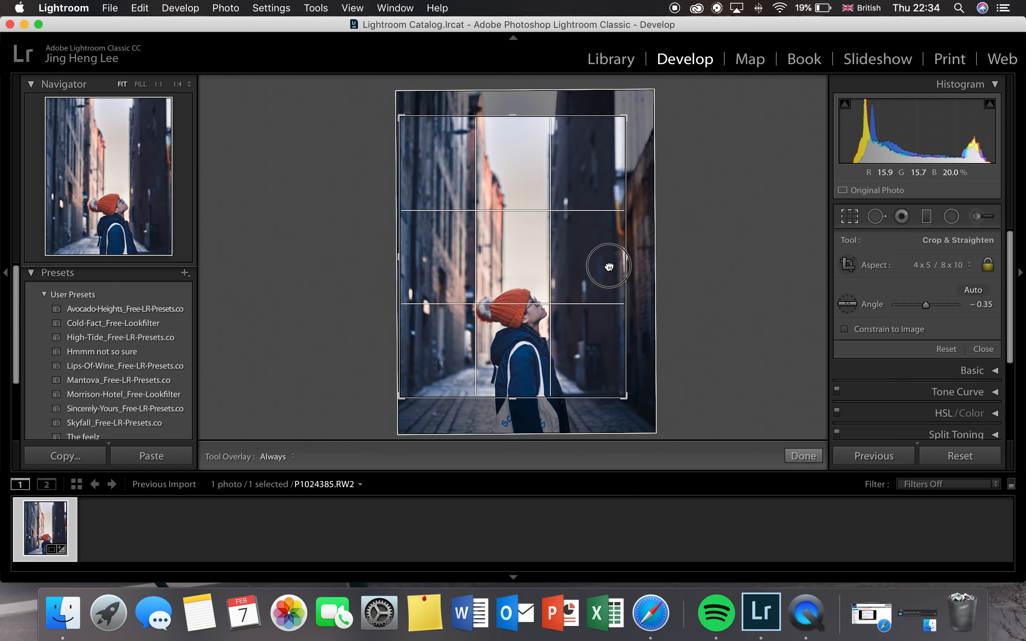
click(804, 455)
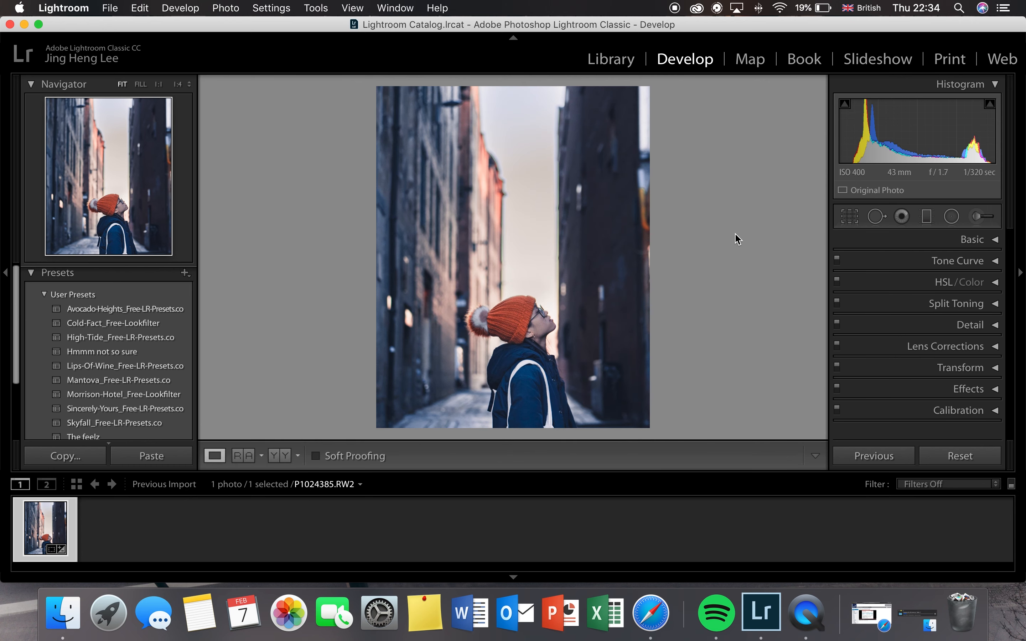
click(849, 216)
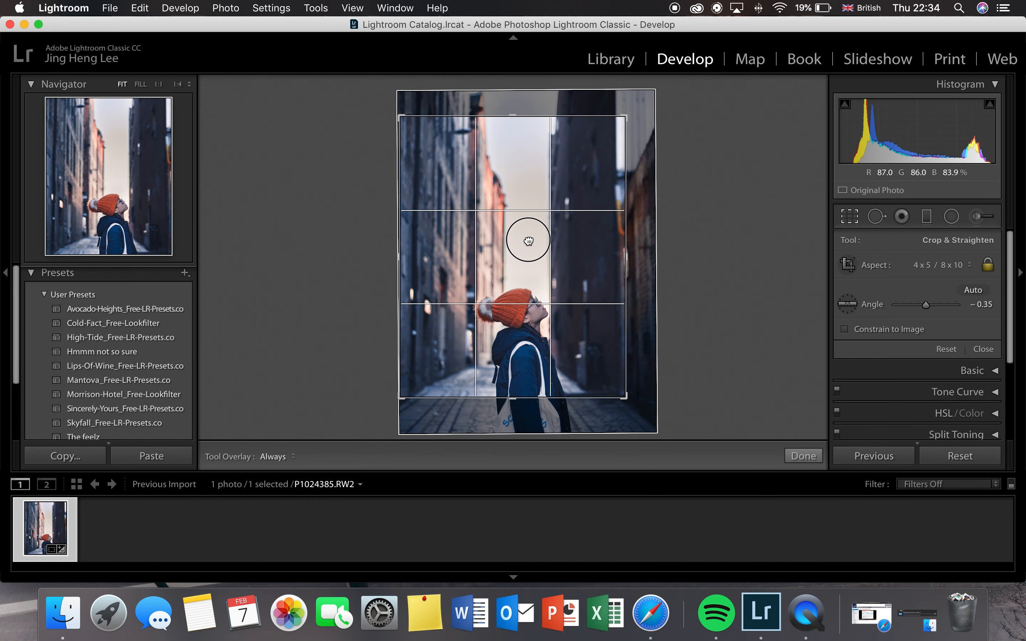